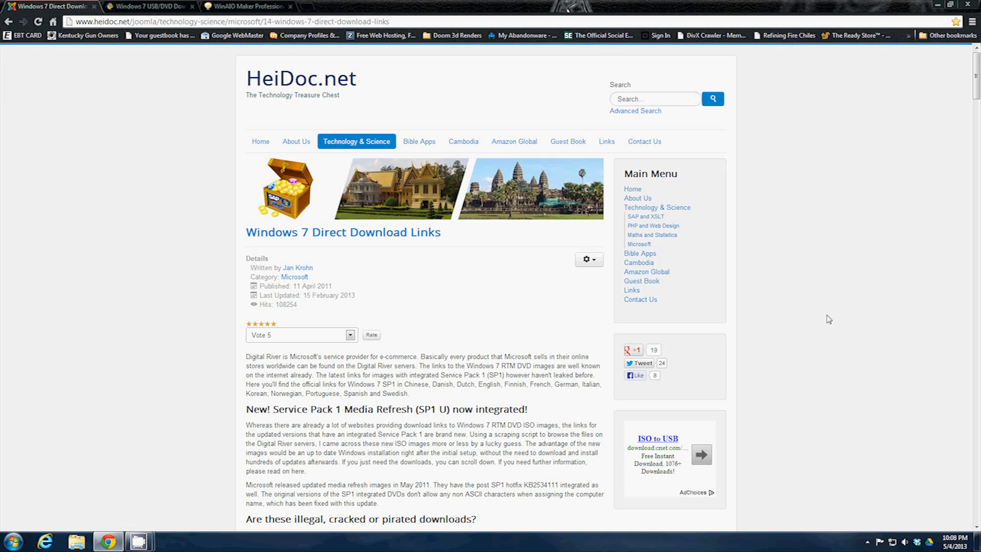
mouse_move(833, 321)
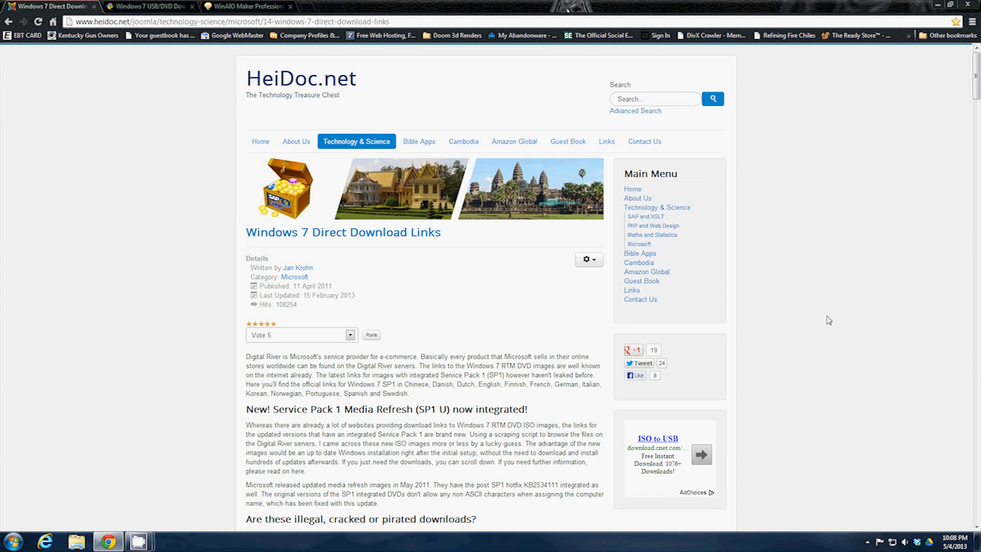
mouse_move(832, 320)
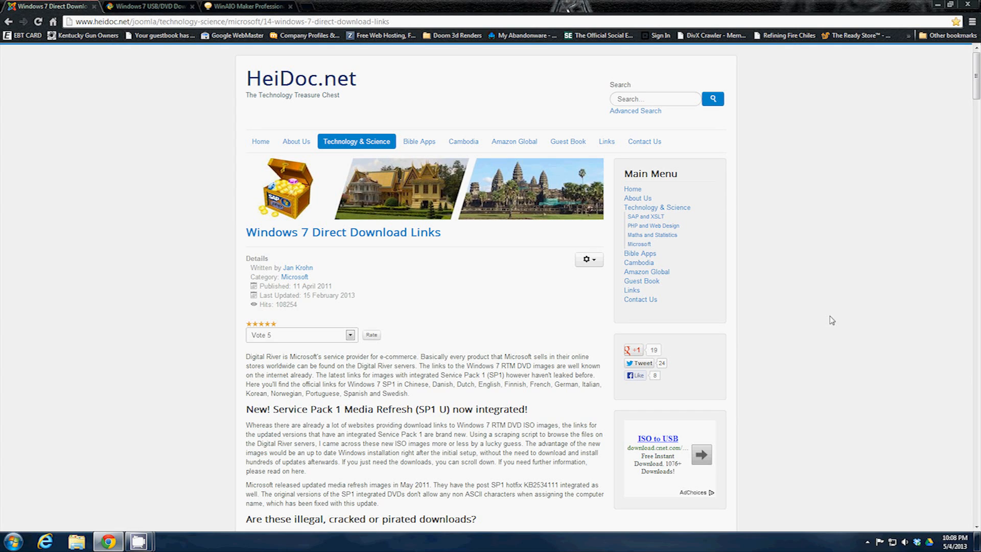
mouse_move(815, 300)
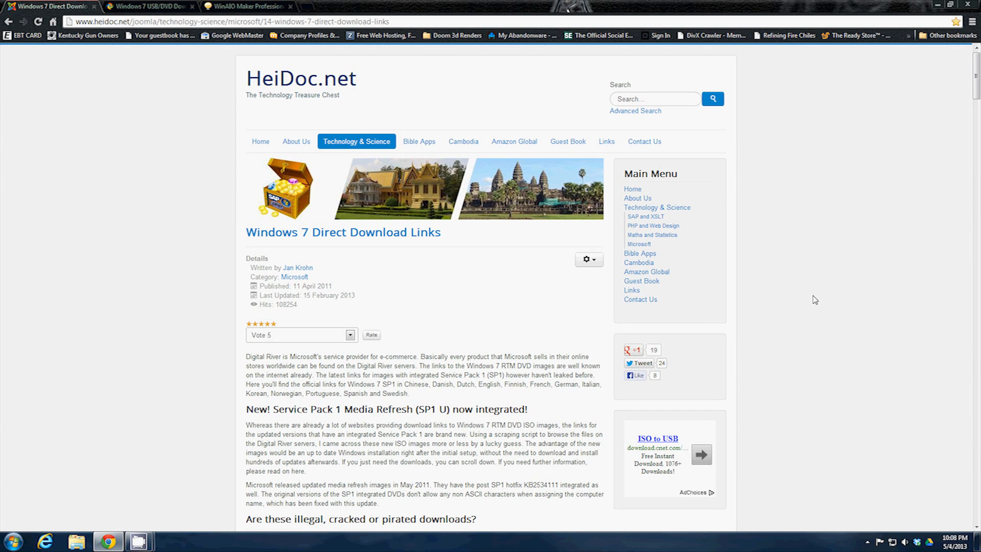
mouse_move(838, 298)
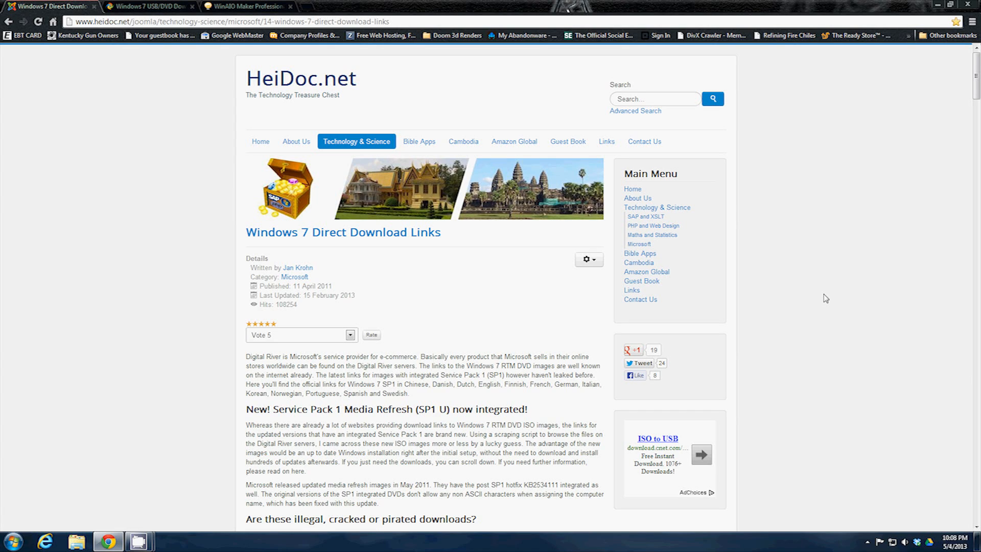
mouse_move(819, 300)
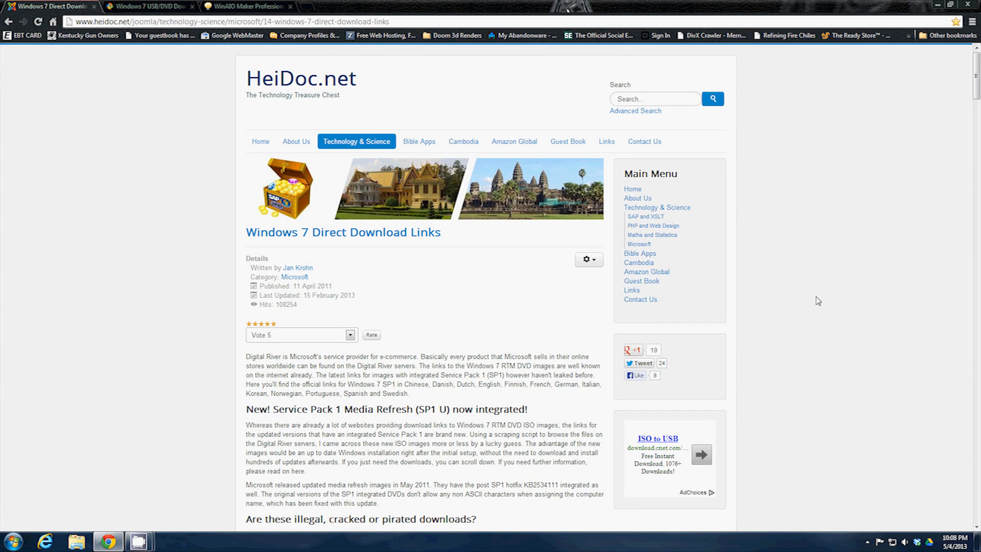
mouse_move(787, 304)
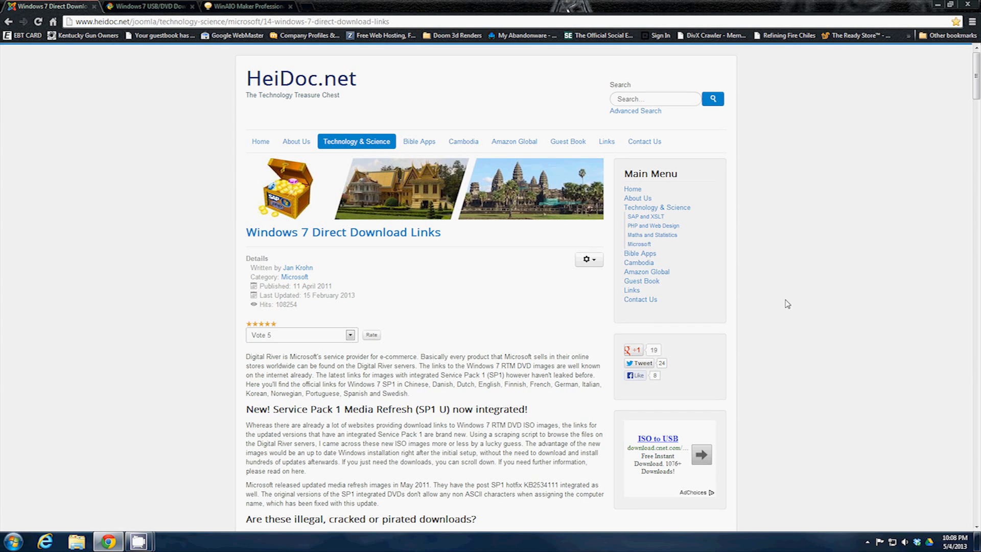
mouse_move(516, 68)
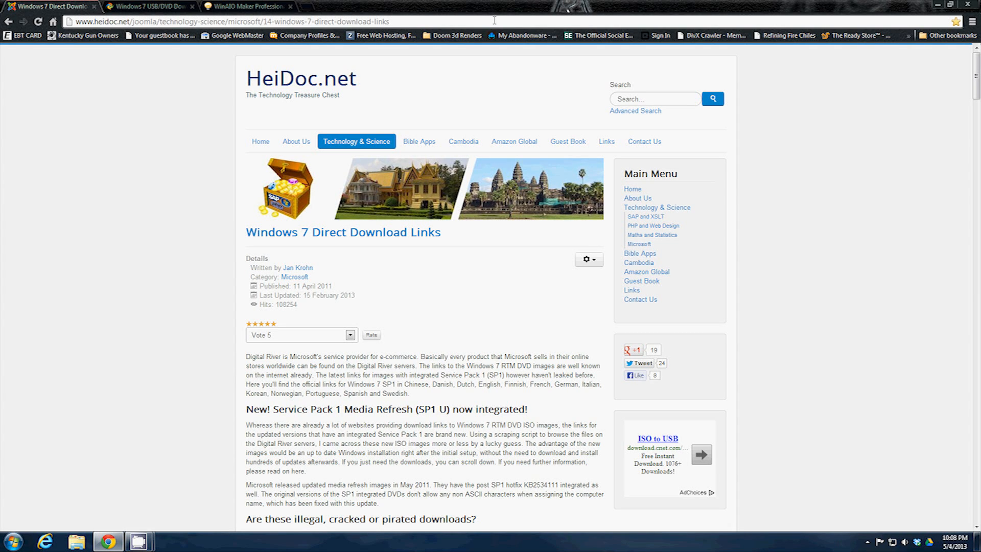
mouse_move(109, 35)
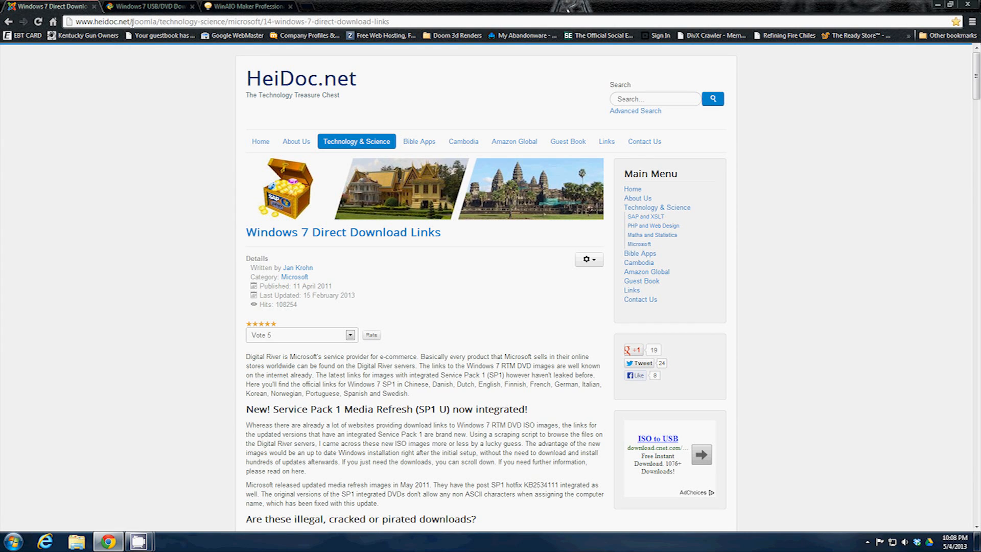
mouse_move(163, 34)
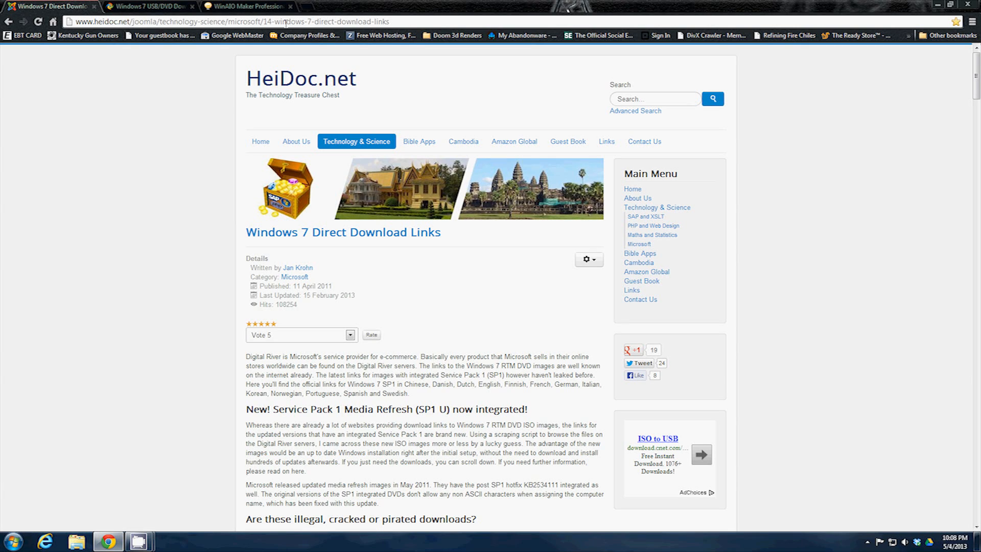
mouse_move(306, 35)
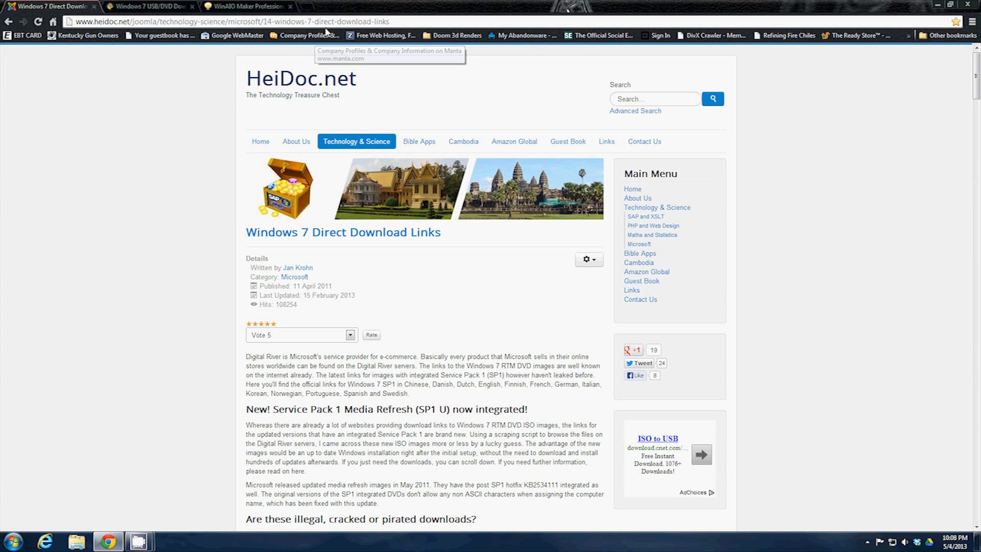
mouse_move(696, 230)
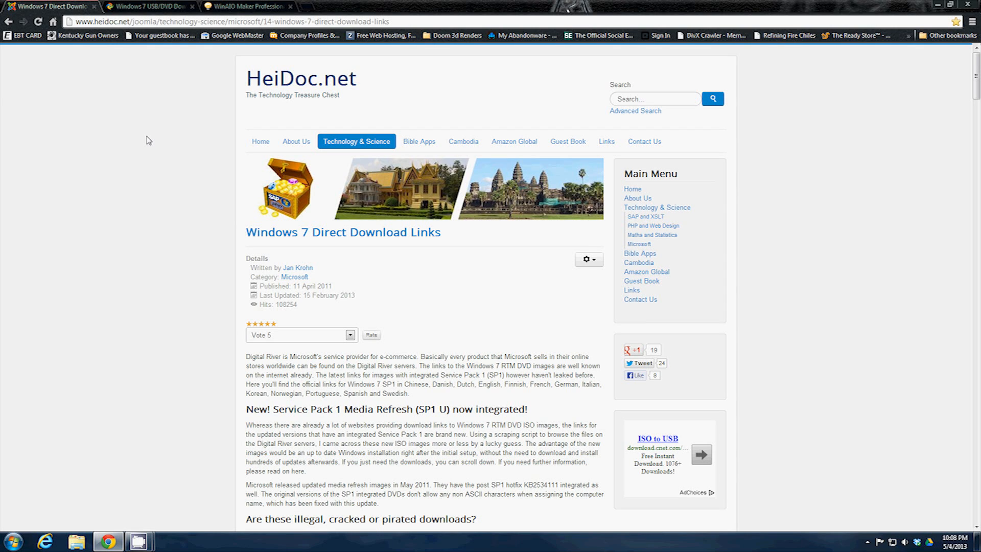
mouse_move(736, 379)
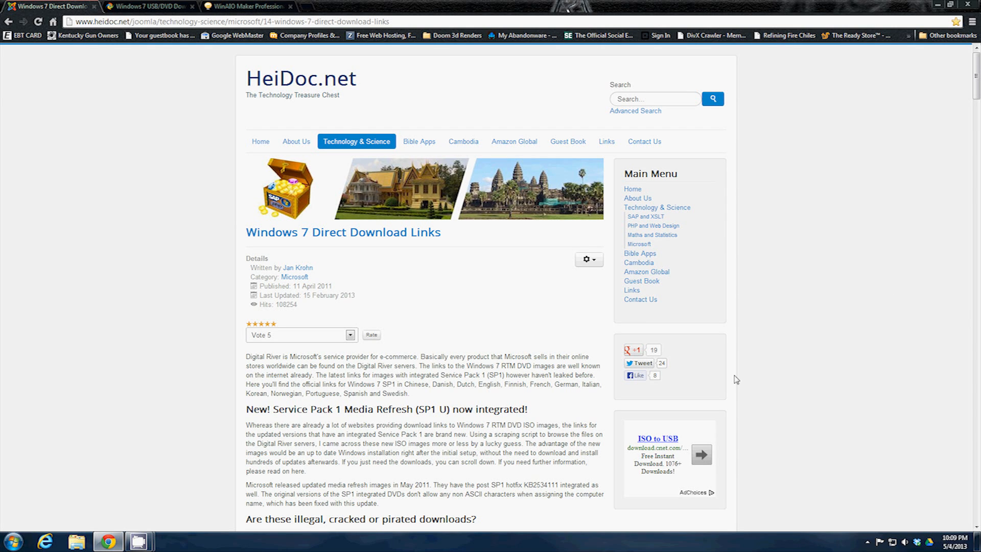
mouse_move(840, 306)
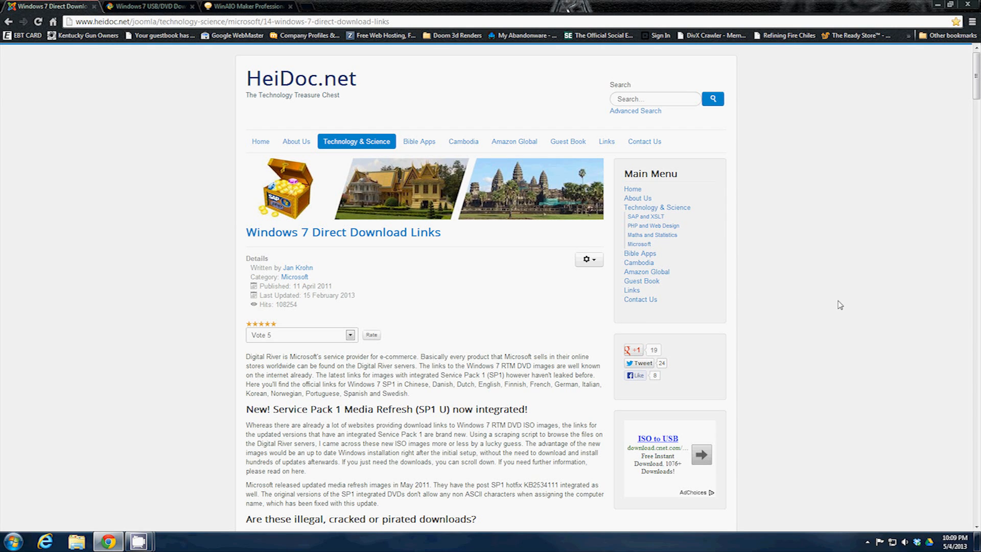
- Scroll down HeiDoc.net's link table to the Windows 7 Ultimate x86 SP1 English entry
scroll(down, 3)
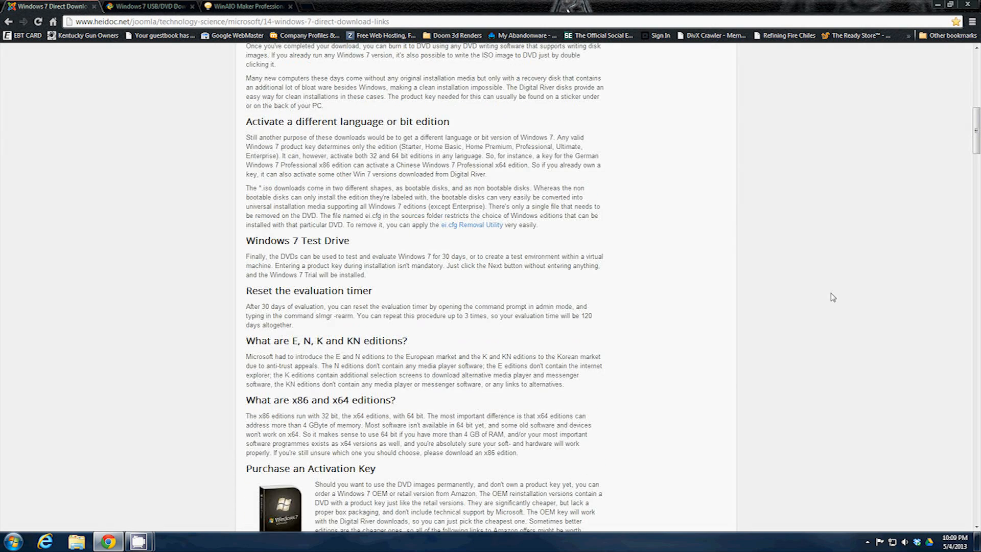
scroll(down, 3)
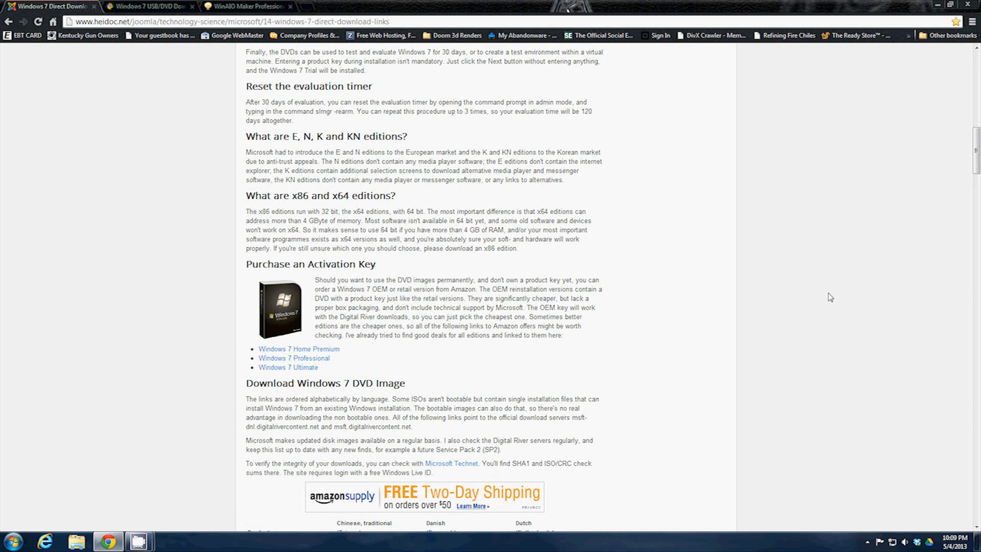
mouse_move(665, 311)
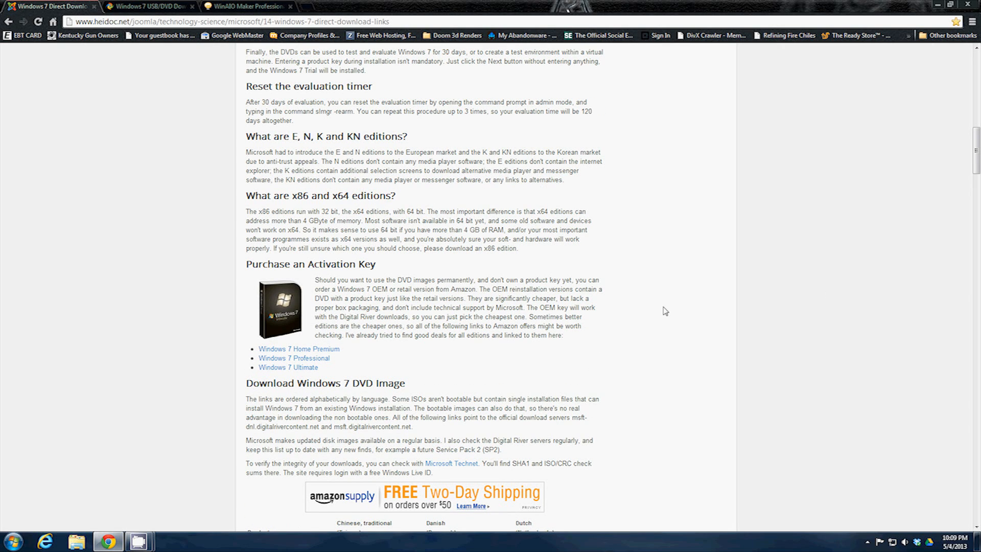
mouse_move(763, 331)
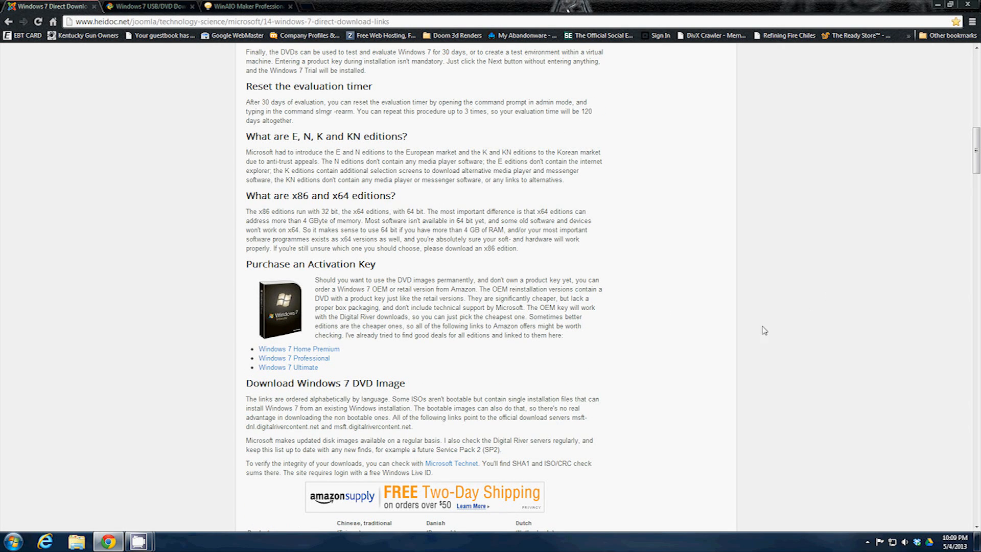
scroll(down, 3)
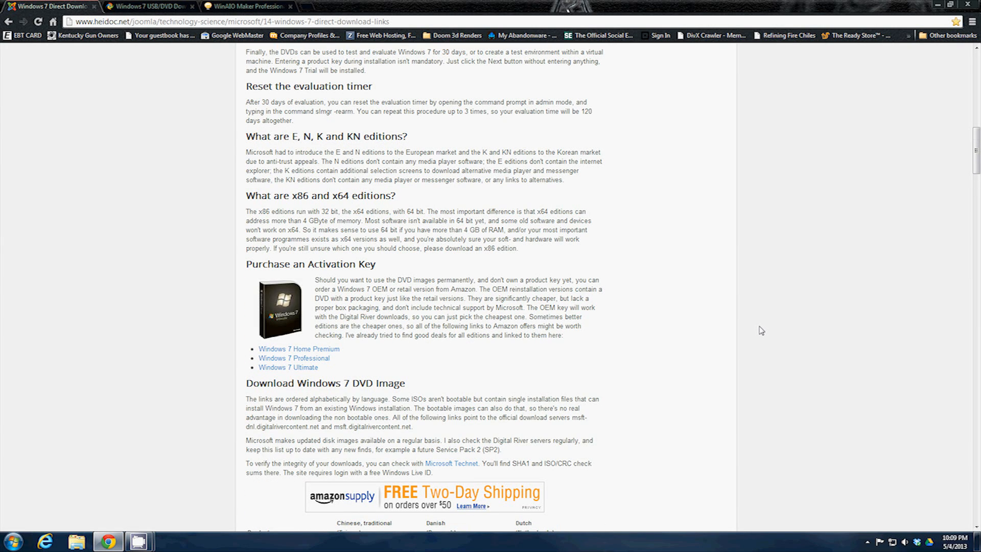
scroll(down, 3)
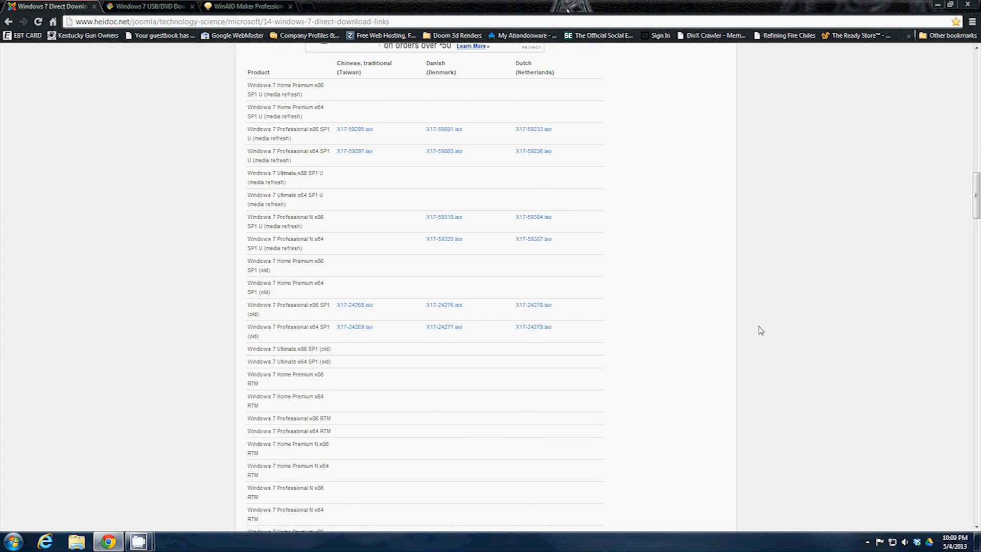
scroll(down, 3)
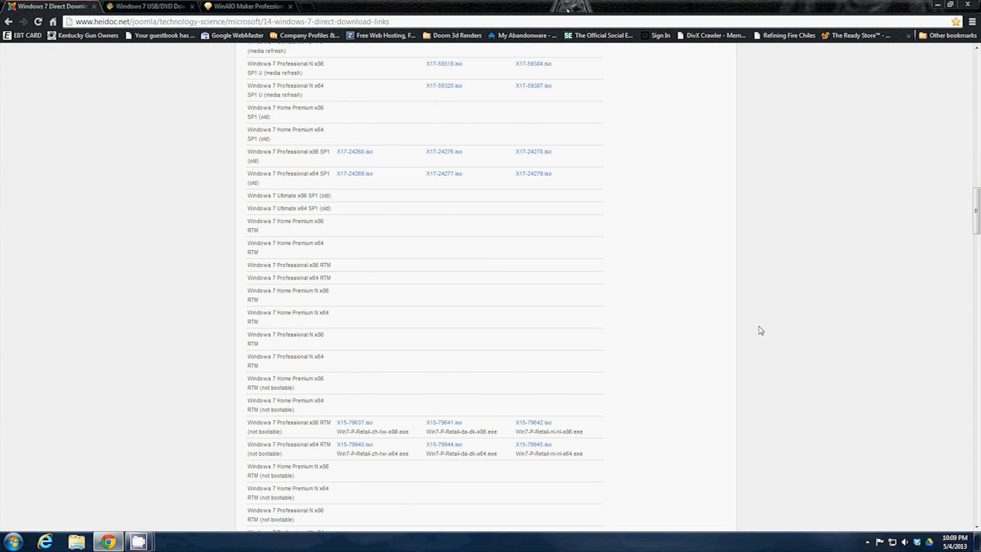
scroll(down, 3)
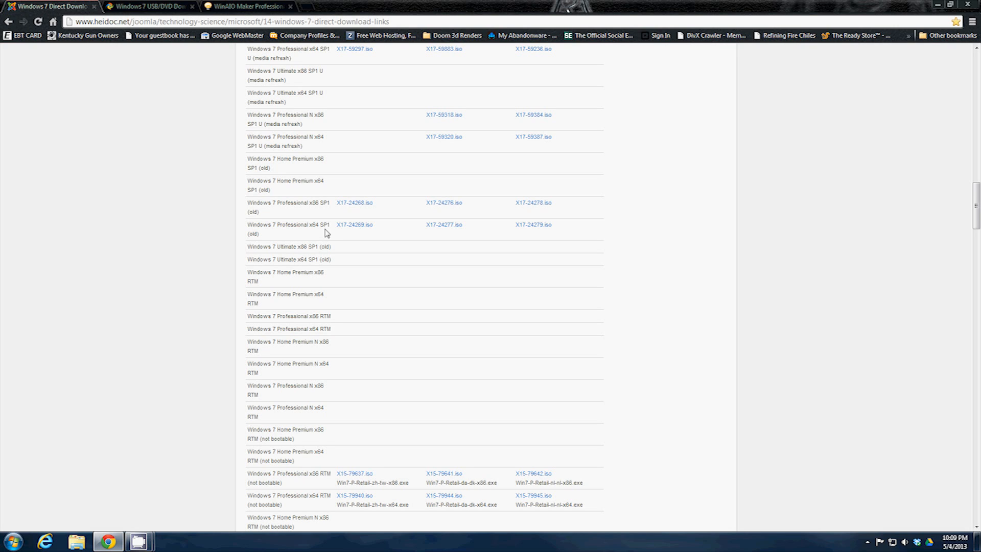
mouse_move(348, 242)
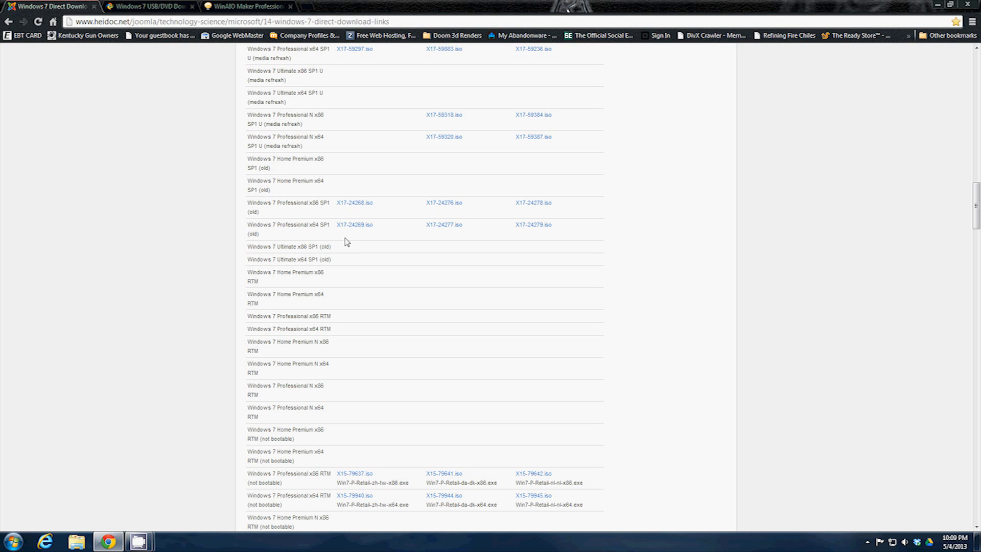
mouse_move(374, 235)
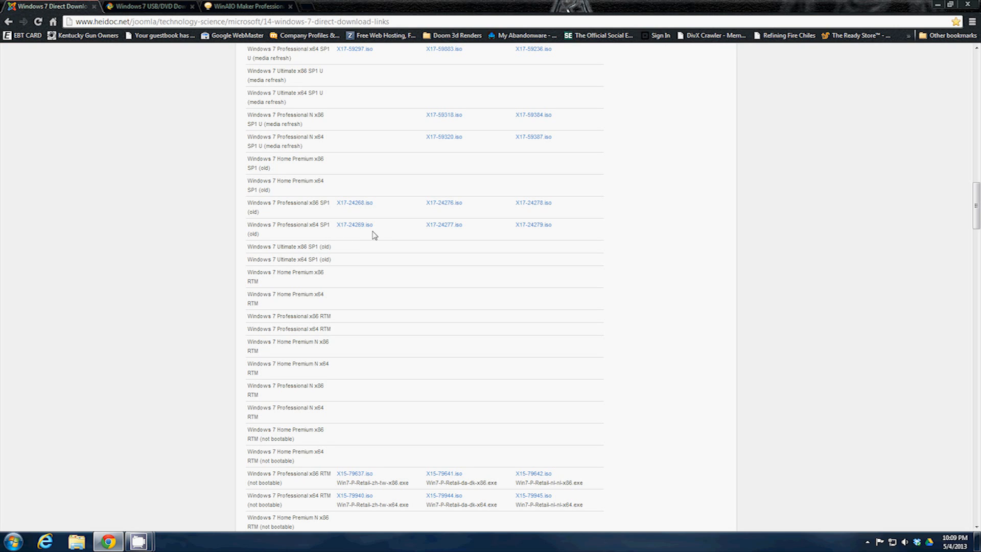
mouse_move(315, 248)
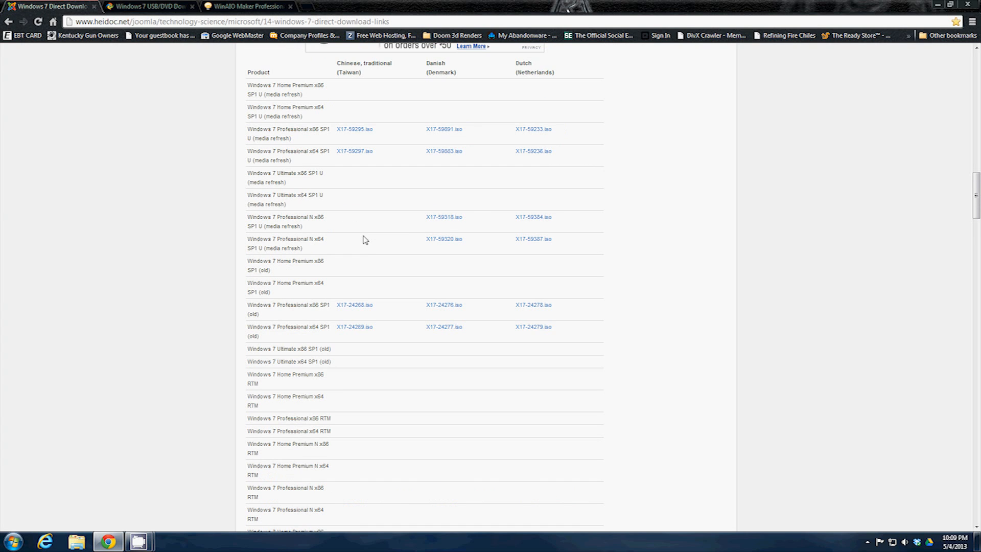
mouse_move(244, 133)
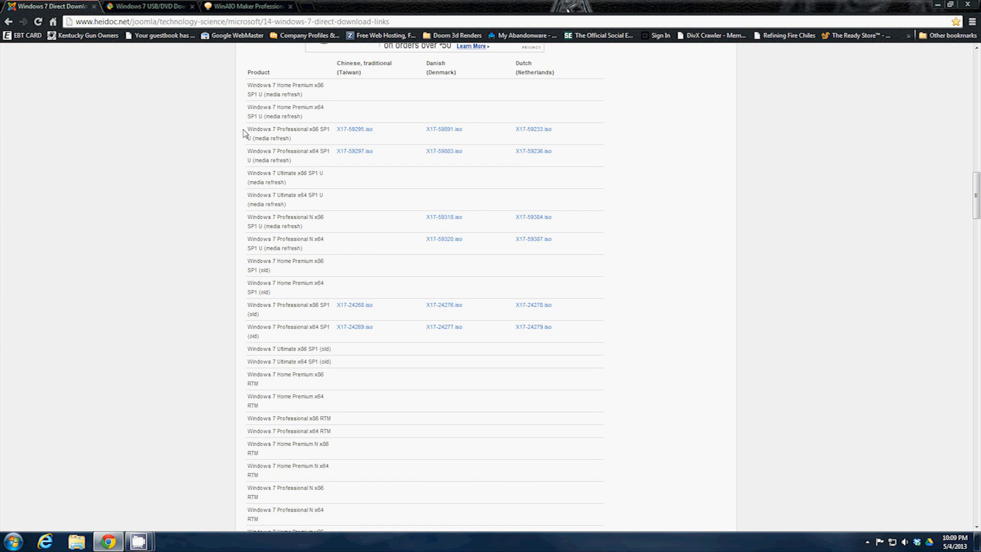
mouse_move(399, 251)
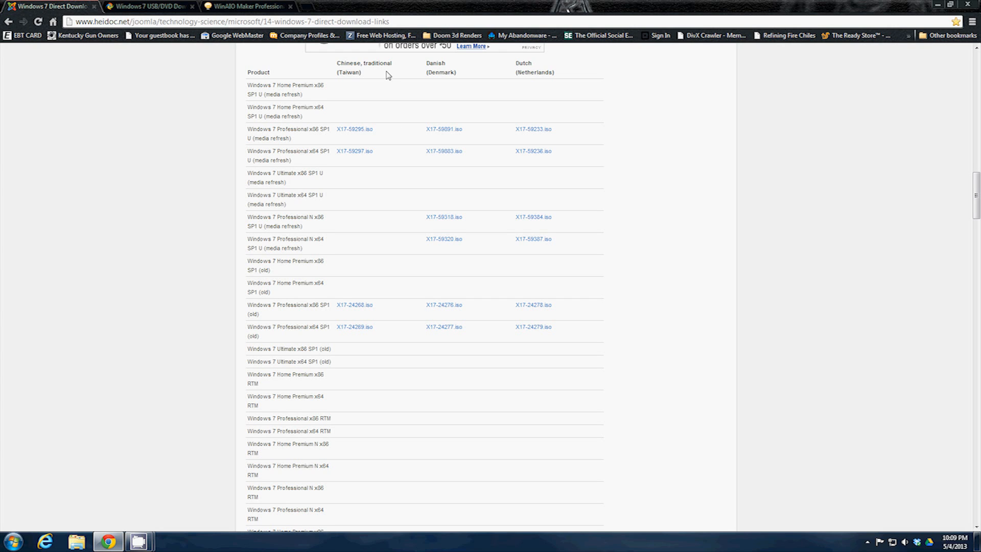
scroll(down, 3)
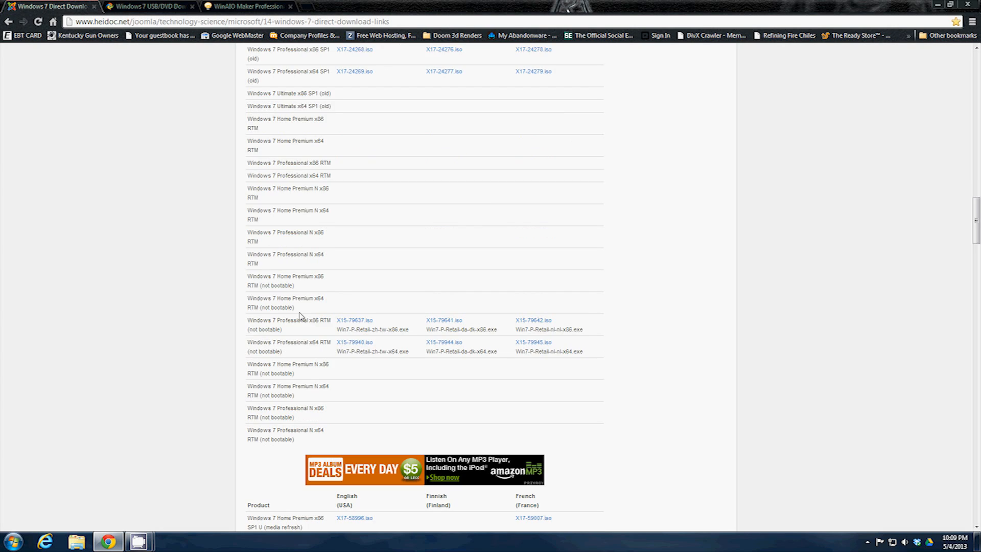
scroll(down, 3)
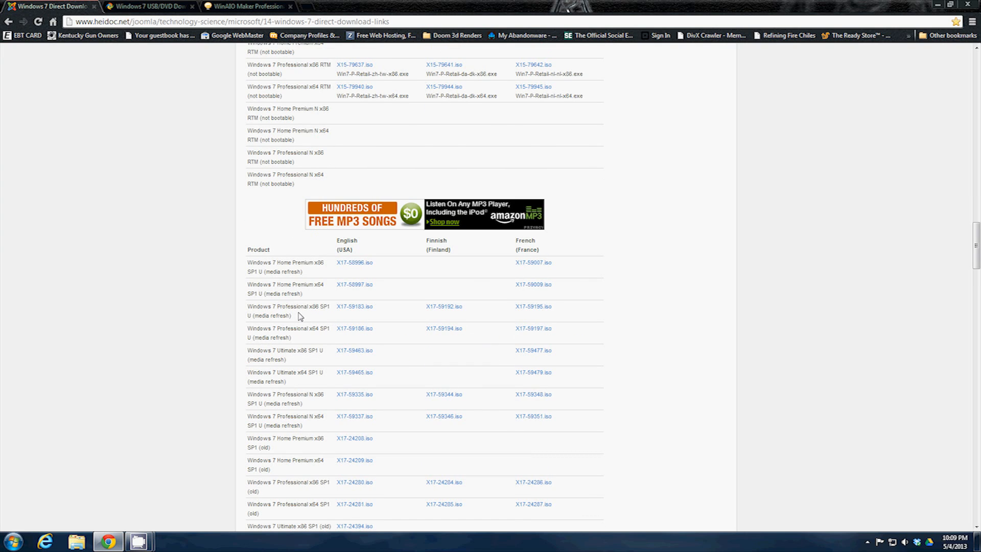
scroll(down, 3)
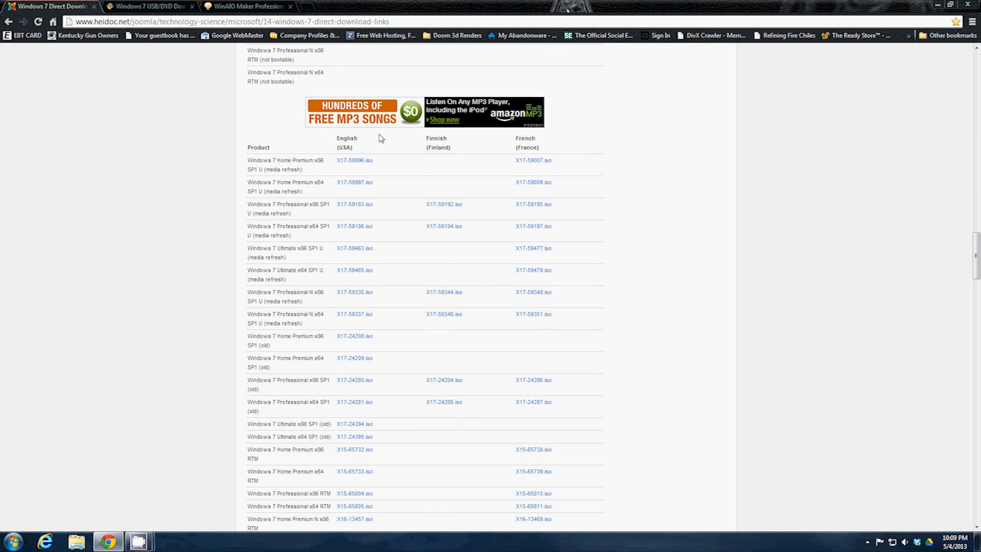
mouse_move(390, 181)
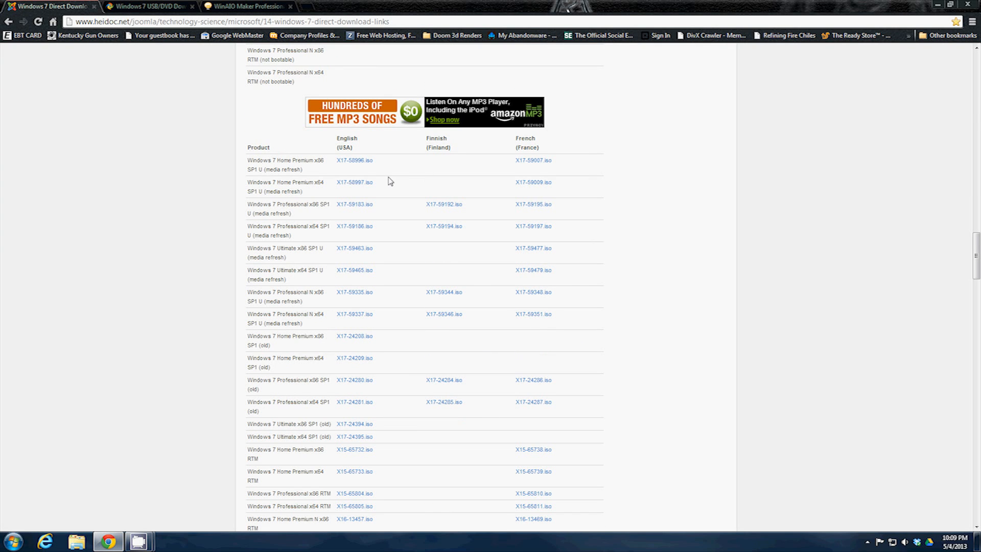
scroll(down, 3)
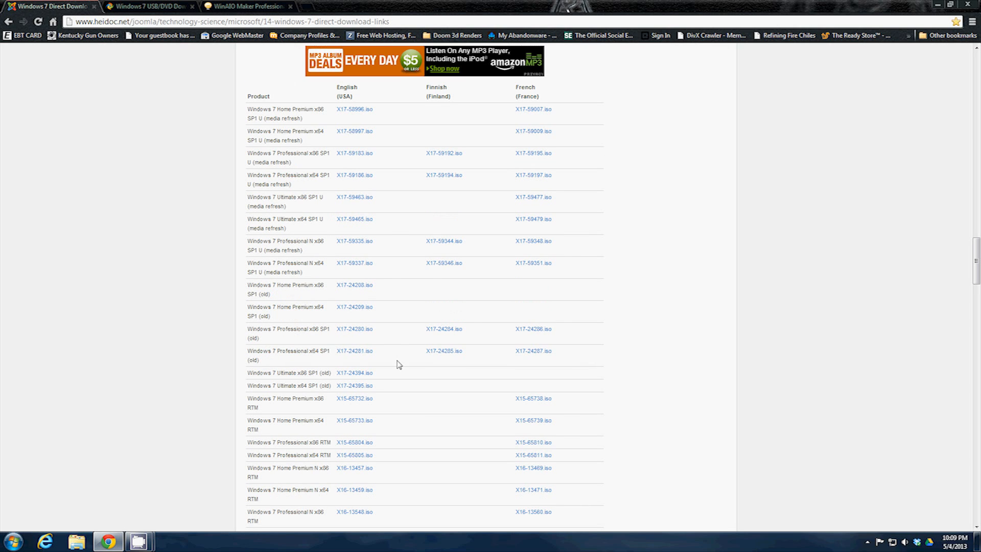
mouse_move(399, 302)
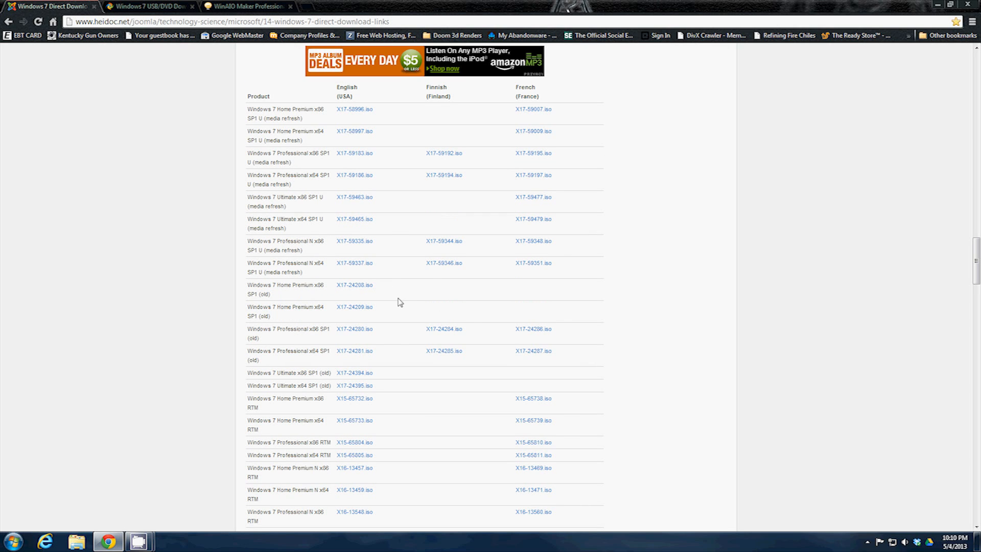
scroll(down, 3)
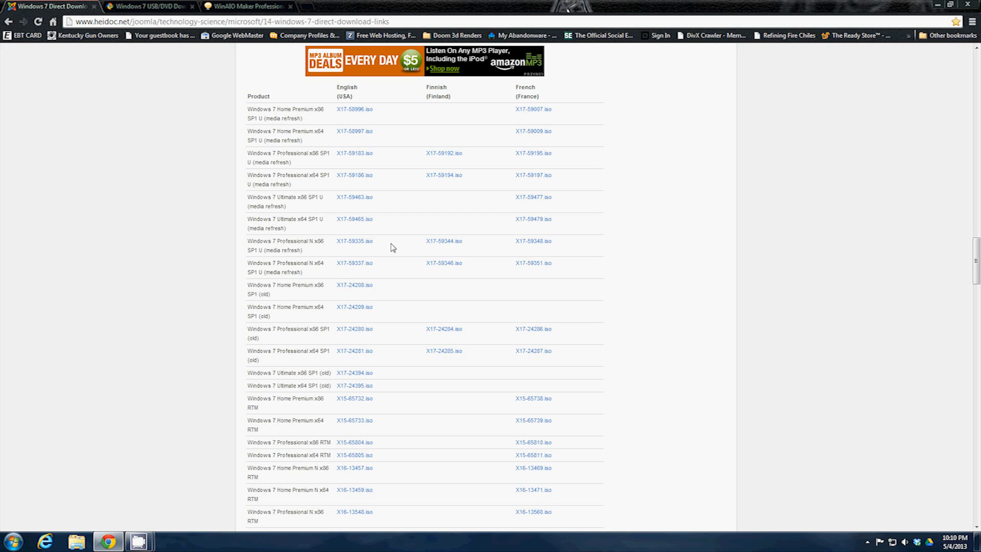
mouse_move(384, 231)
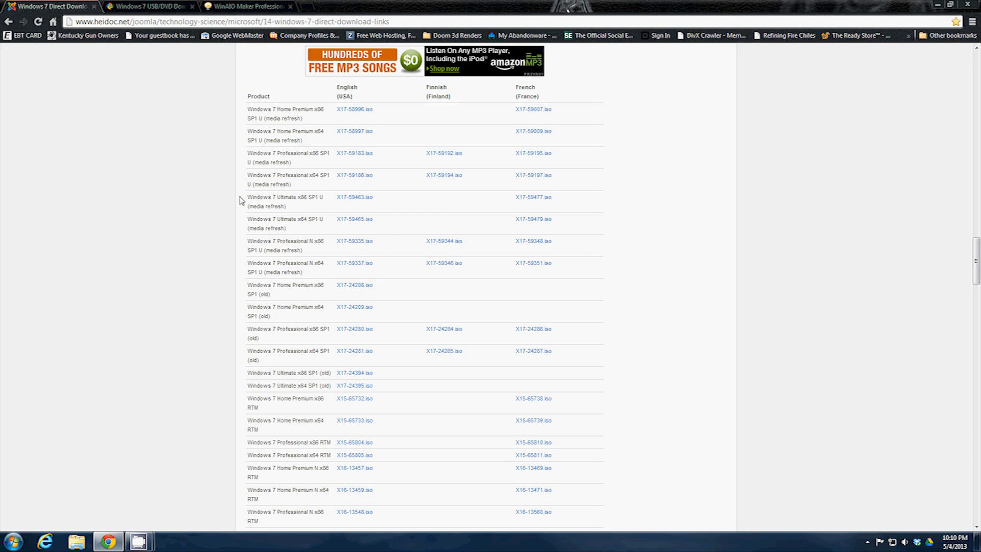
mouse_move(304, 206)
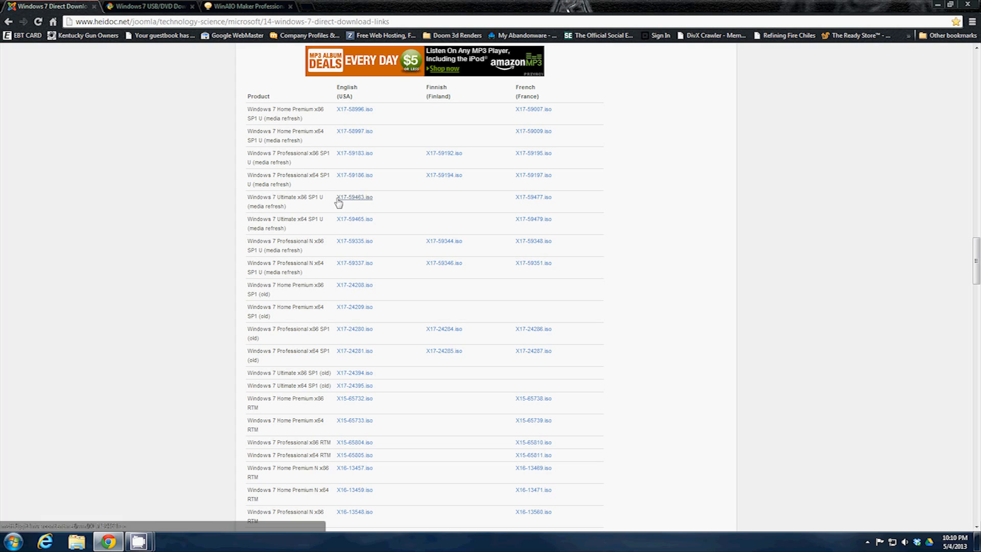
mouse_move(354, 197)
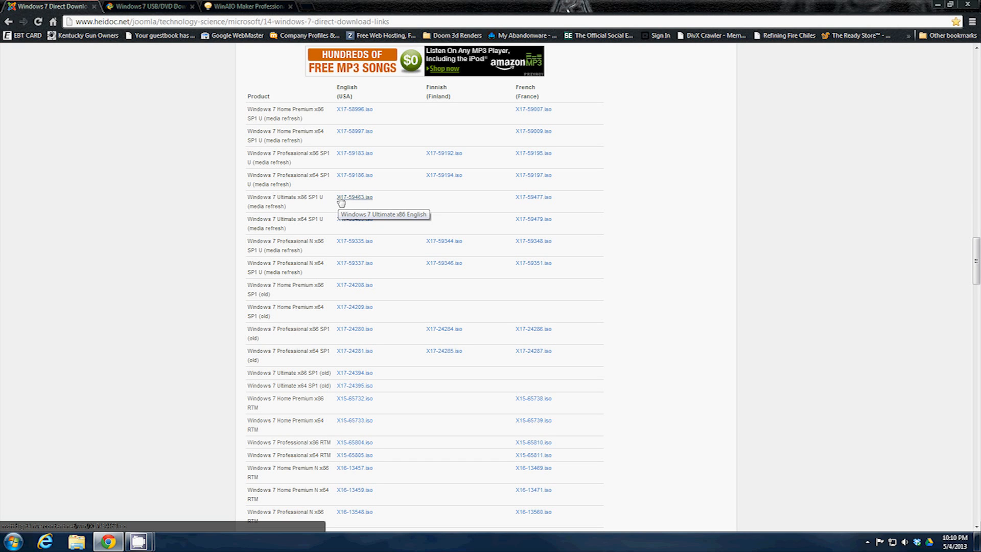
mouse_move(351, 236)
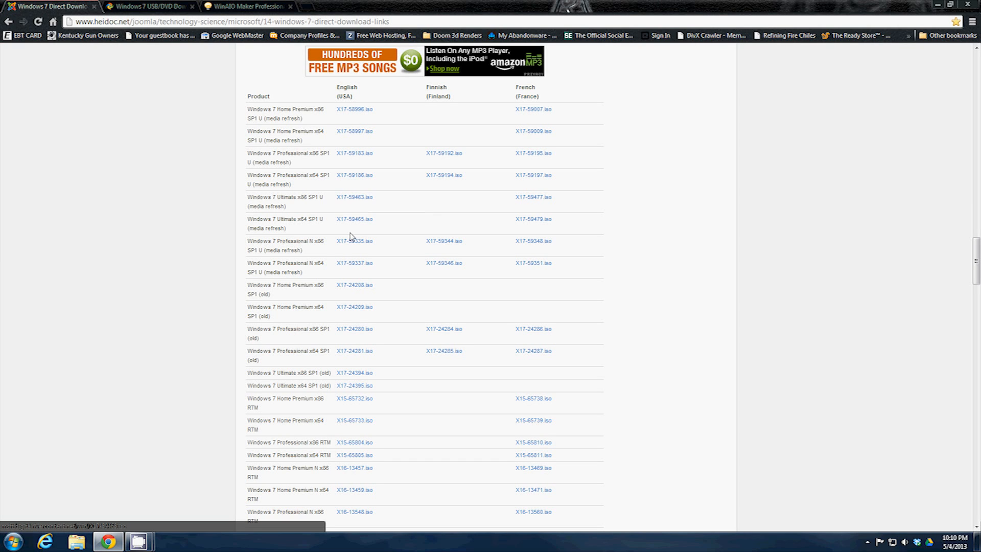
mouse_move(355, 220)
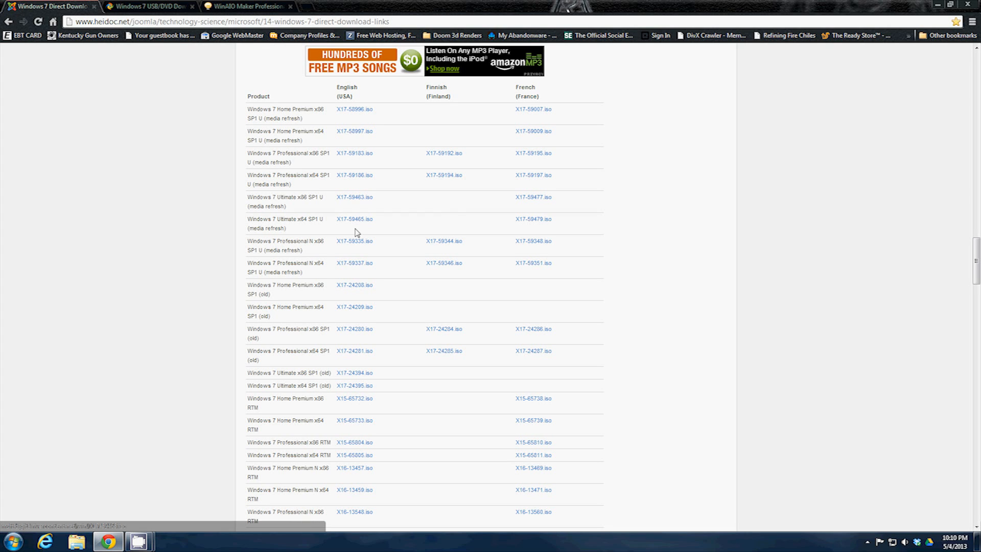
- Save the X17-59463.iso link into the Downloads folder
right_click(354, 197)
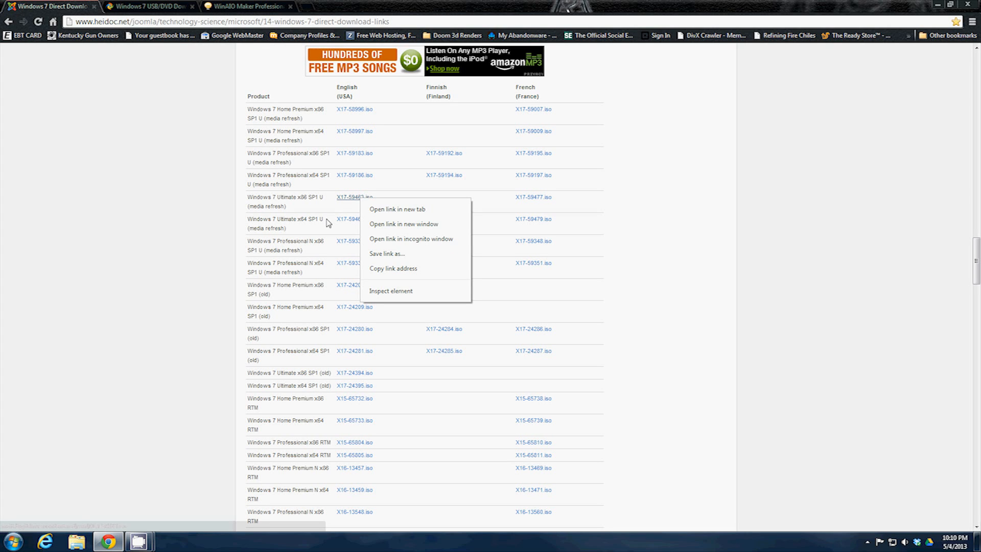
click(304, 366)
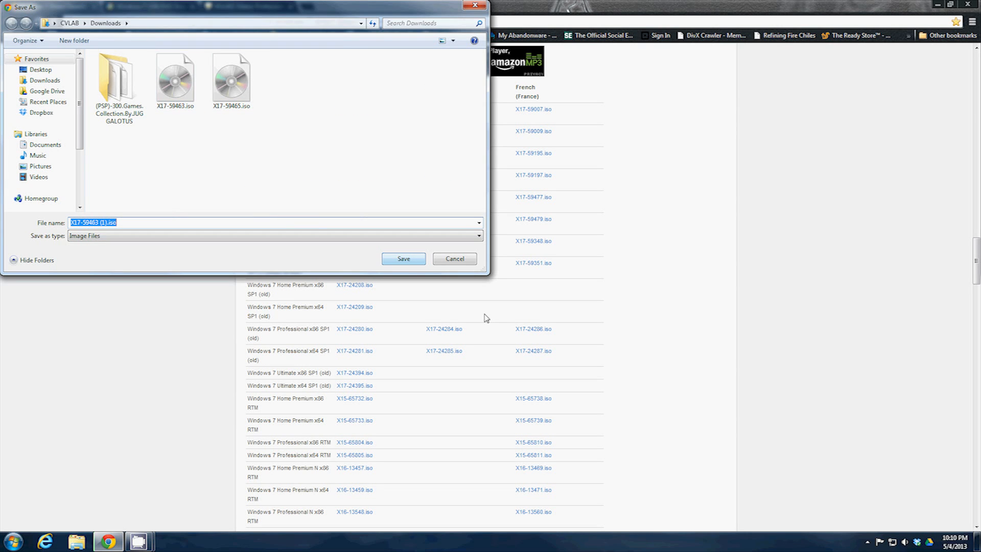
click(454, 259)
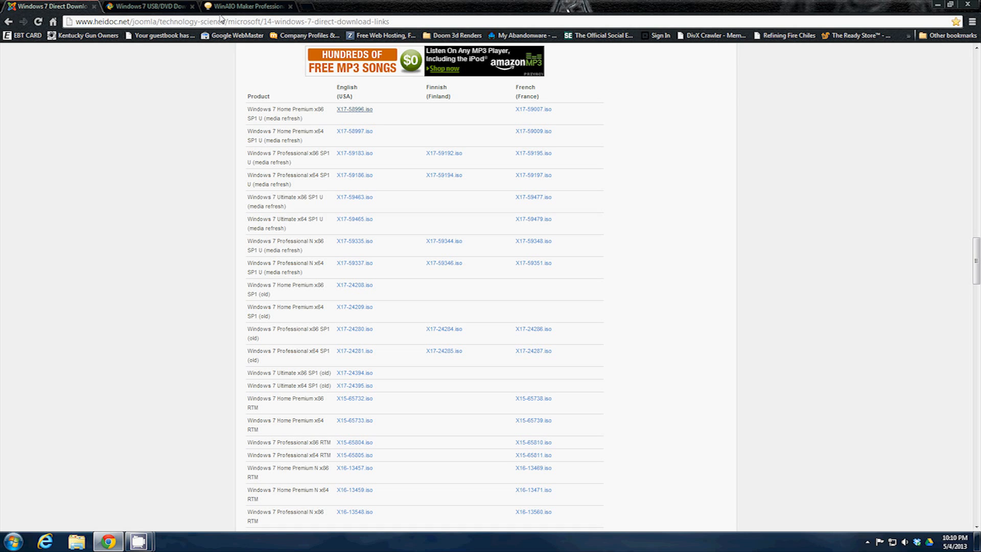
click(150, 6)
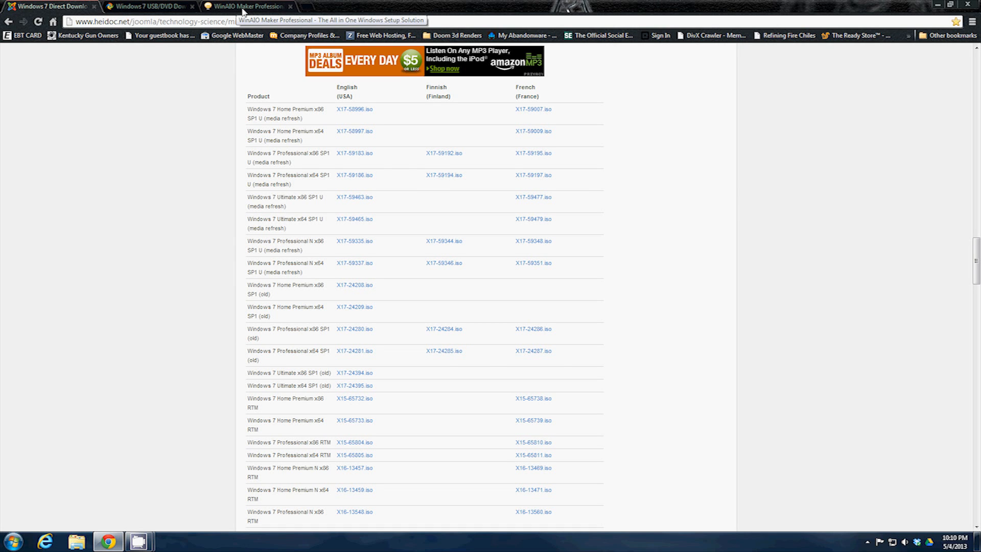
- Save the WinAIO Maker Professional v1.3 zip from Official Direct Server into Downloads
click(246, 6)
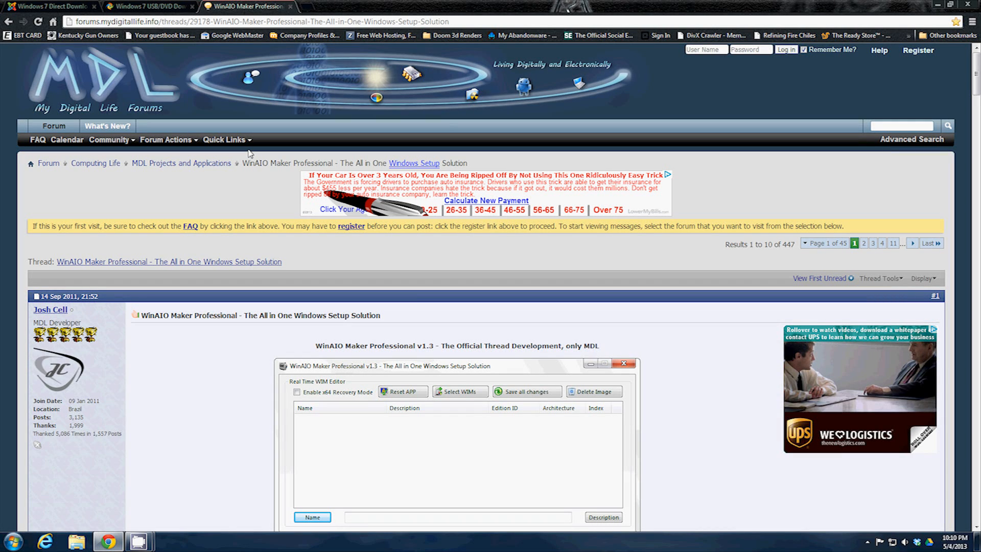
mouse_move(272, 157)
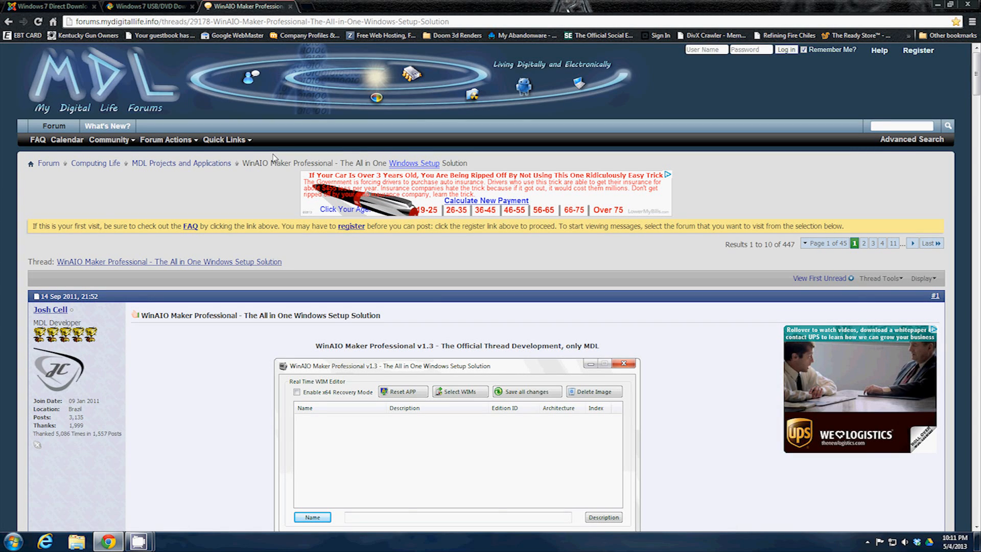
scroll(down, 3)
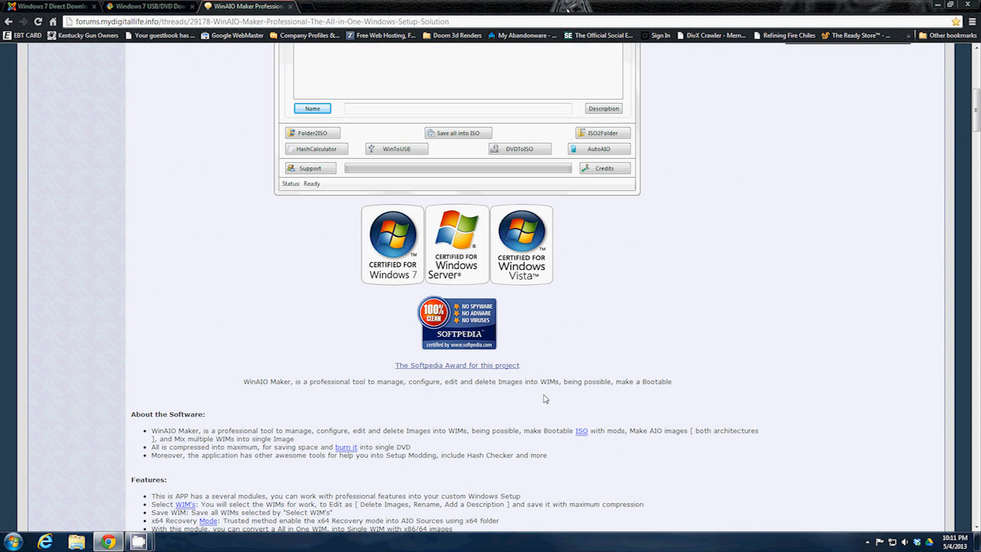
scroll(down, 3)
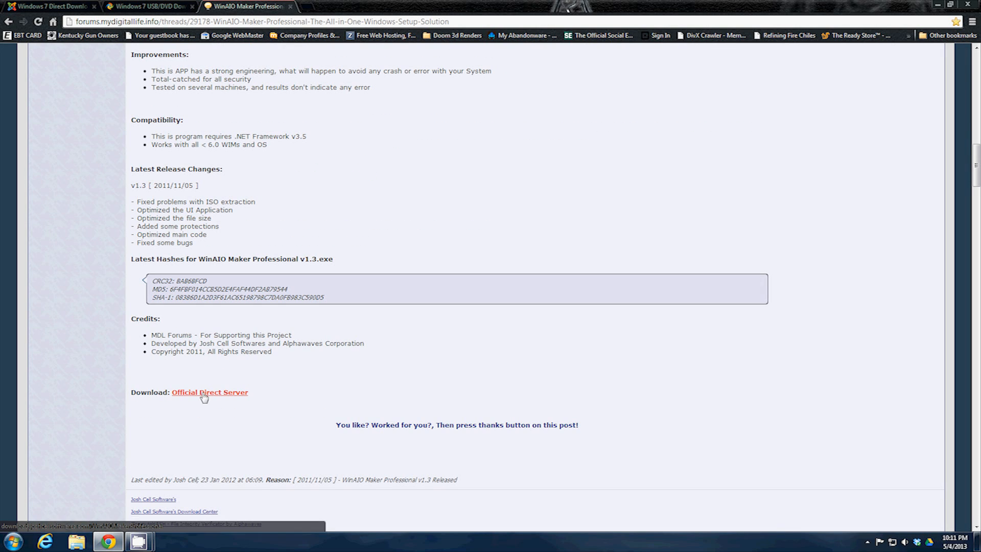
click(210, 393)
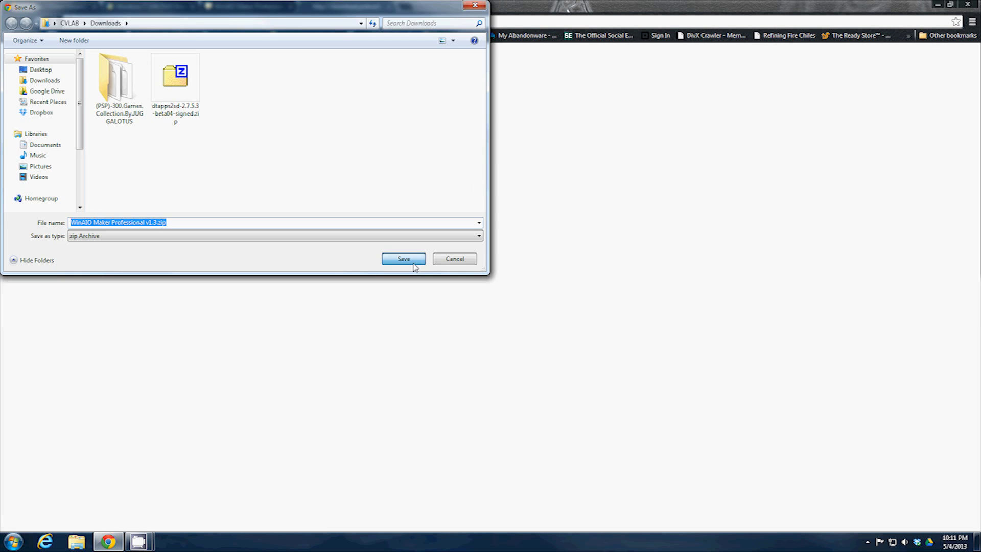
click(403, 258)
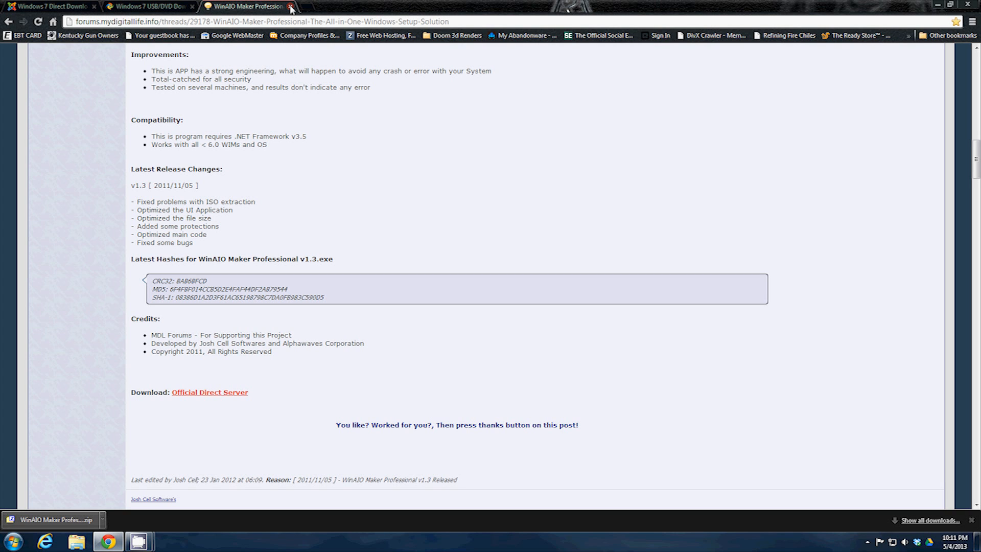
- Save Windows7-USB-DVD-tool.exe from the Seven Forums tutorial into Downloads, then close Chrome
click(290, 6)
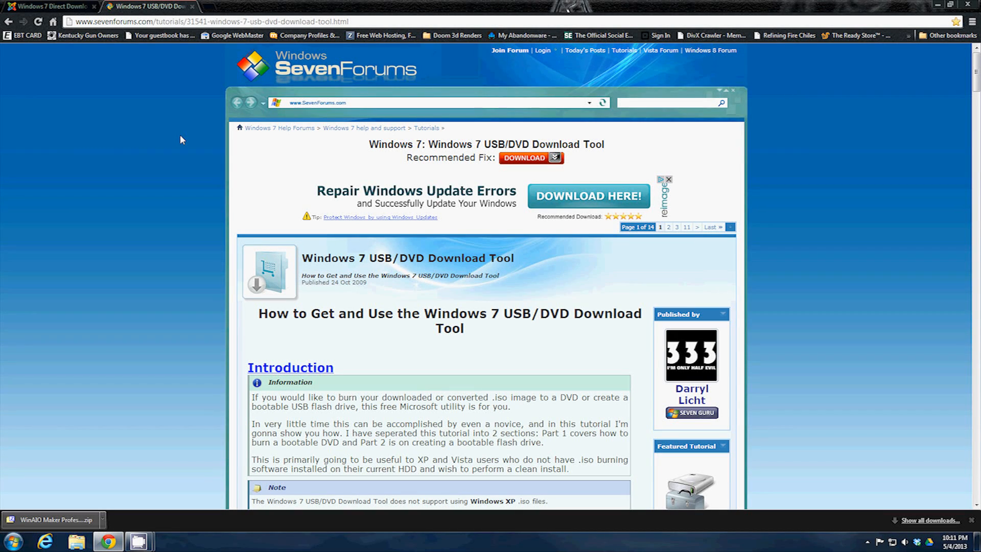
mouse_move(469, 141)
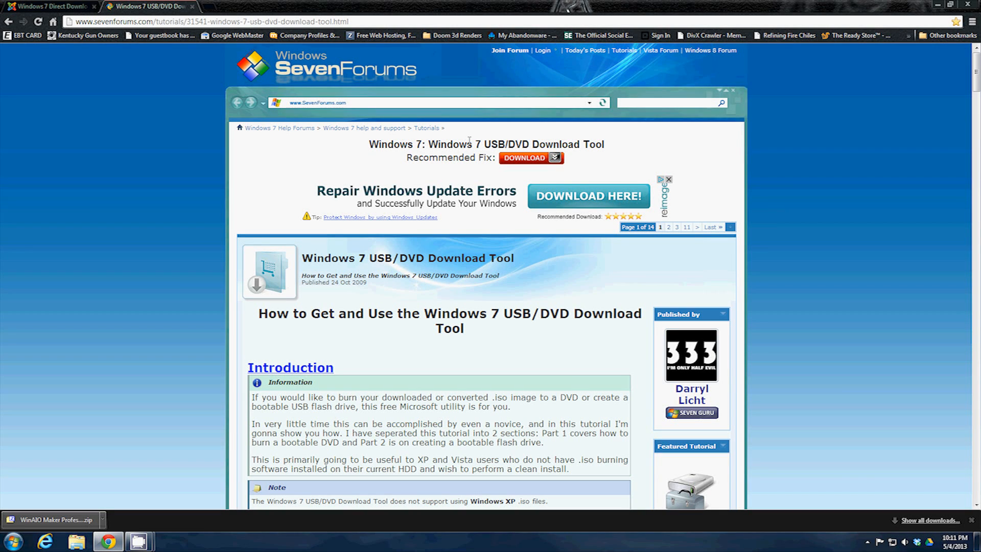
scroll(down, 3)
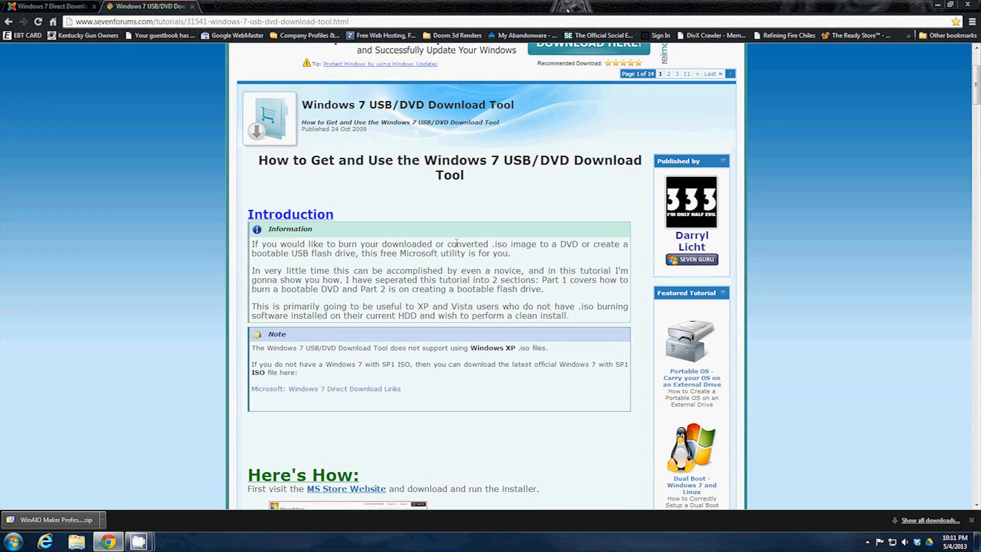
scroll(down, 3)
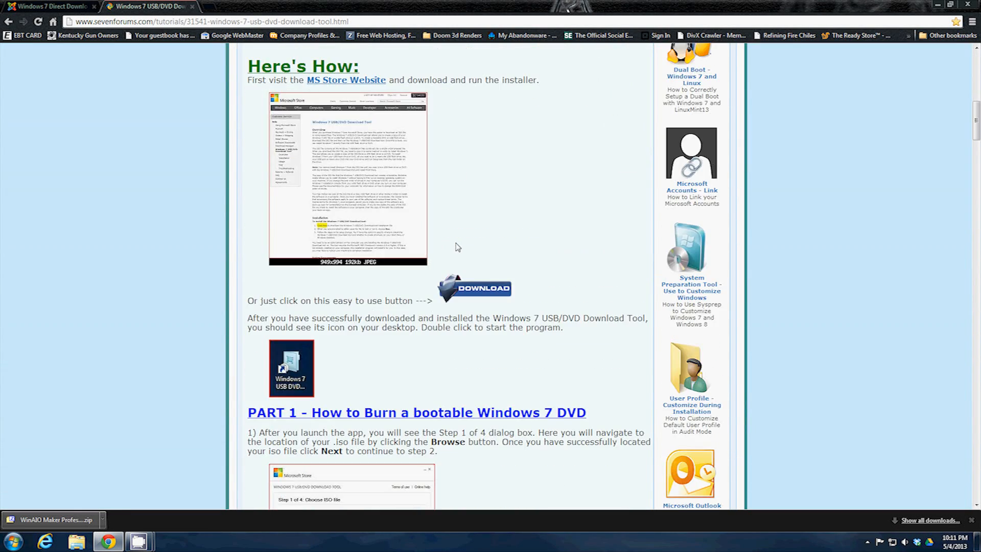
scroll(down, 3)
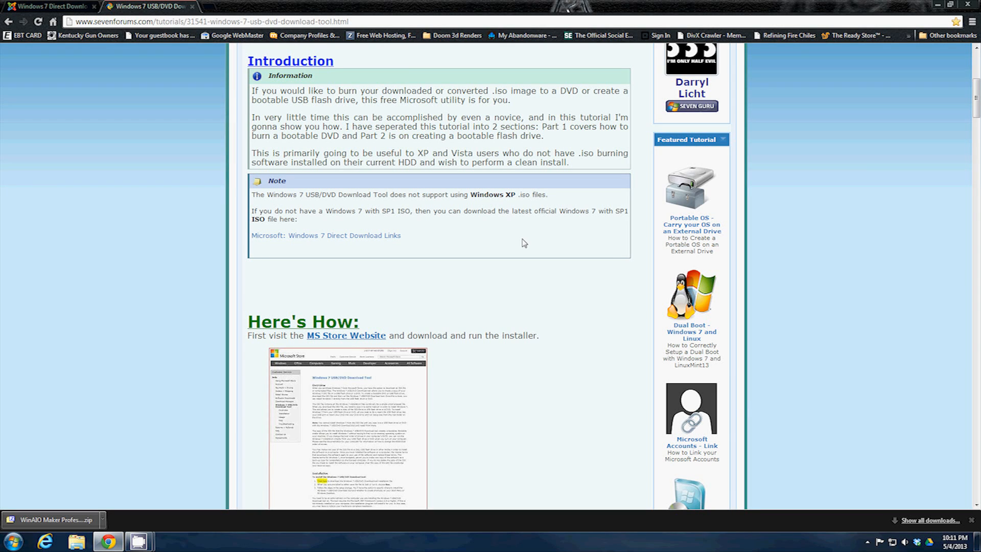
mouse_move(536, 259)
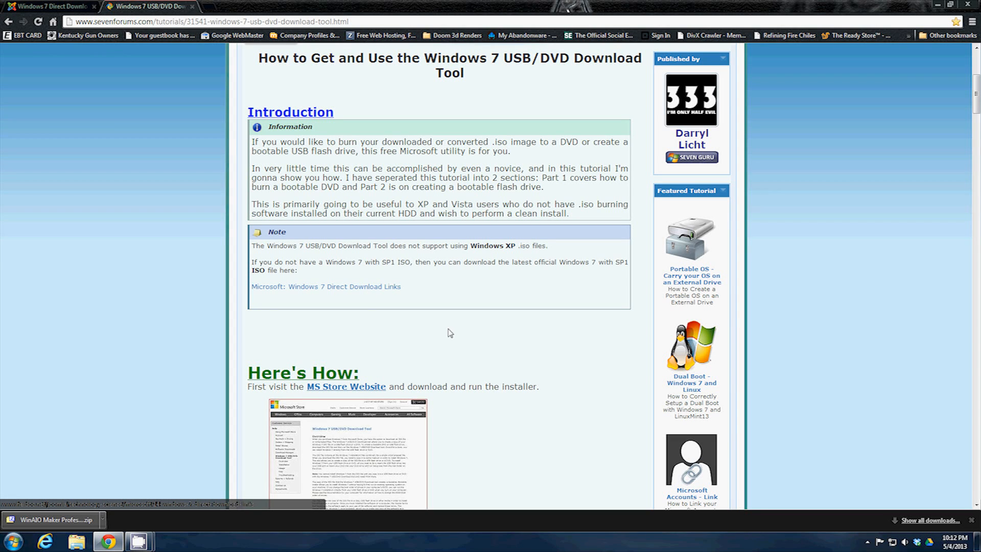
mouse_move(538, 332)
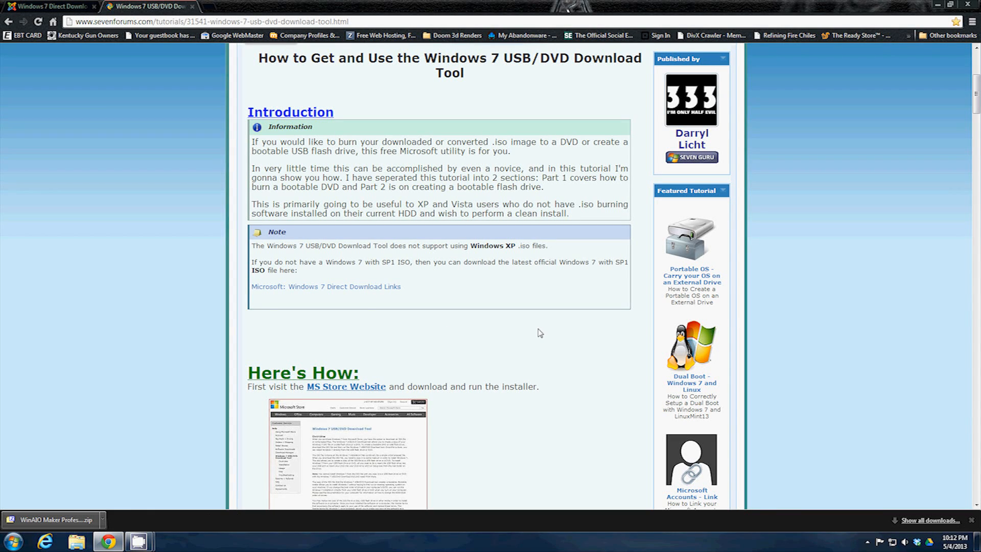
scroll(down, 3)
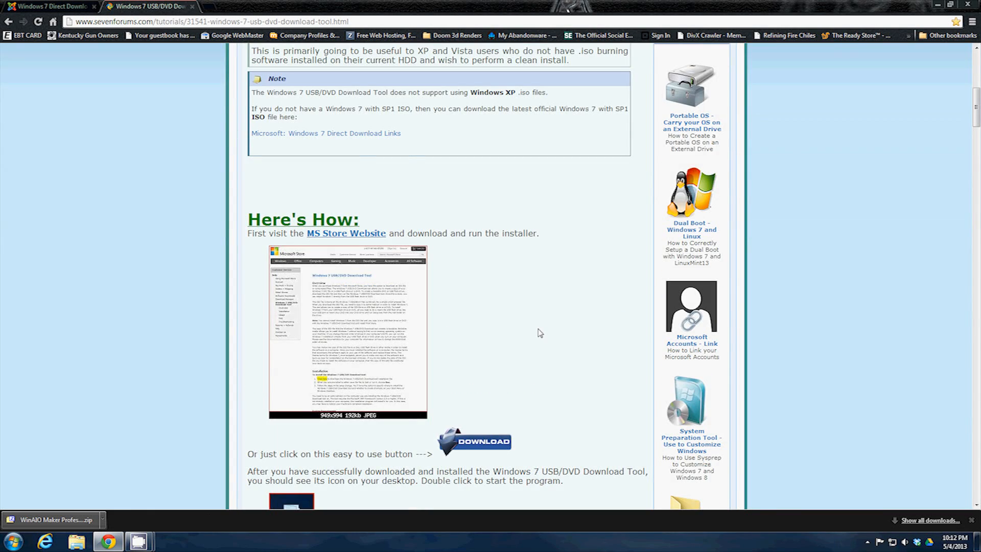
scroll(down, 3)
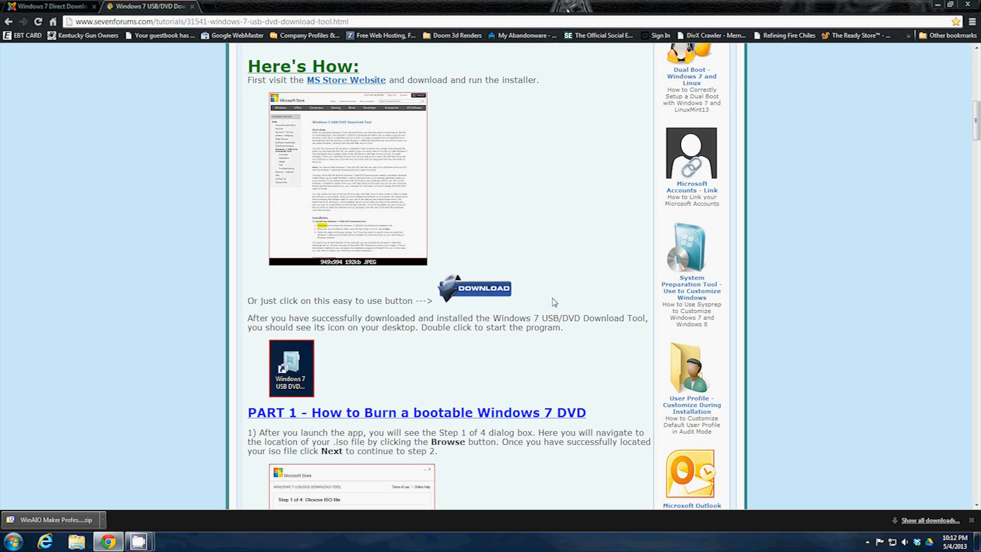
click(474, 288)
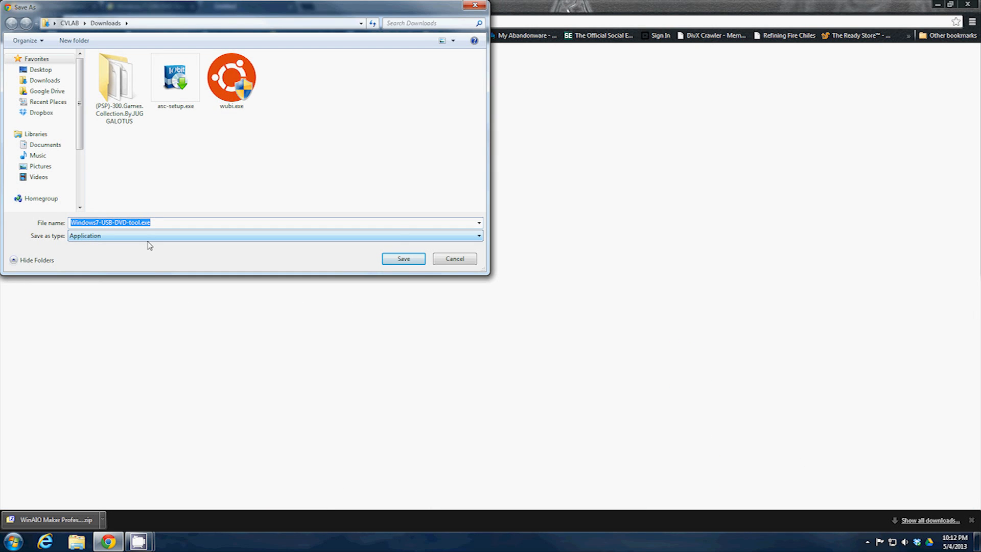
click(403, 259)
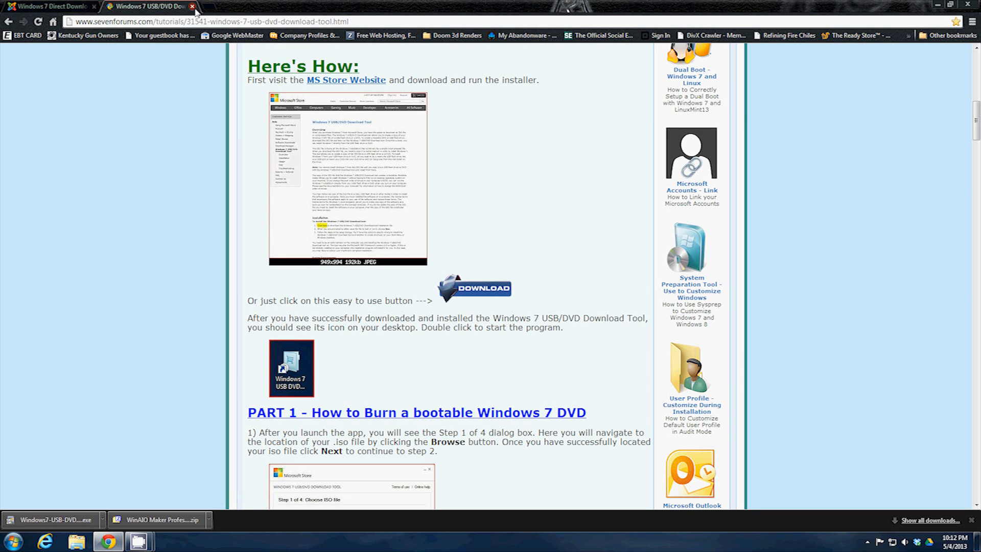
click(47, 7)
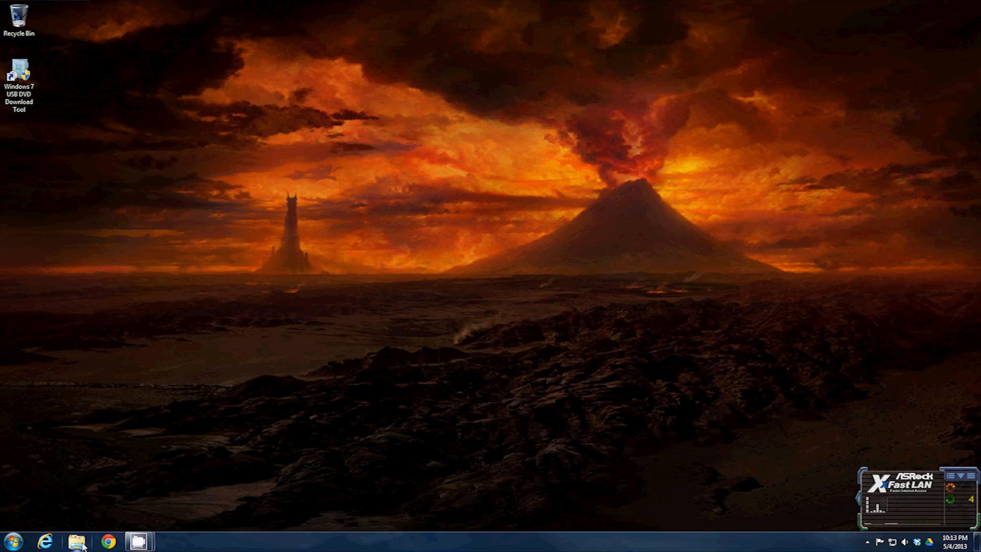
mouse_move(78, 540)
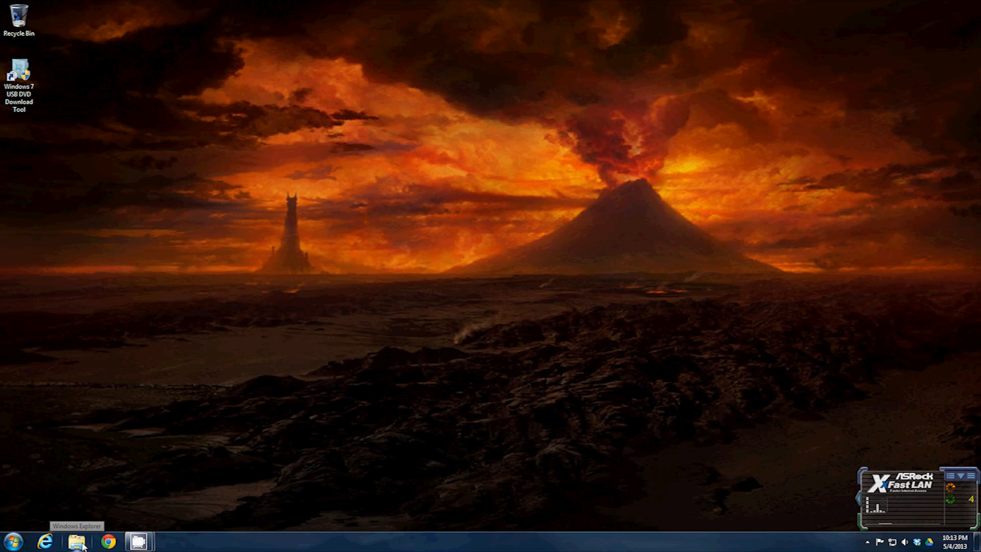
- Extract WinAIO Maker Professional v1.3.zip in Downloads and open the extracted program folder
click(77, 540)
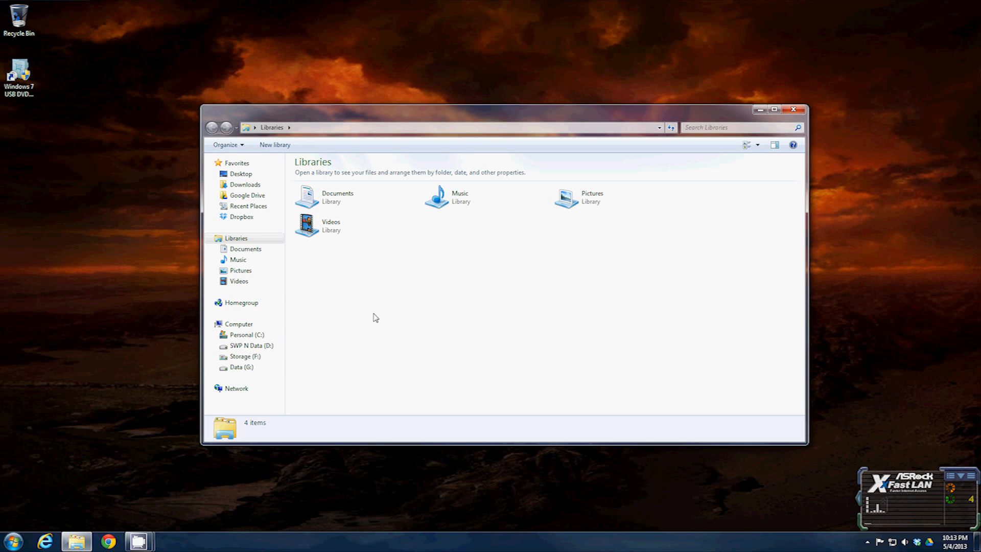
click(245, 184)
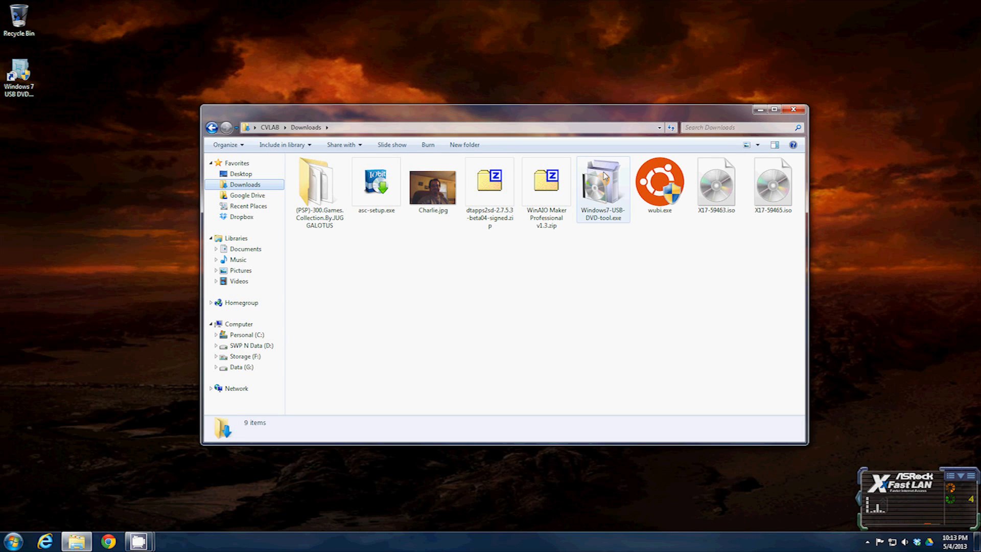
click(546, 181)
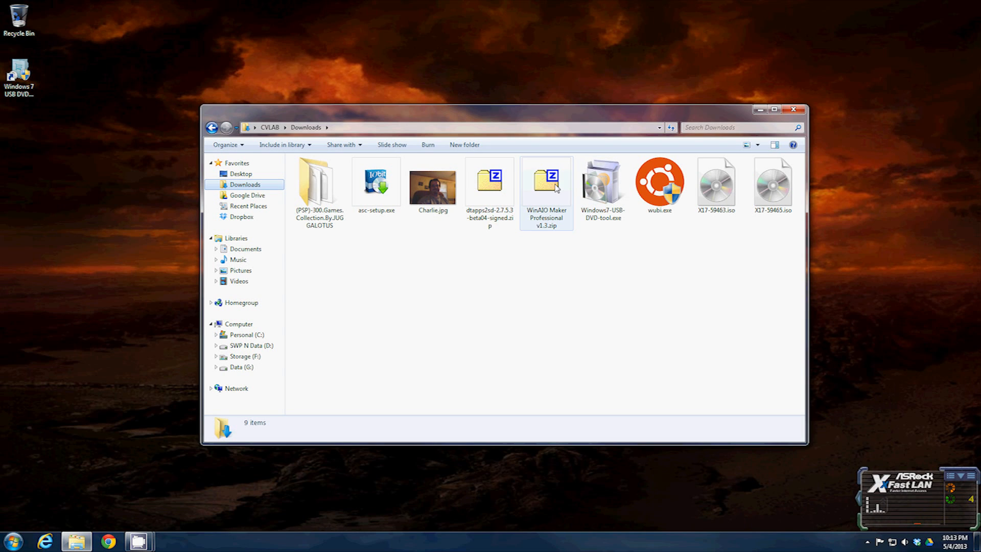
right_click(545, 188)
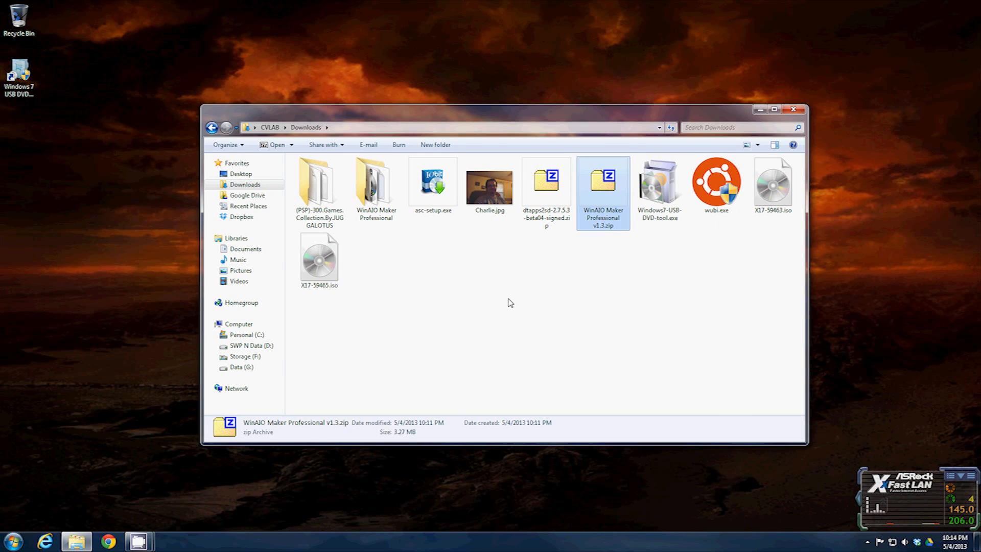
mouse_move(368, 248)
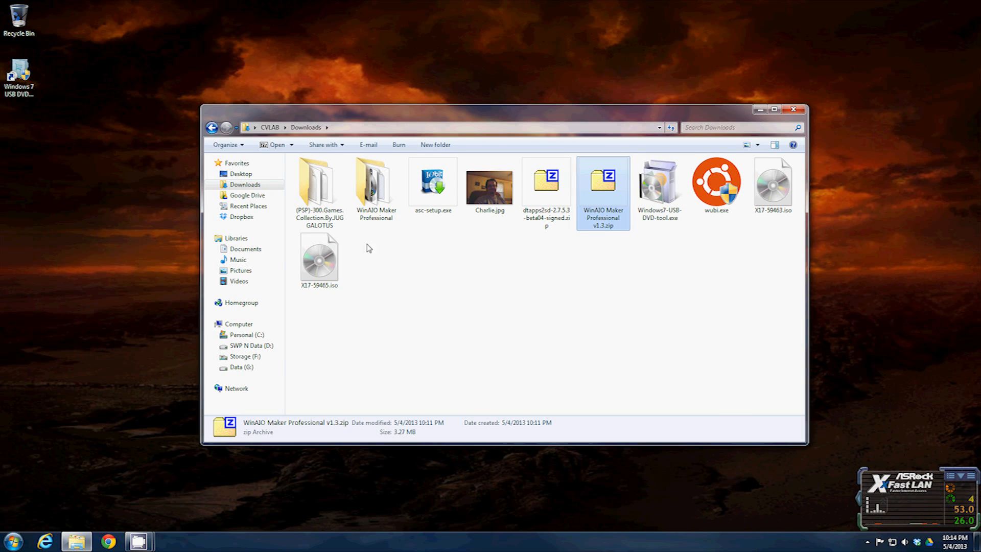
mouse_move(494, 267)
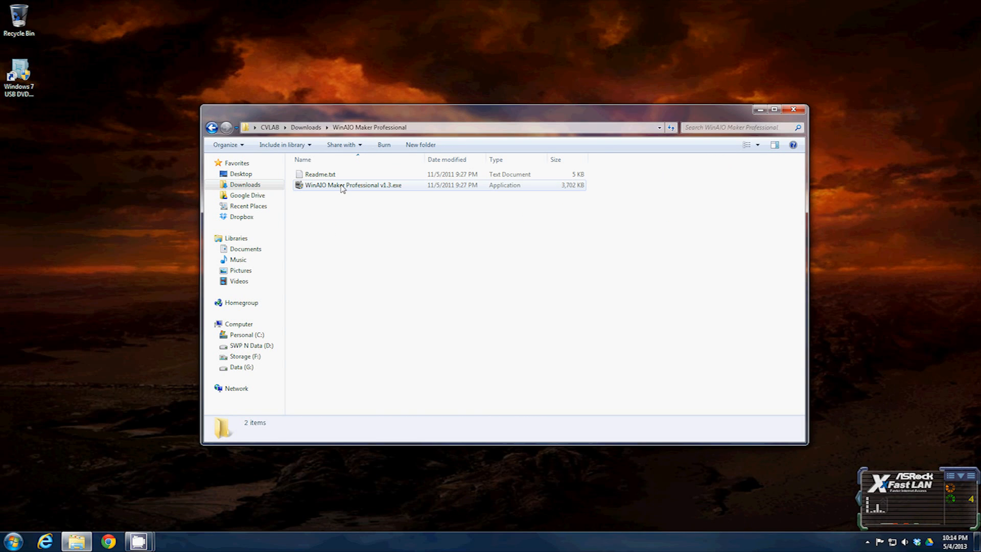
click(354, 185)
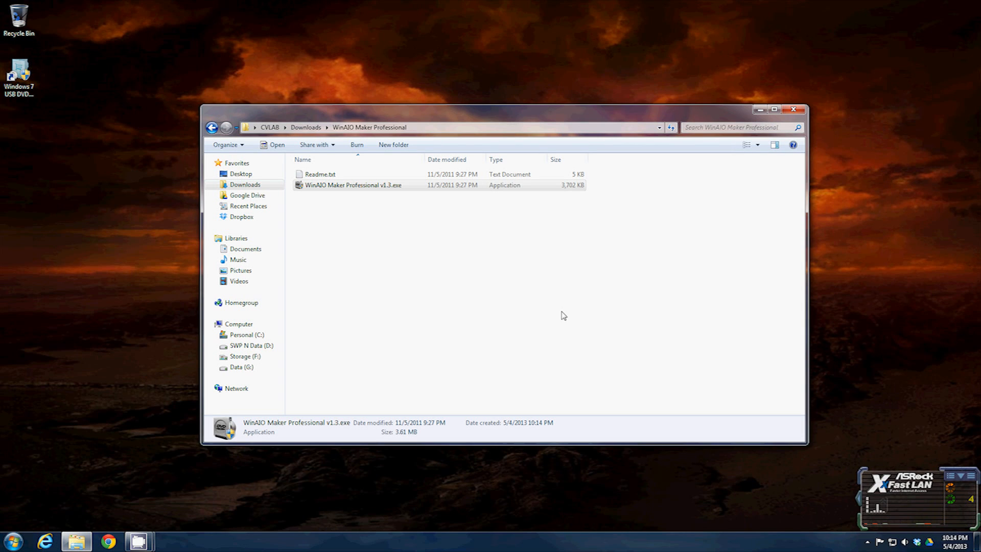
- Launch WinAIO Maker Professional v1.3.exe and open its AutoAIO Tool
double_click(353, 184)
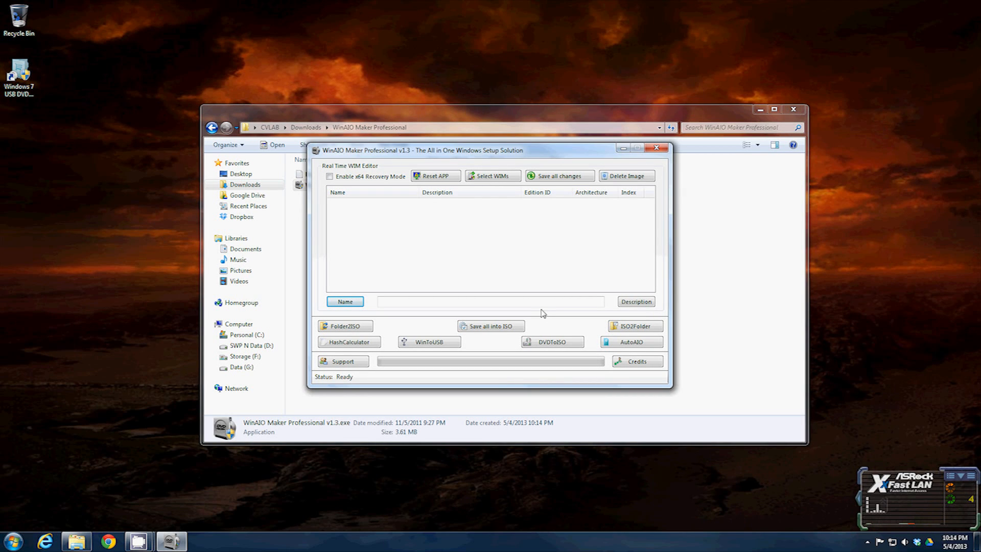
mouse_move(439, 329)
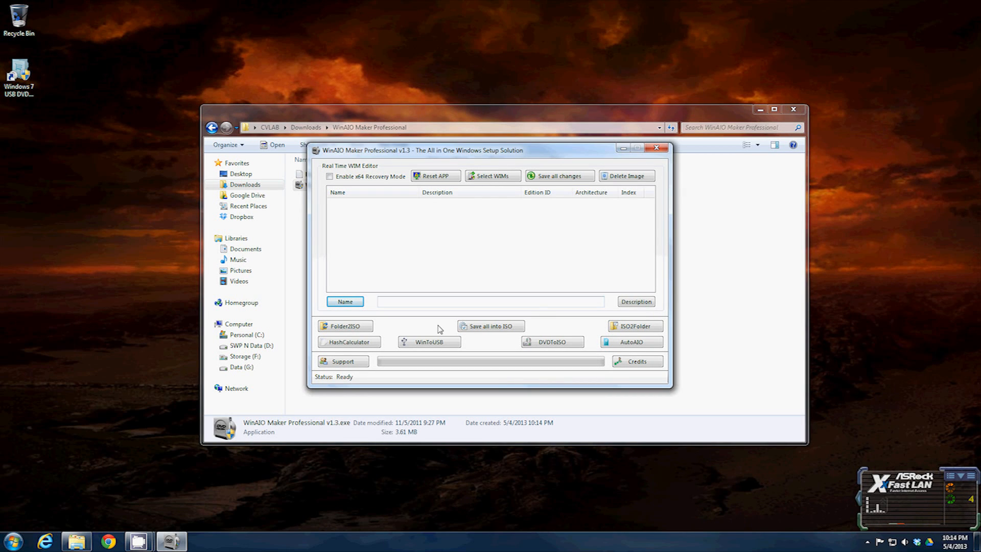
mouse_move(511, 379)
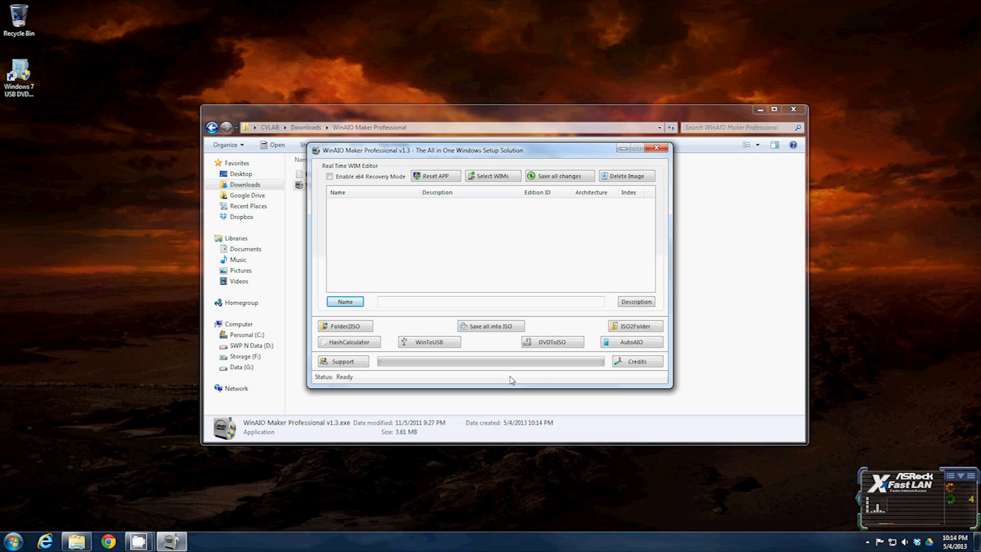
mouse_move(647, 356)
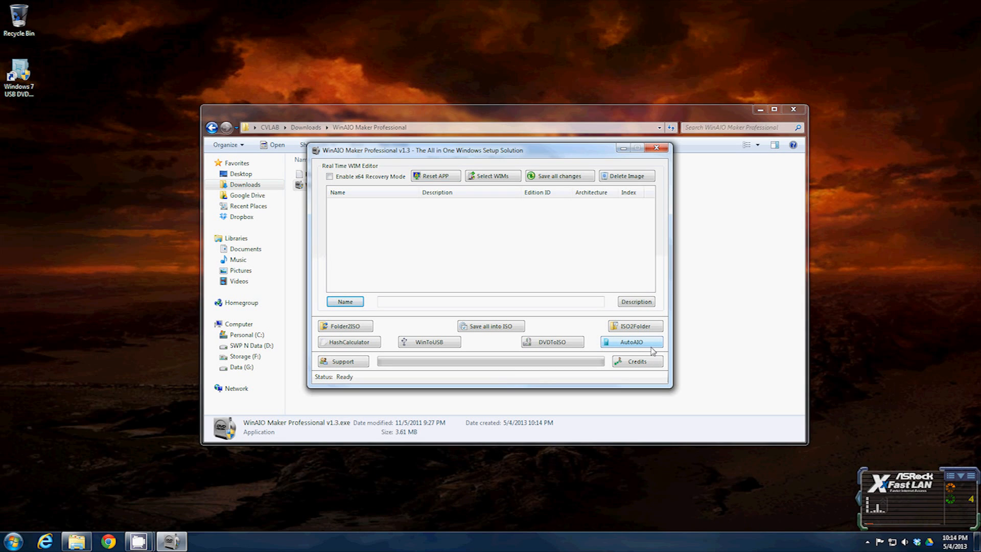
click(631, 342)
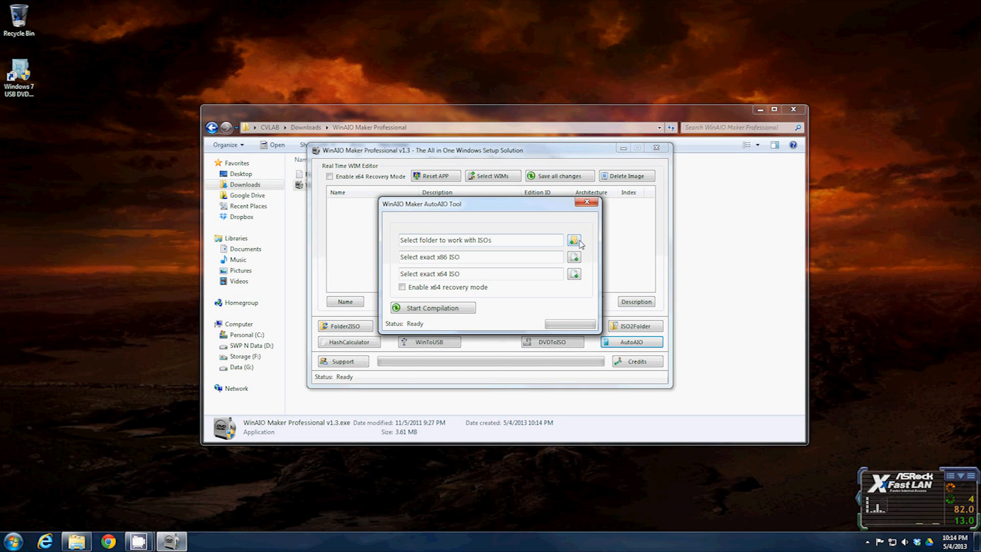
- Set Downloads as the AutoAIO ISO working folder
click(572, 240)
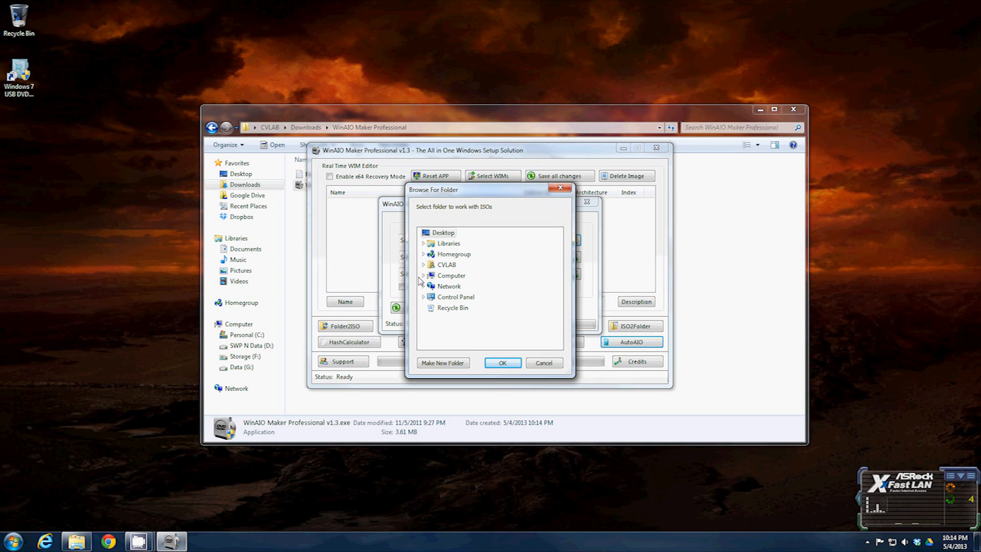
click(424, 275)
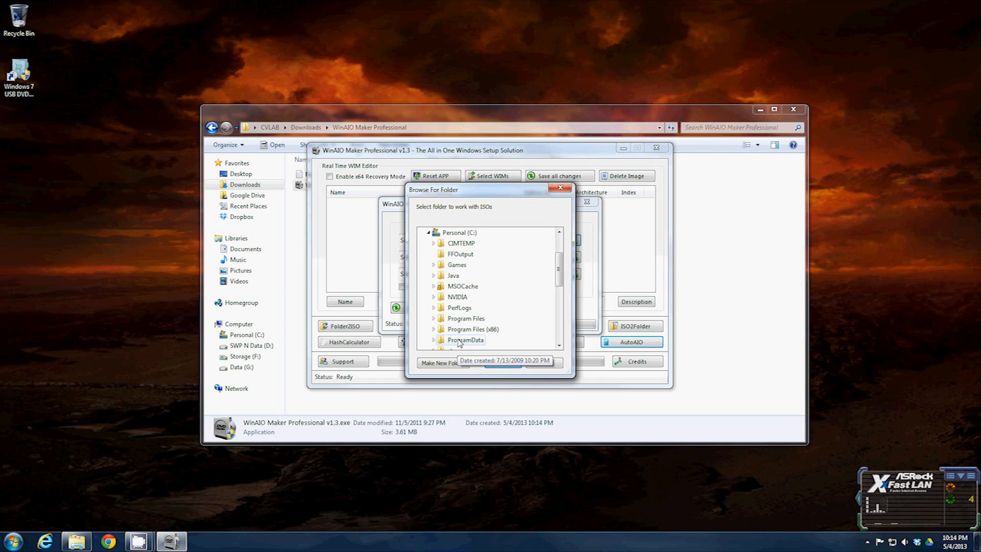
scroll(down, 3)
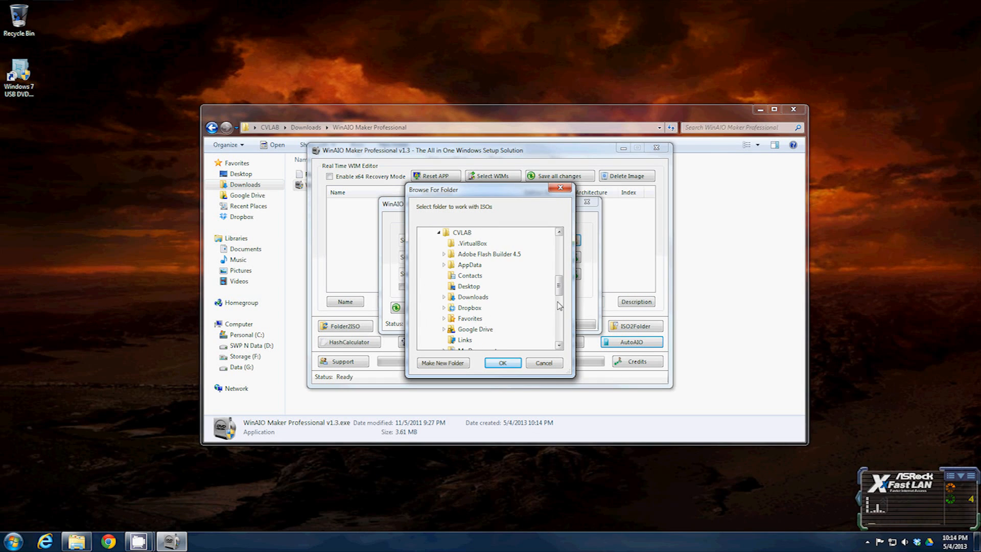
scroll(down, 3)
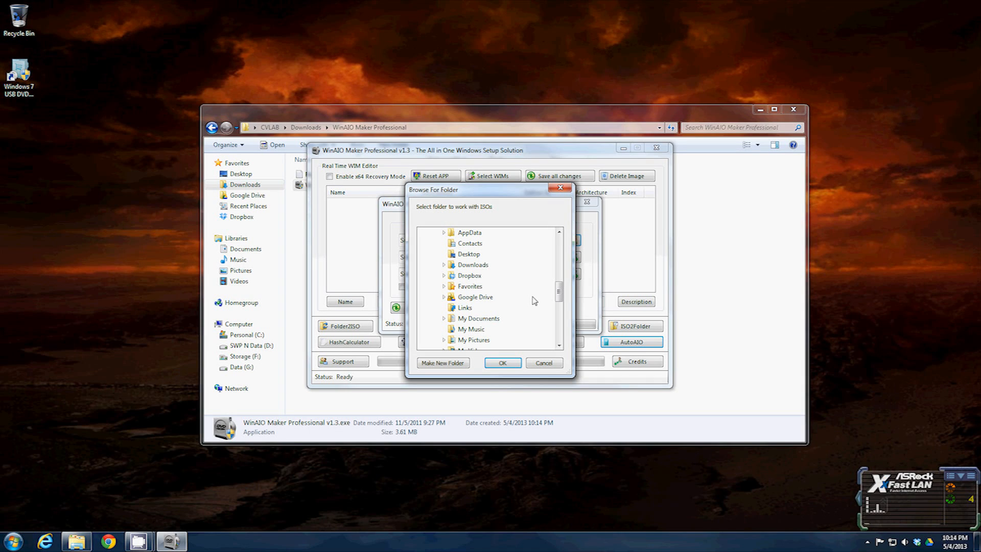
mouse_move(505, 288)
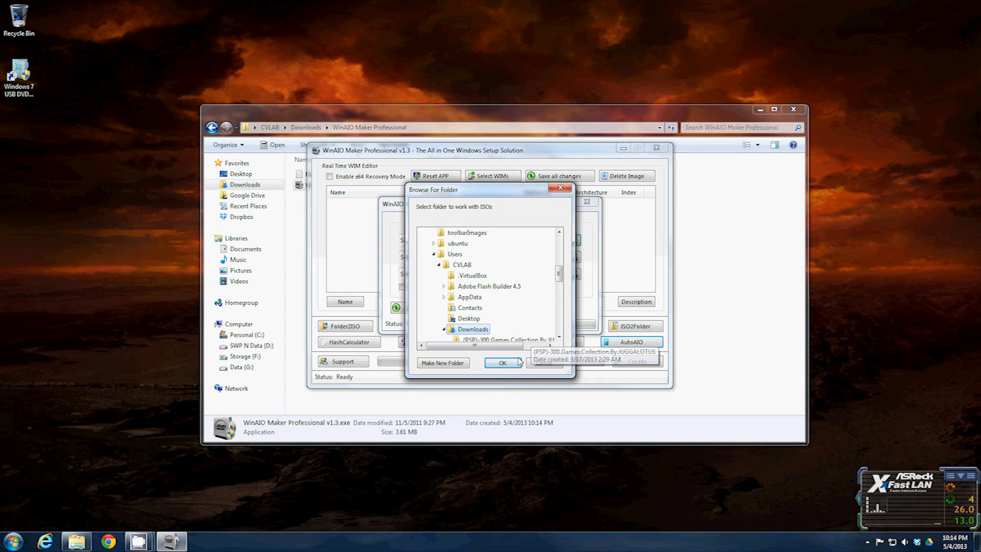
click(503, 362)
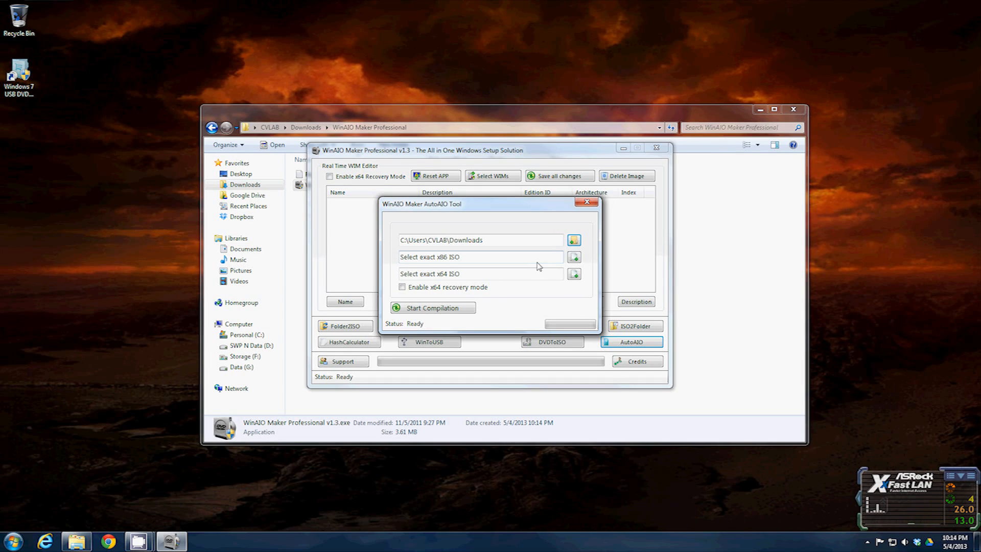
- Choose X17-59463.iso as the x86 image and X17-59465.iso as the x64 image
click(574, 257)
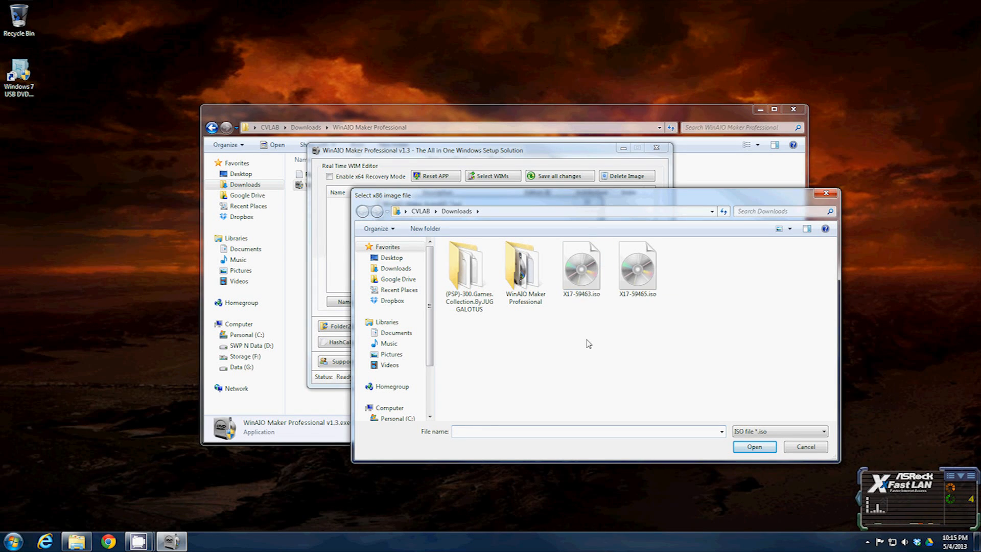
click(580, 265)
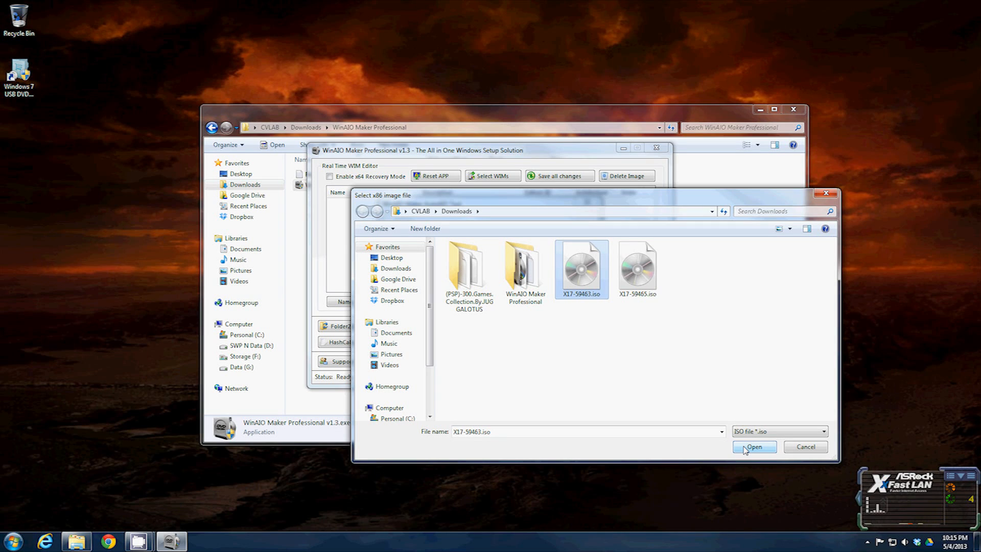
click(753, 447)
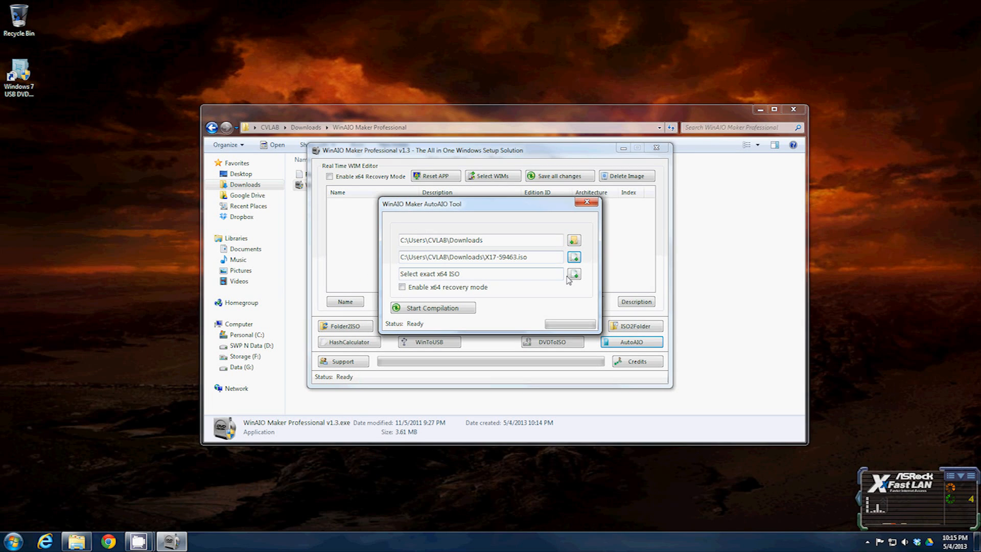
click(574, 274)
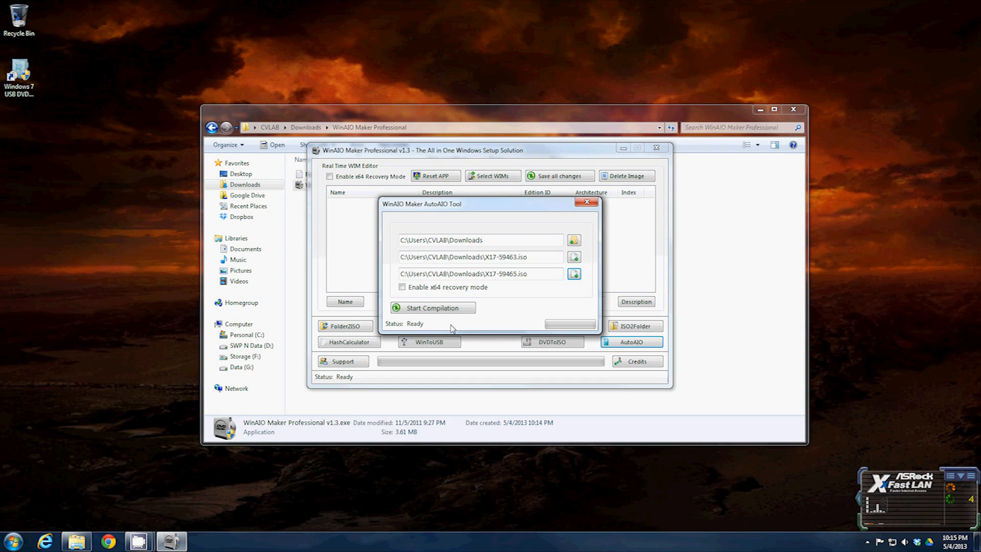
mouse_move(476, 301)
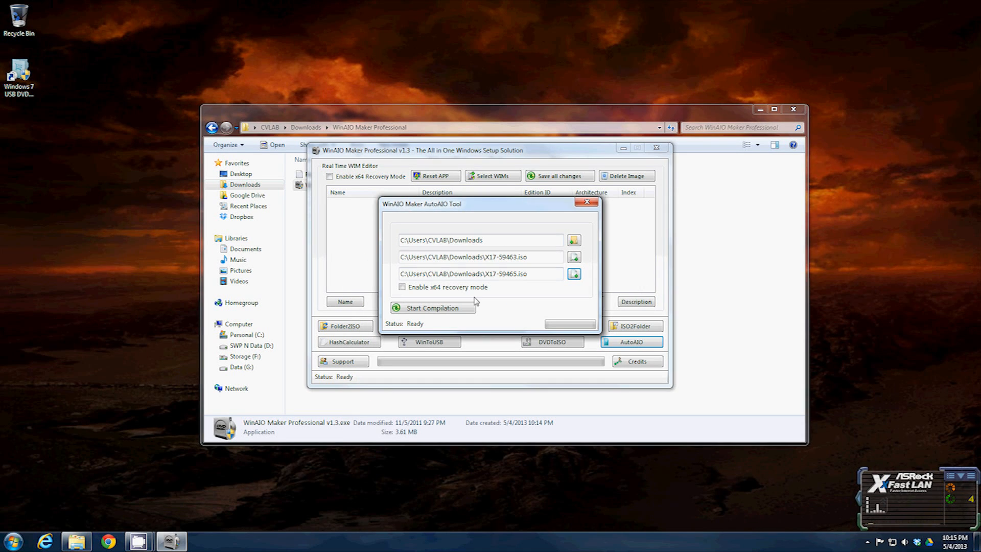
- Enable x64 recovery mode and try compiling, dismissing both warnings
click(403, 287)
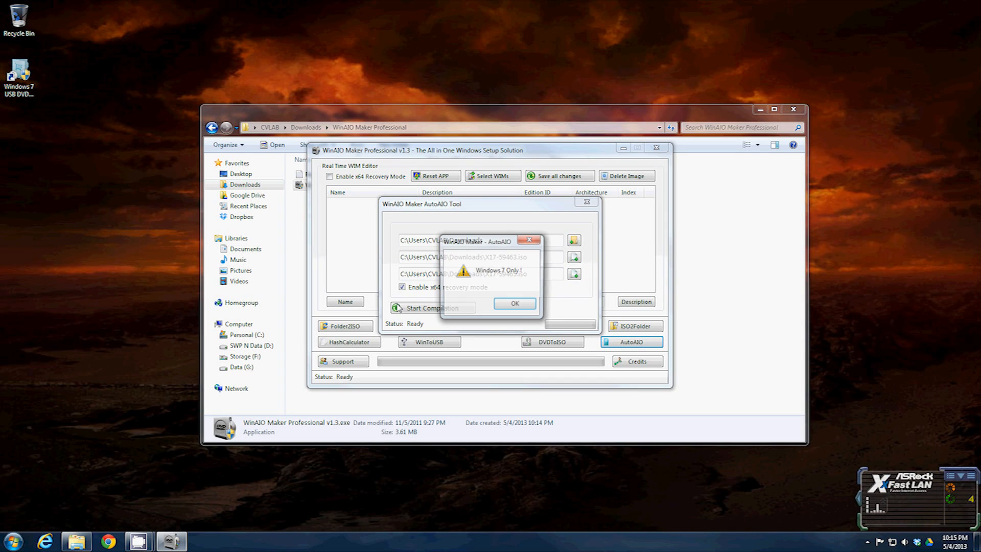
click(515, 303)
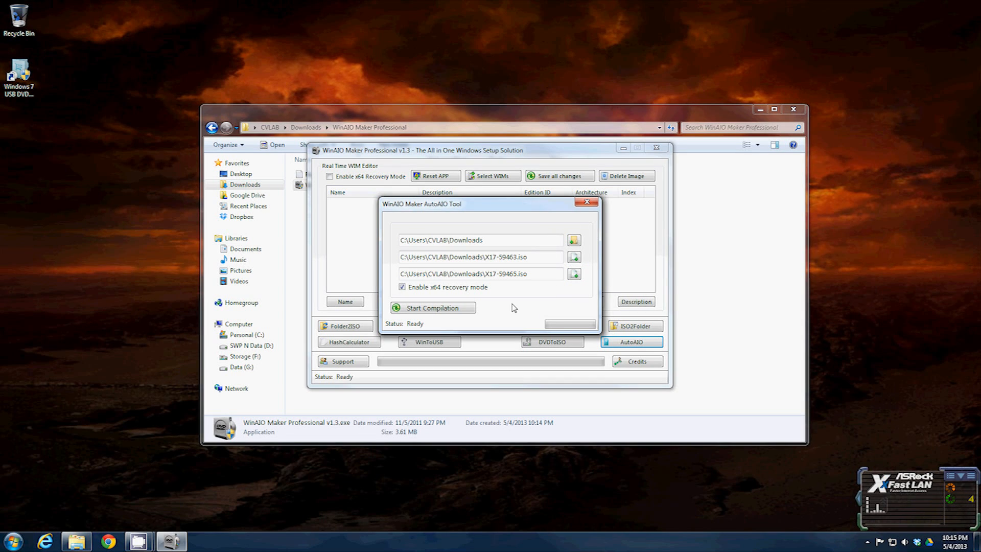
mouse_move(458, 325)
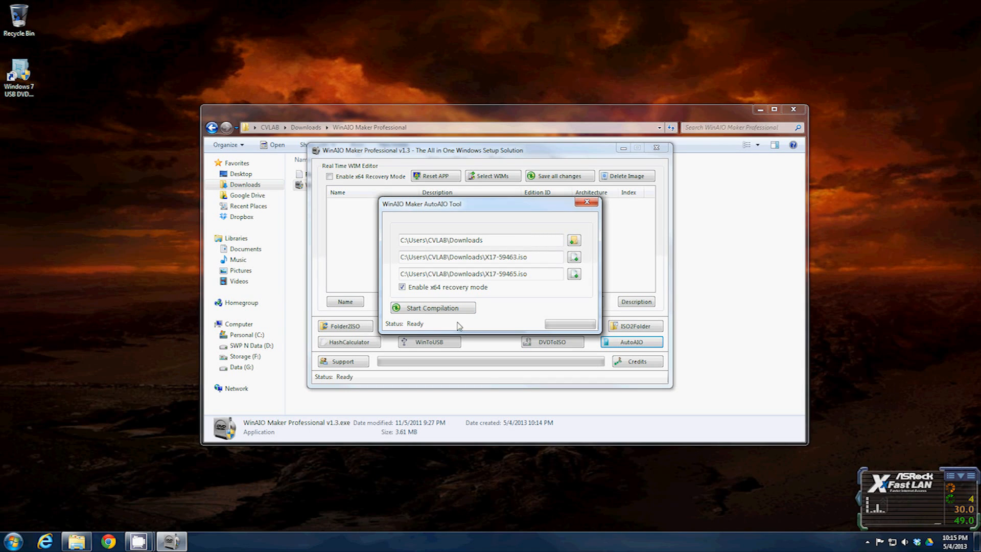
click(432, 308)
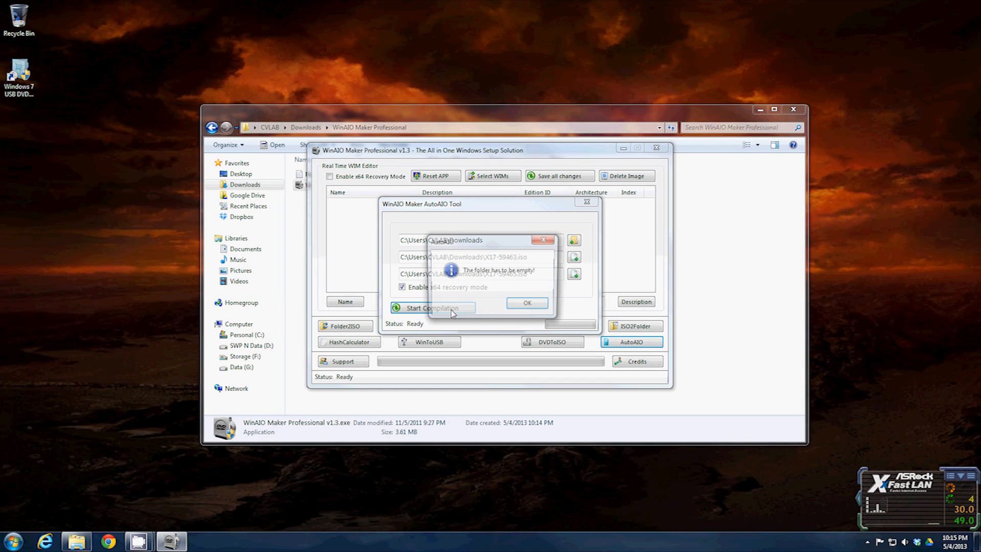
click(527, 303)
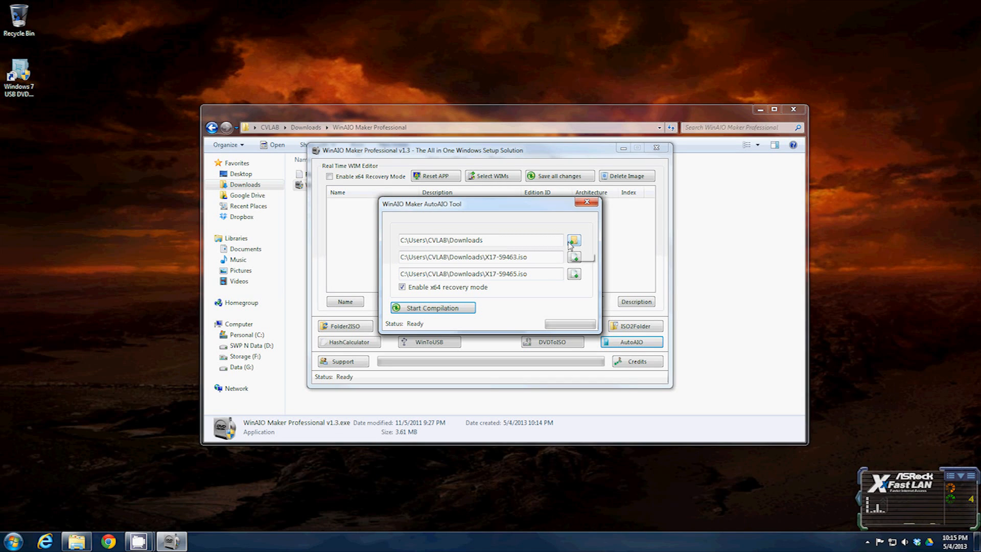
- Add a new folder in Downloads named 'Win 7 All In one'
right_click(466, 278)
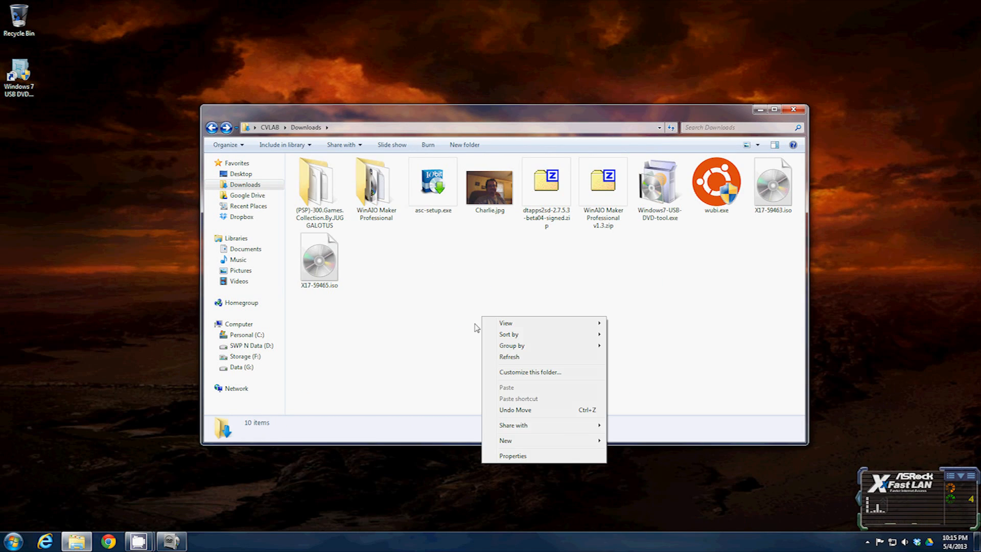
mouse_move(505, 440)
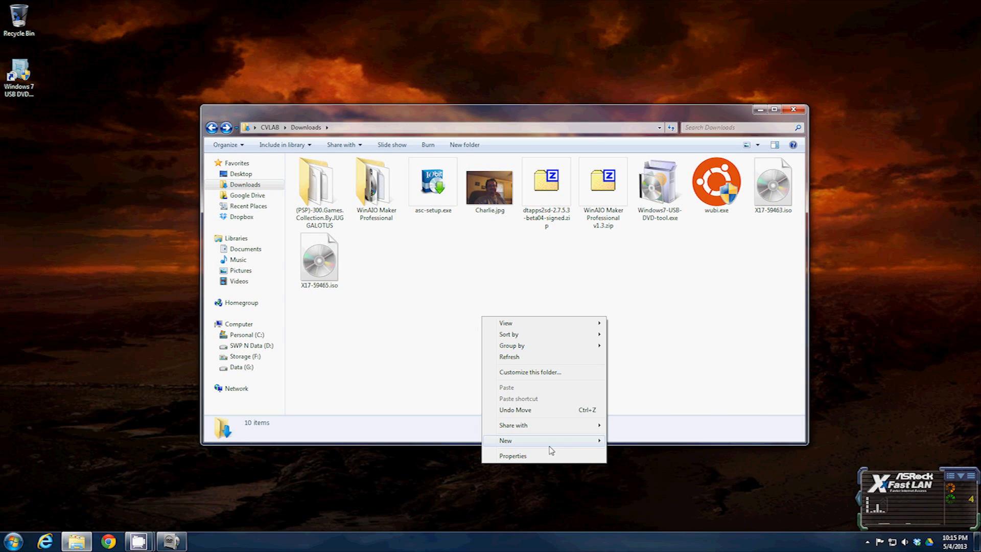
click(505, 441)
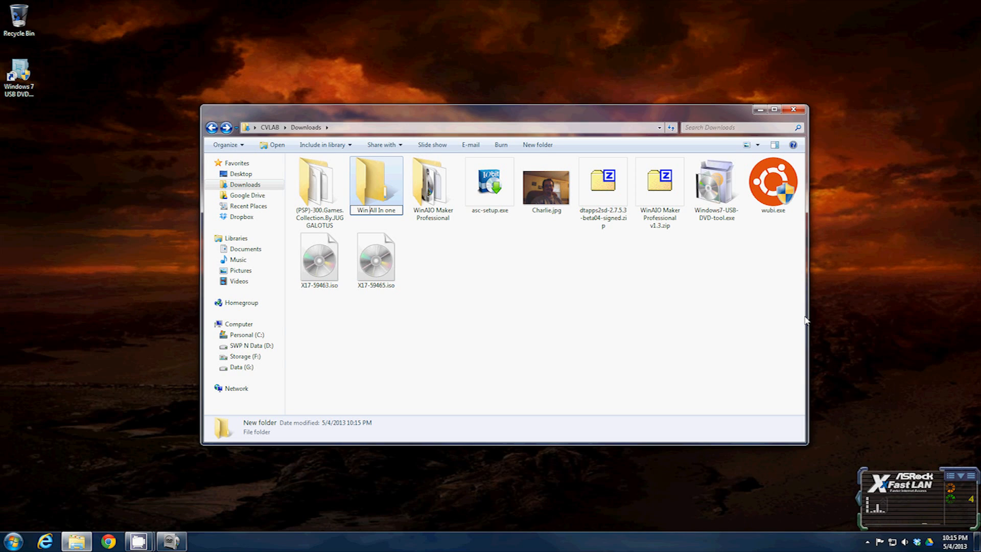
text(Win 7 All In one)
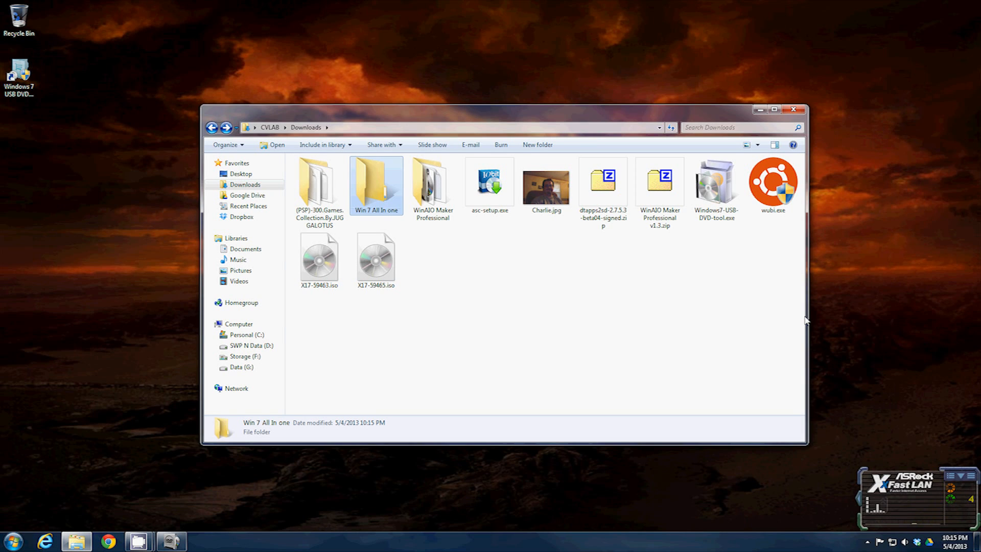
mouse_move(204, 543)
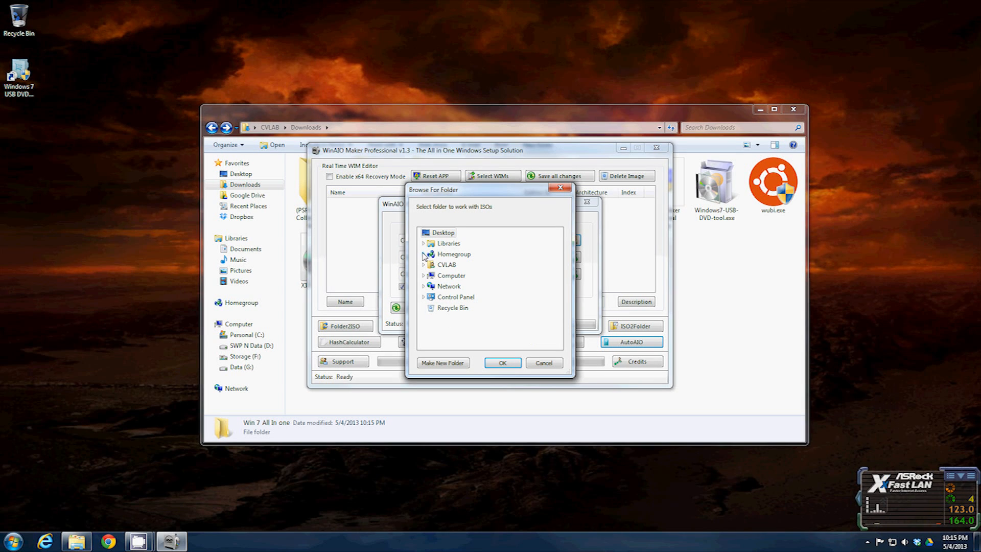
- Set Downloads\Win 7 All In one as output and compile Windows AIO Image.iso
click(424, 265)
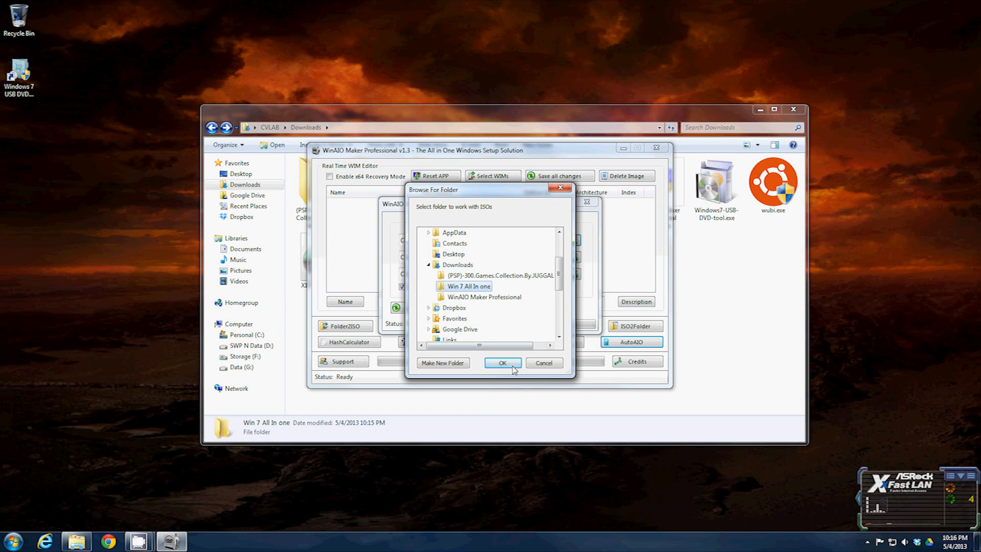
click(502, 363)
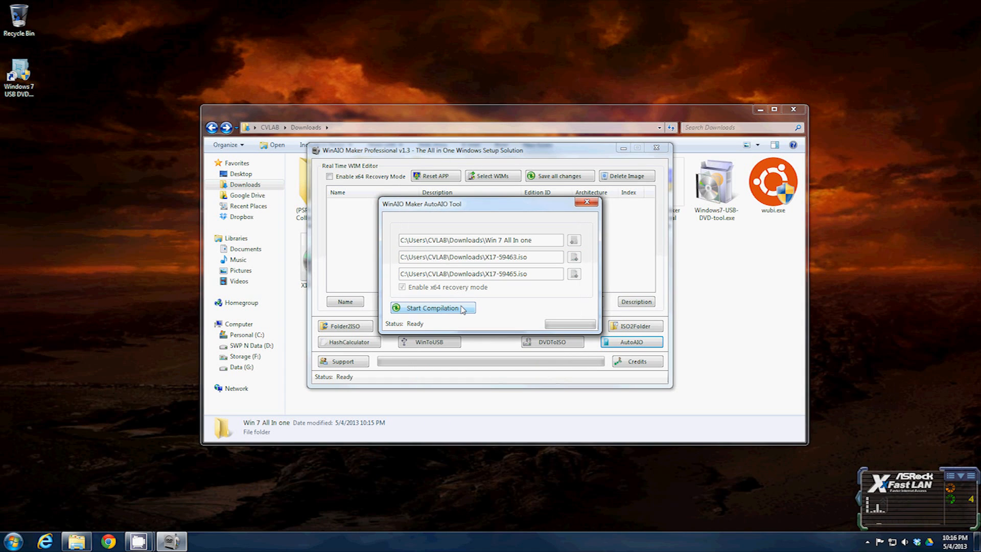
click(432, 307)
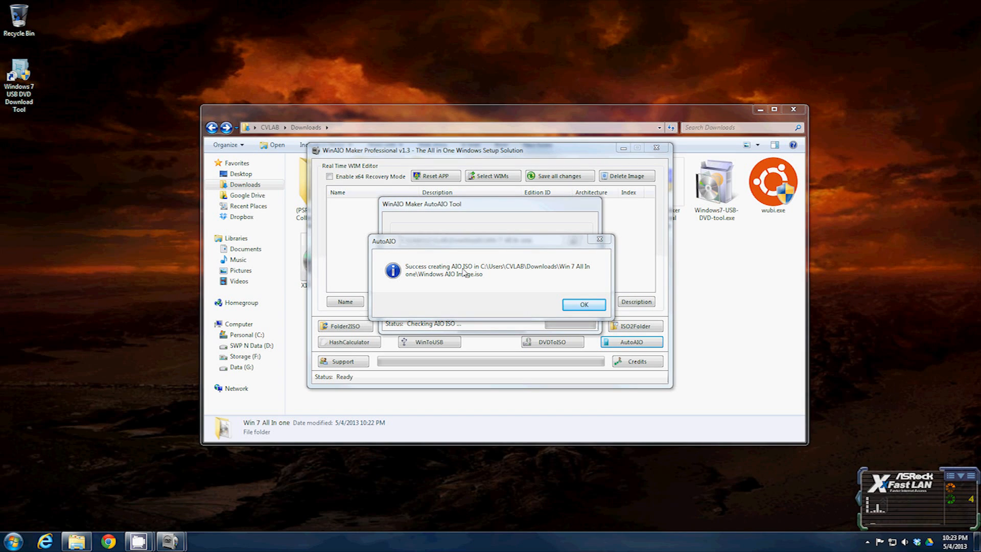
mouse_move(518, 281)
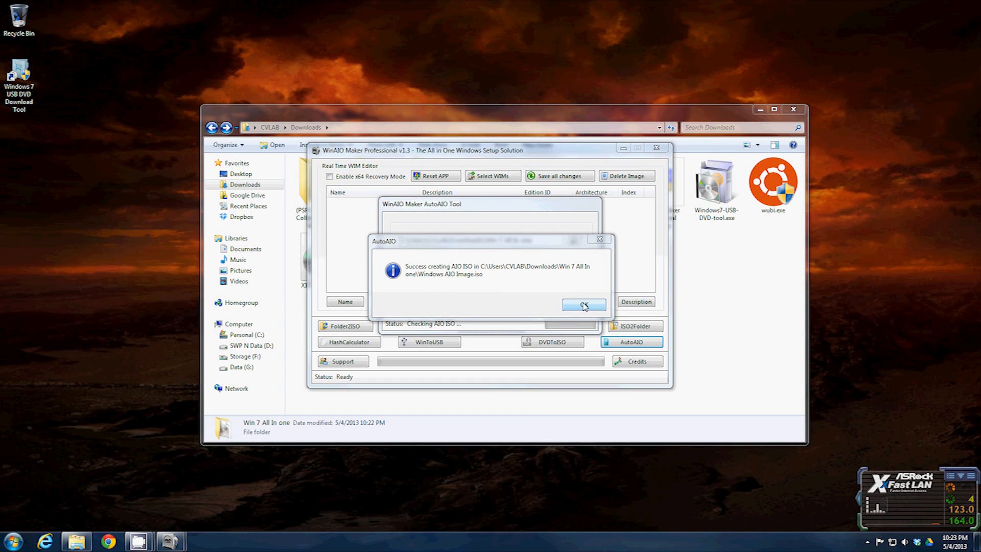
click(583, 305)
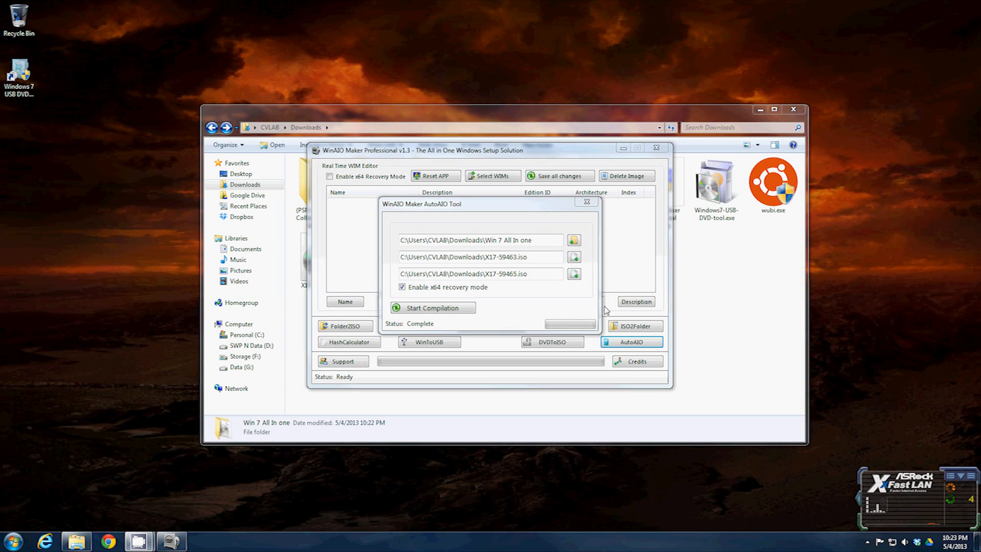
- Close WinAIO, open Win 7 All In one, and rename the ISO to 'Win 7 All In One.iso'
click(587, 201)
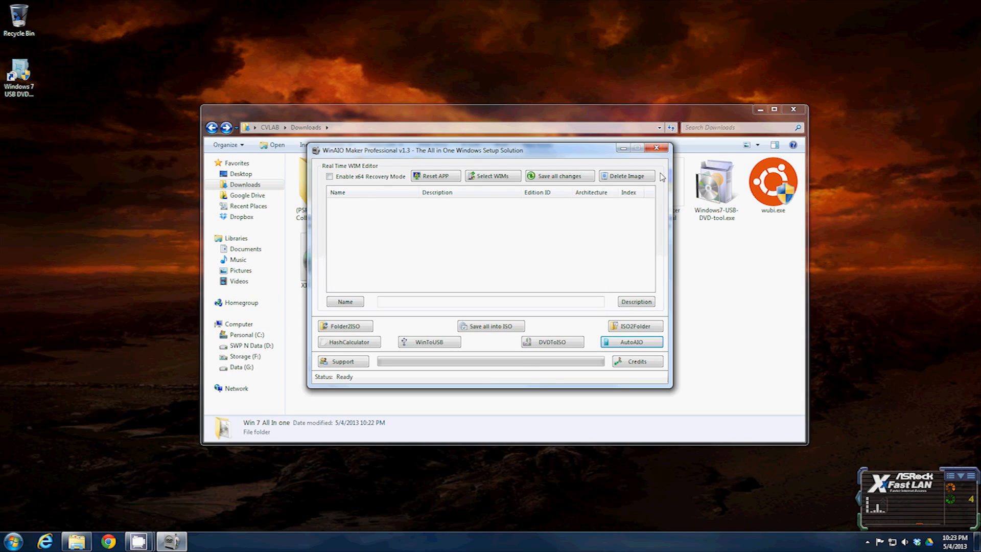
click(658, 148)
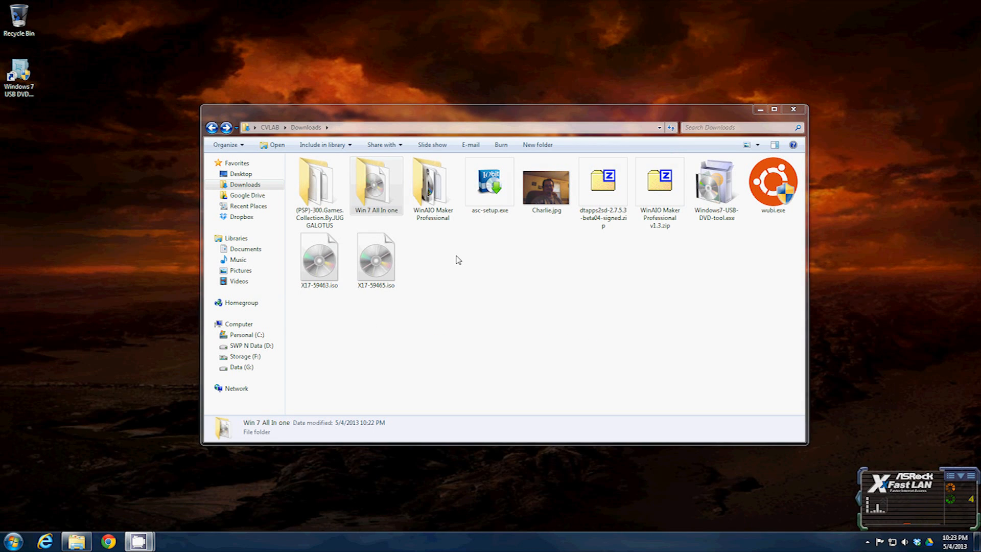
double_click(376, 184)
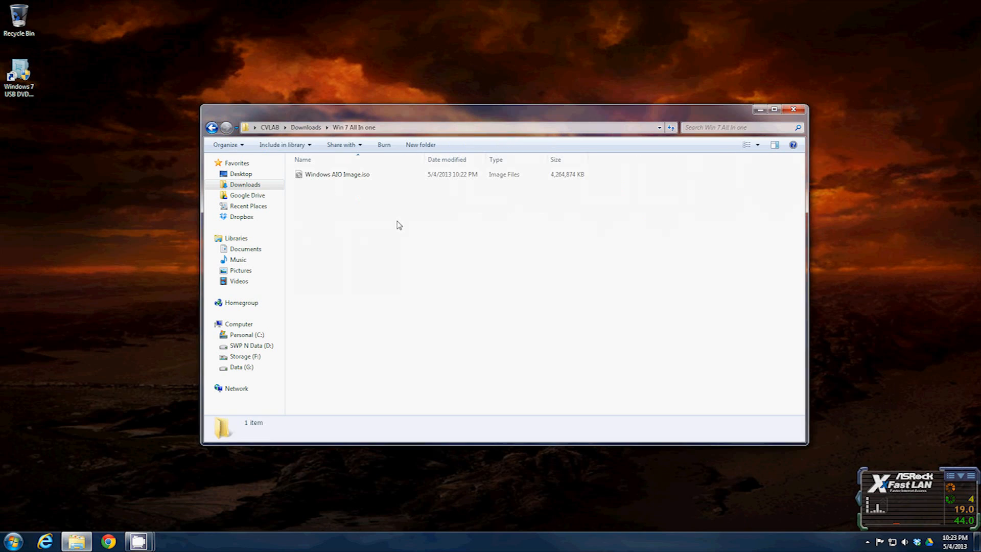
click(337, 174)
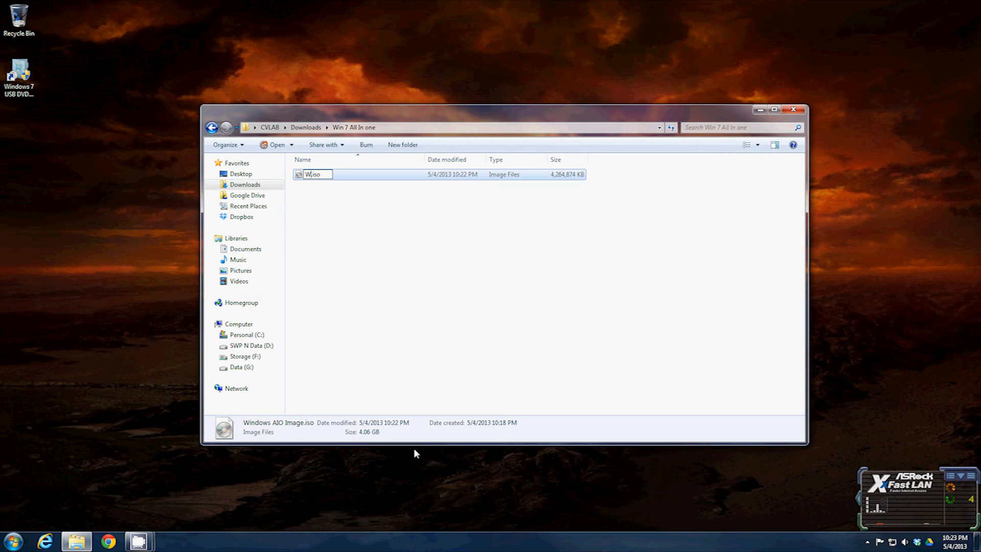
text(Win 7 AI)
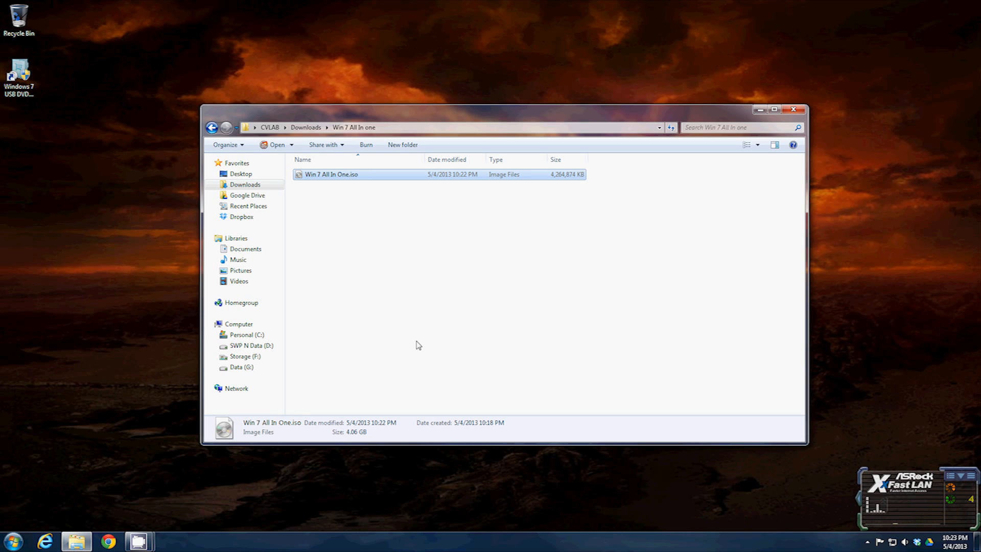
mouse_move(419, 260)
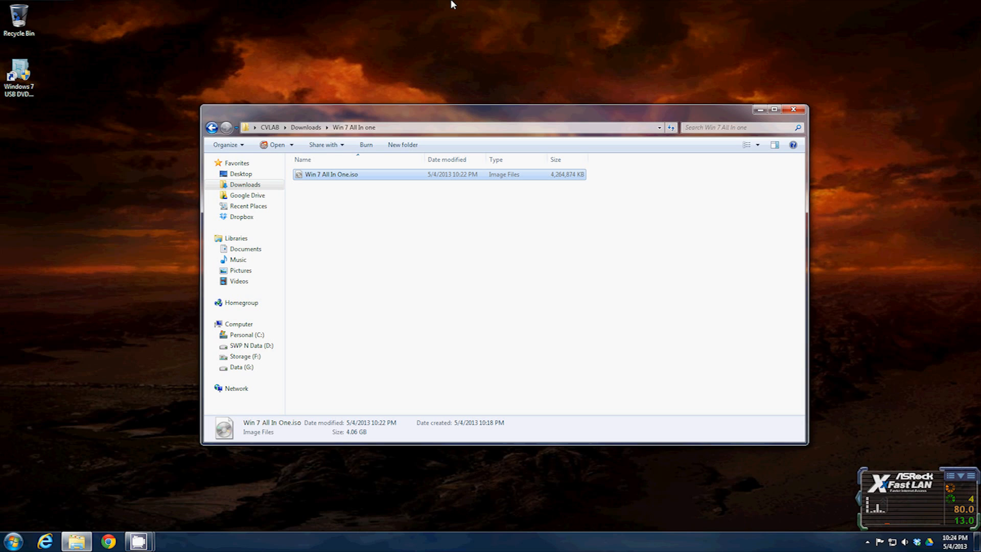
mouse_move(394, 217)
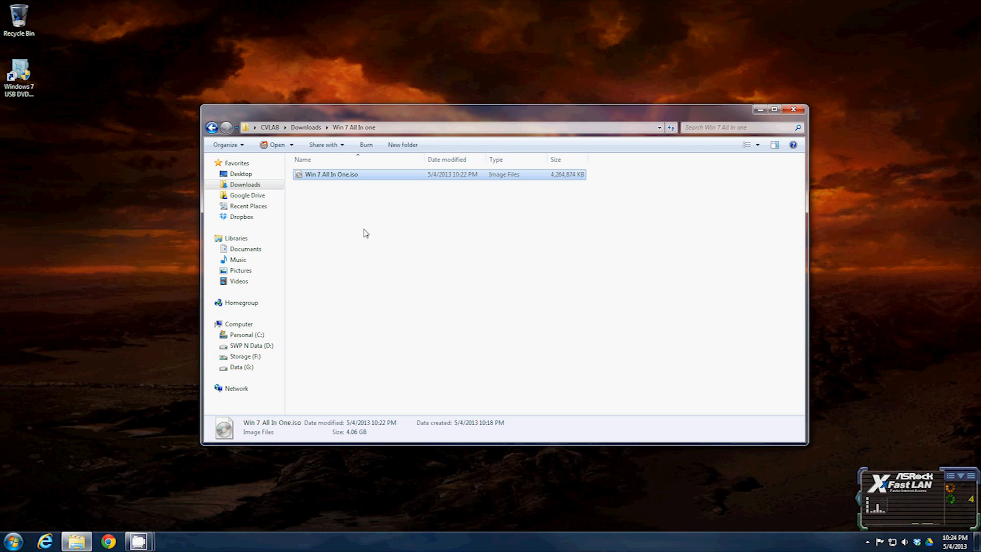
mouse_move(357, 207)
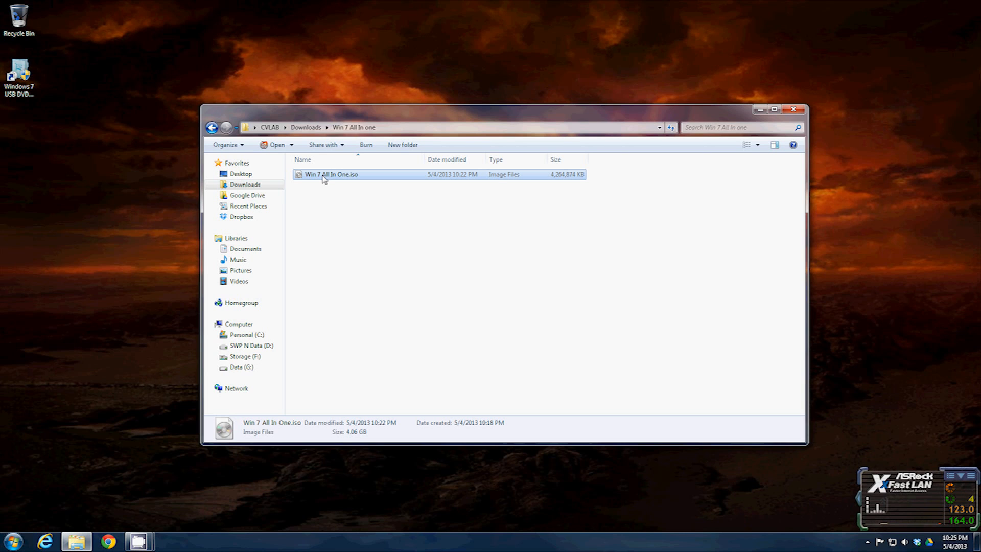
- Mount the ISO as DVD Drive (O:), dismiss the autorun.dll error, and run setup.exe
right_click(331, 174)
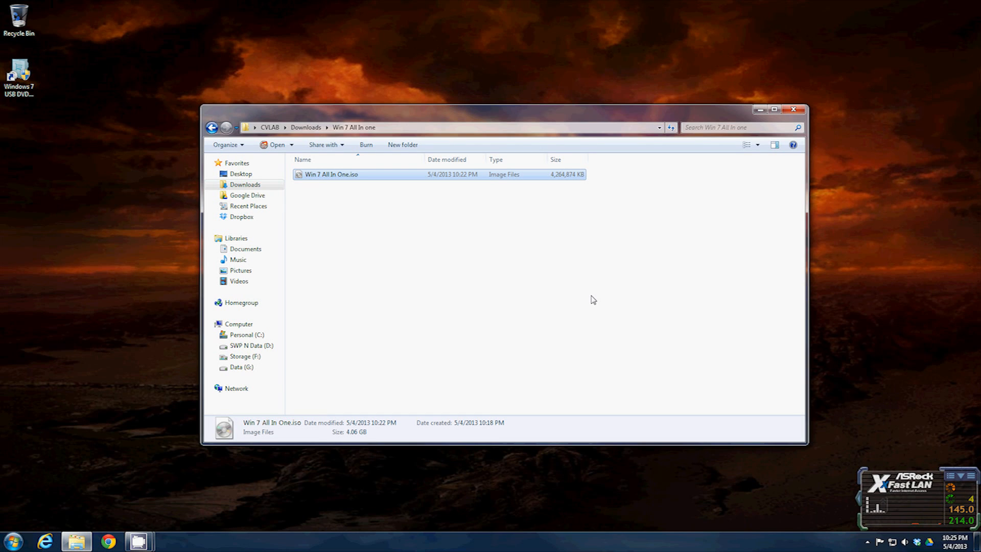
double_click(331, 174)
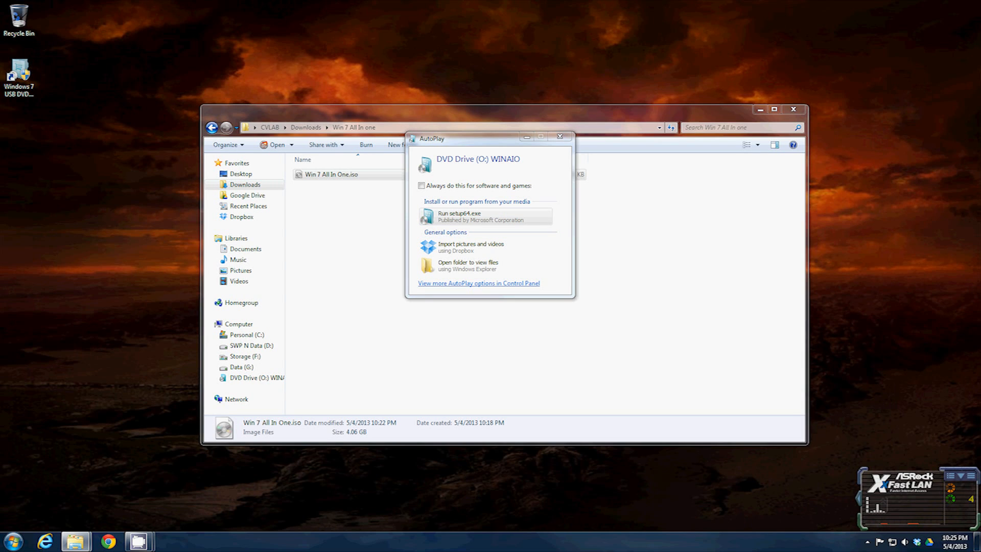
click(460, 215)
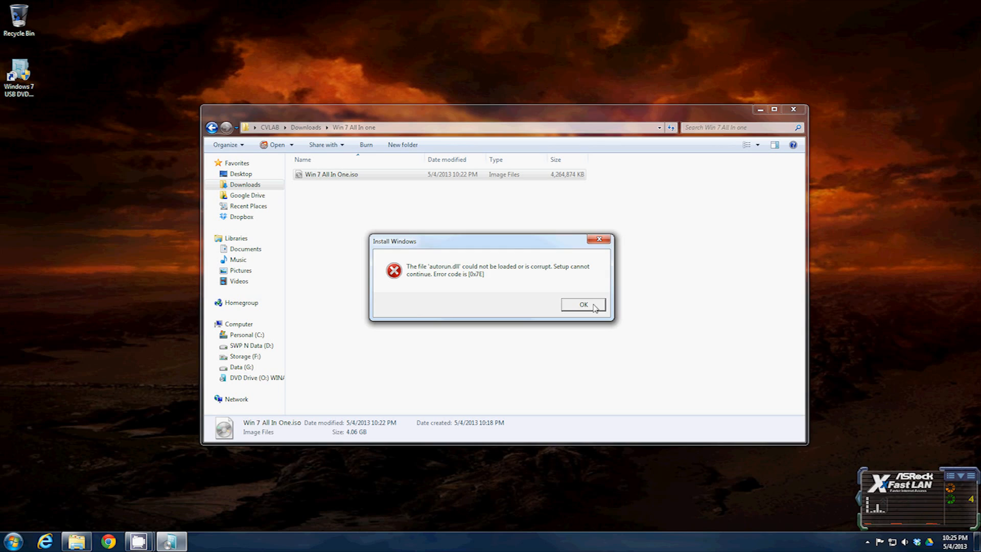
click(583, 305)
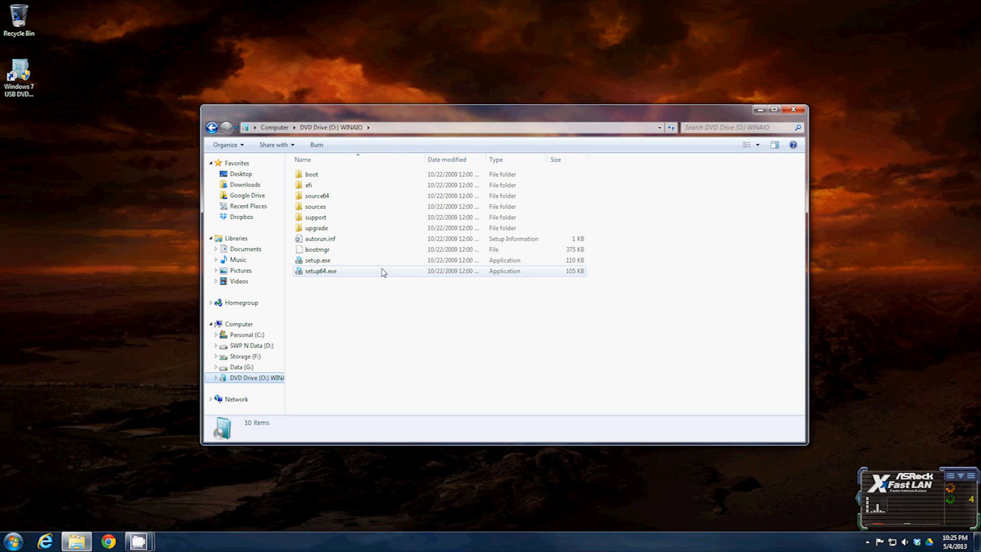
click(320, 271)
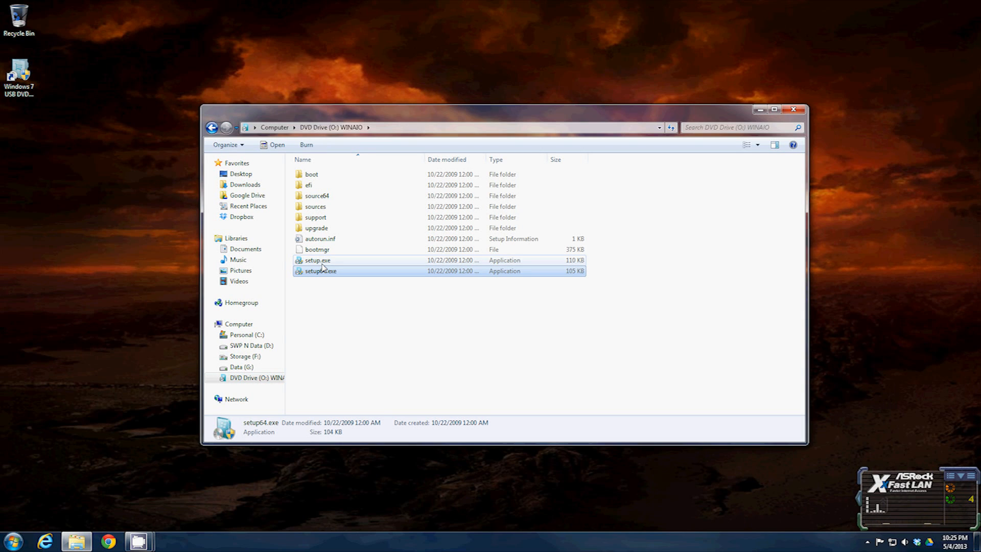
click(316, 259)
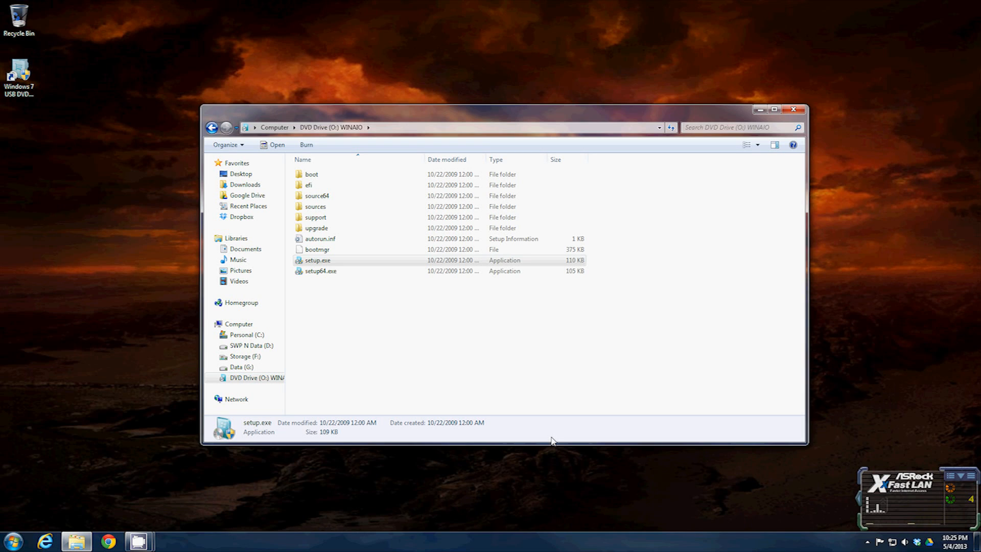
mouse_move(512, 386)
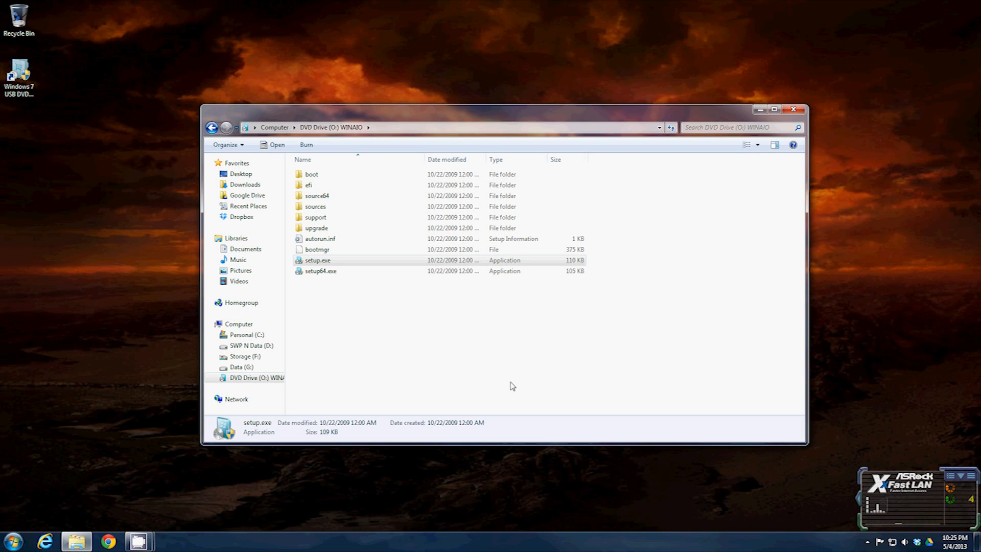
double_click(317, 260)
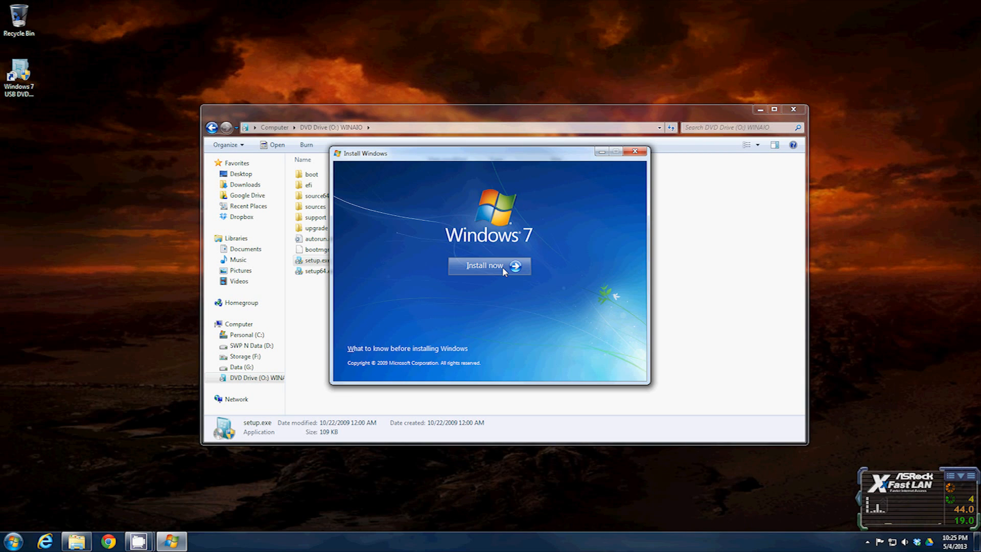
- Choose Install now so Windows 7 Setup starts
click(635, 151)
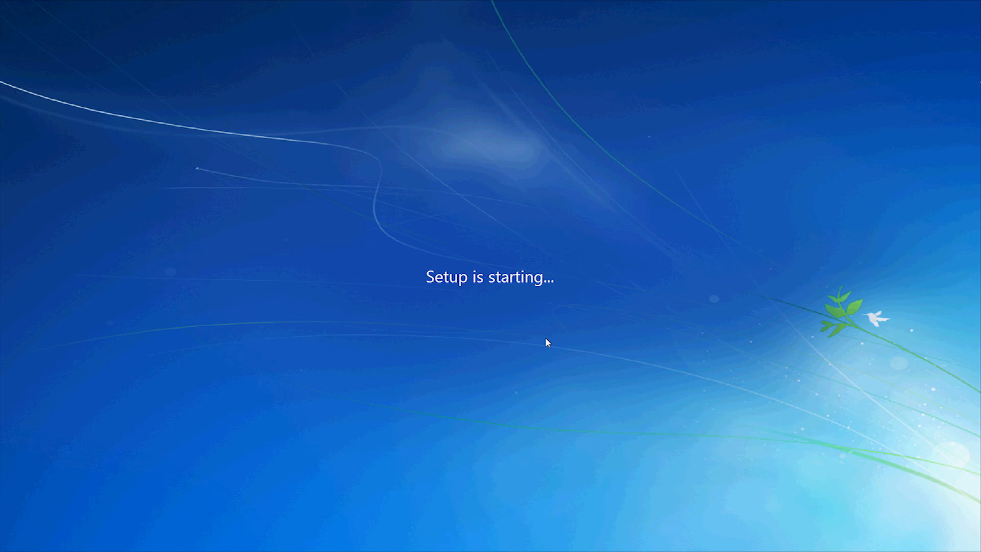
mouse_move(561, 336)
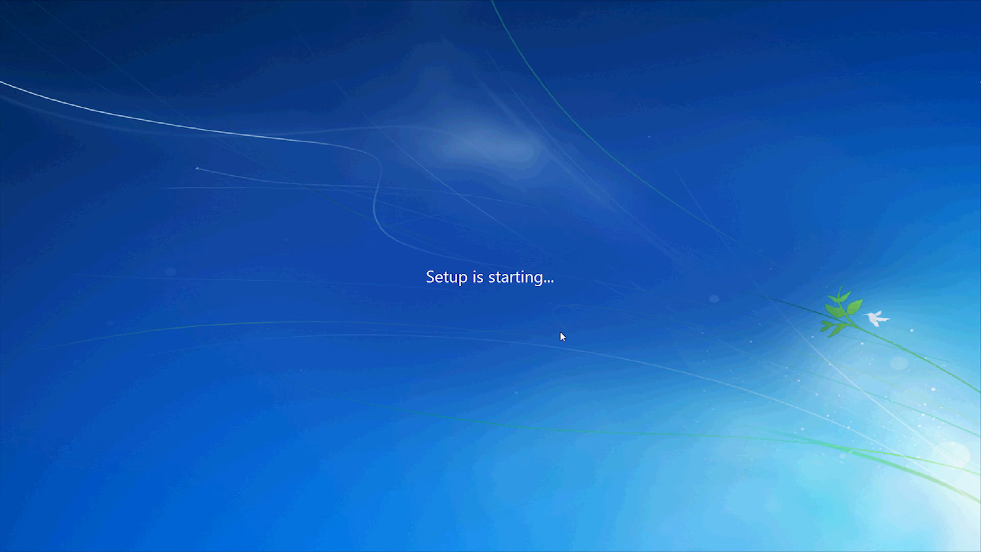
mouse_move(582, 296)
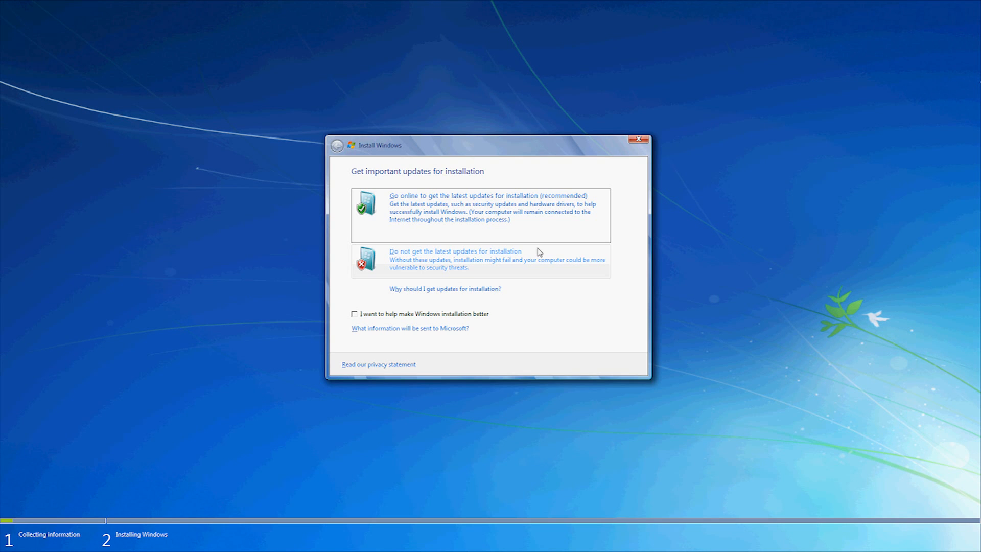
mouse_move(459, 242)
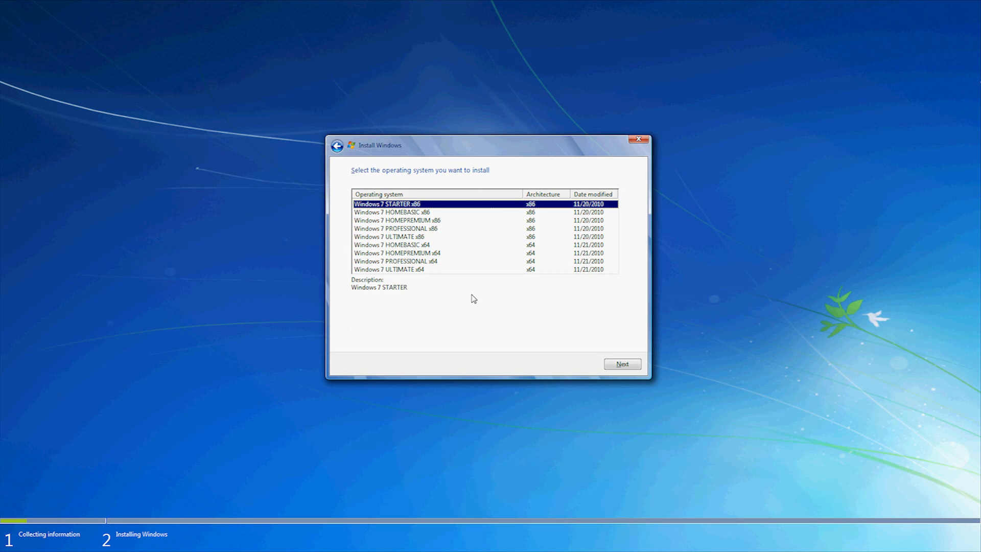
mouse_move(482, 272)
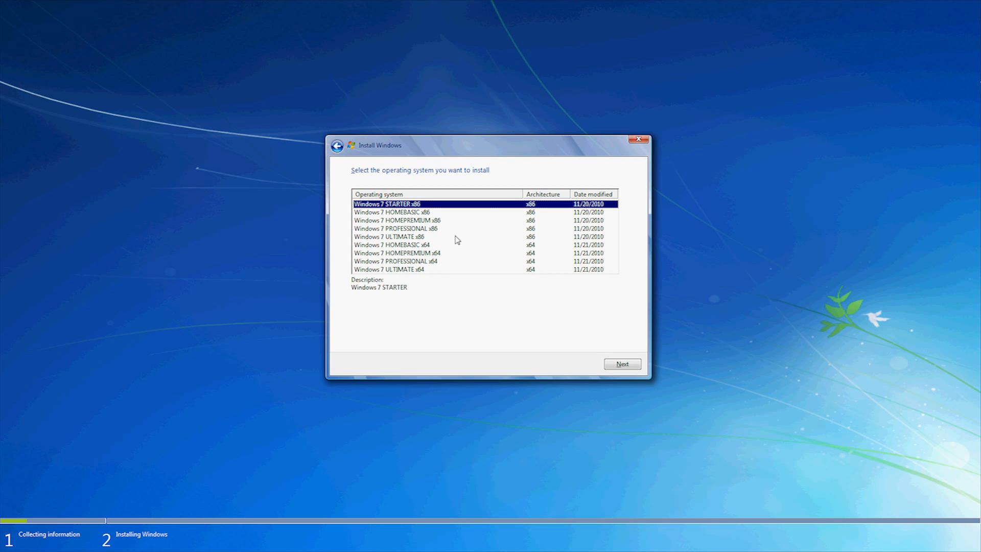
mouse_move(460, 222)
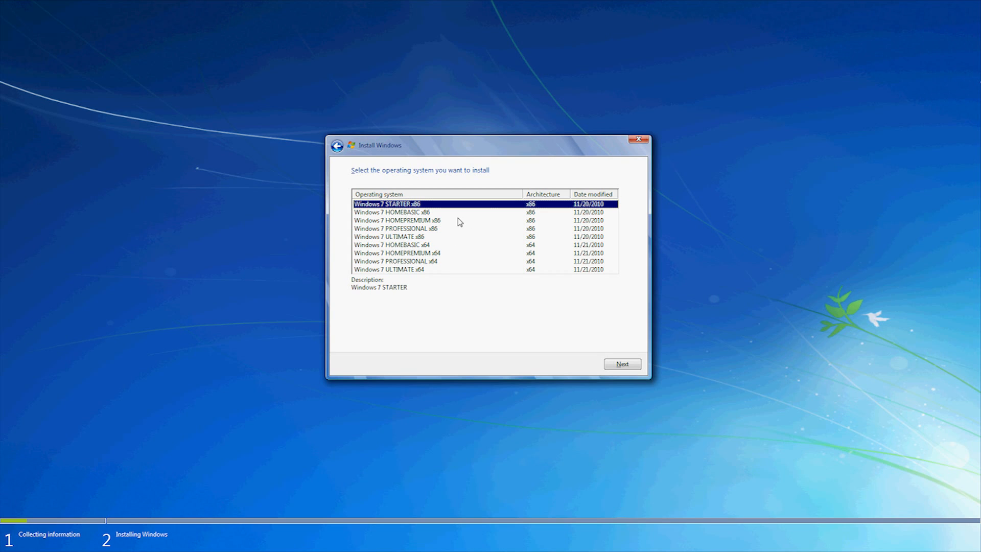
mouse_move(513, 251)
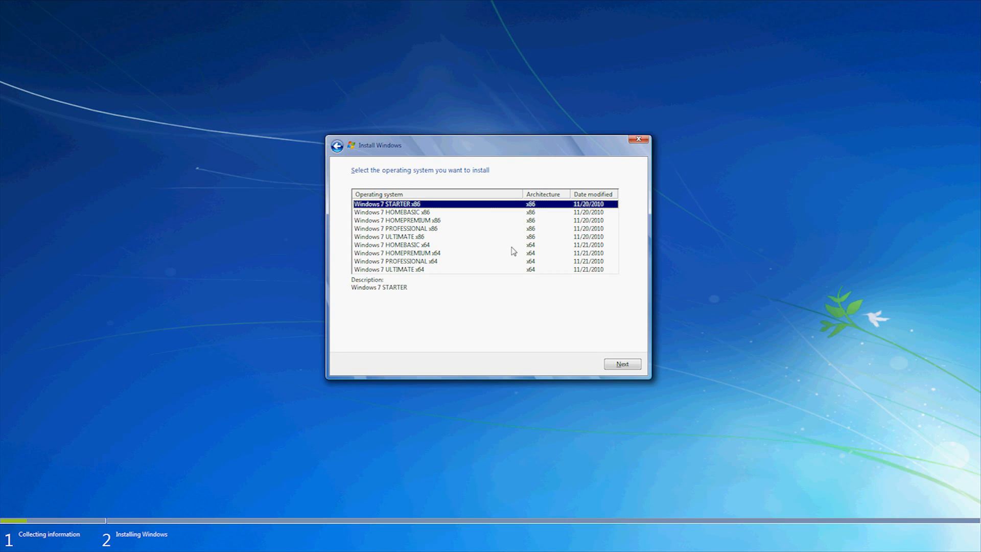
mouse_move(464, 267)
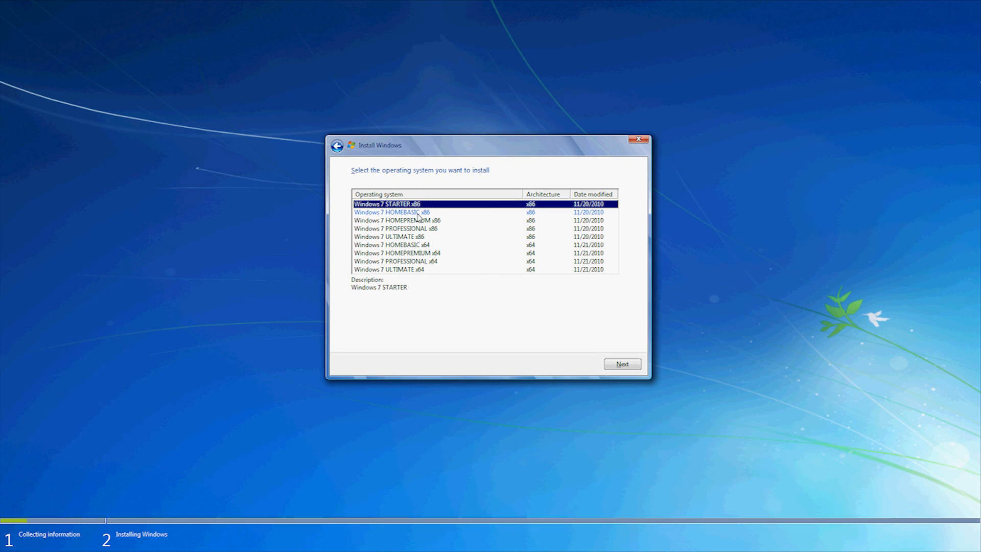
mouse_move(460, 251)
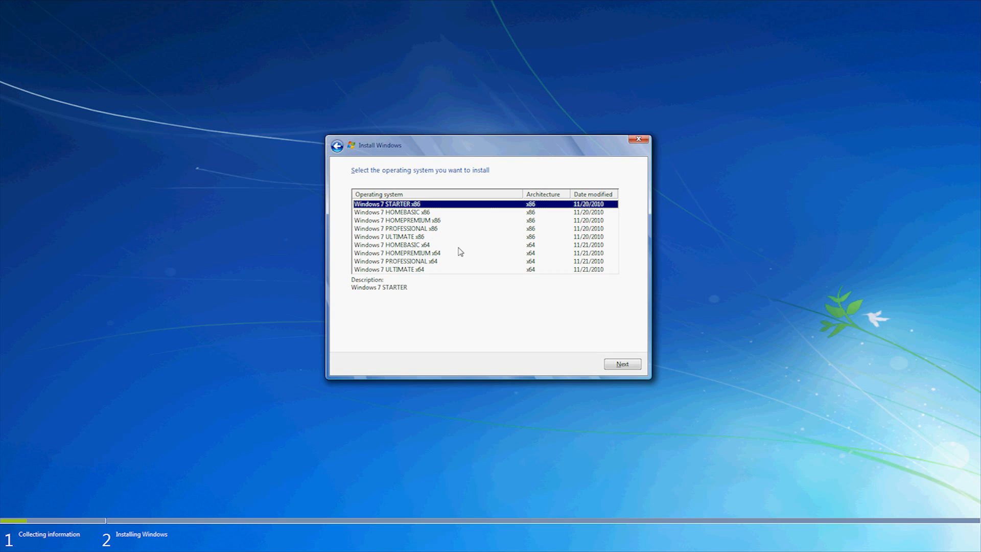
mouse_move(479, 198)
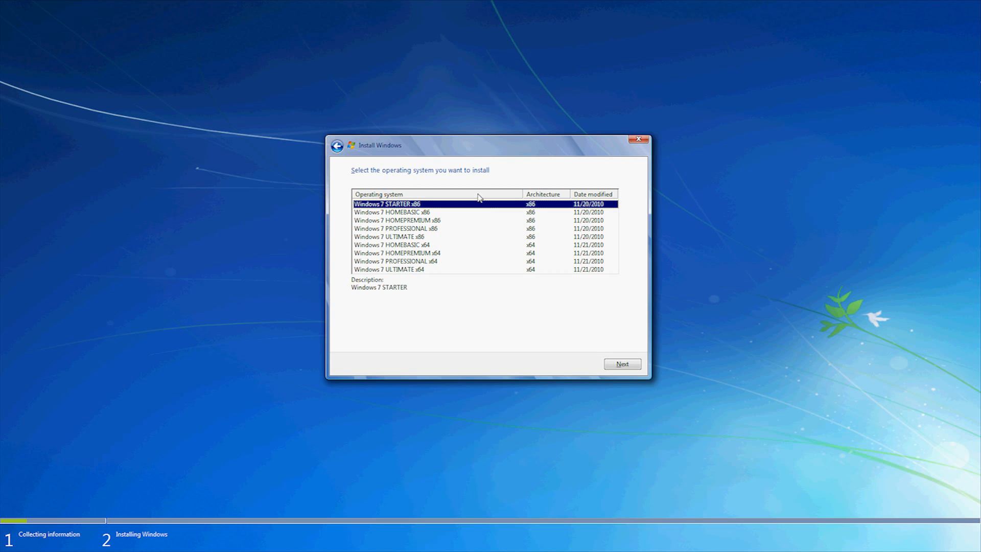
mouse_move(488, 211)
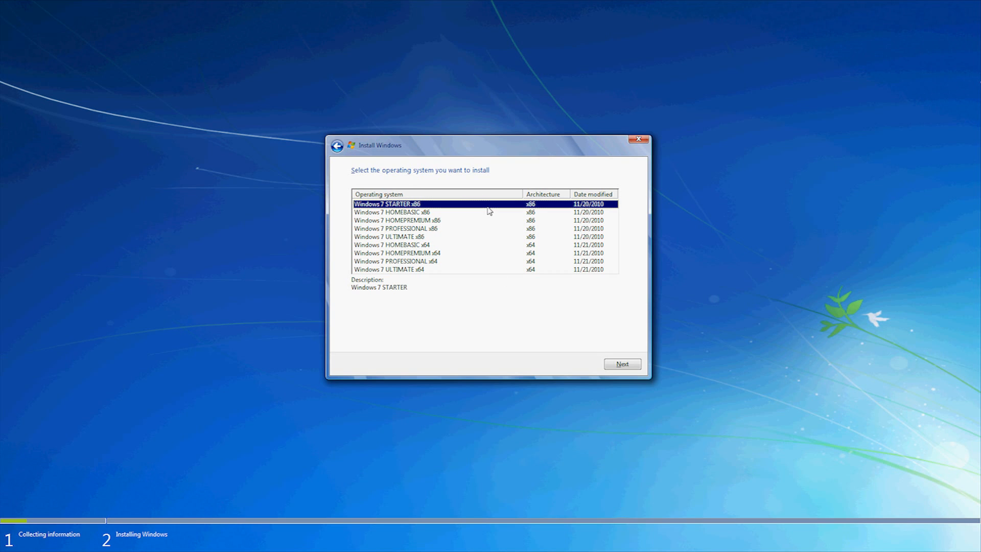
mouse_move(470, 335)
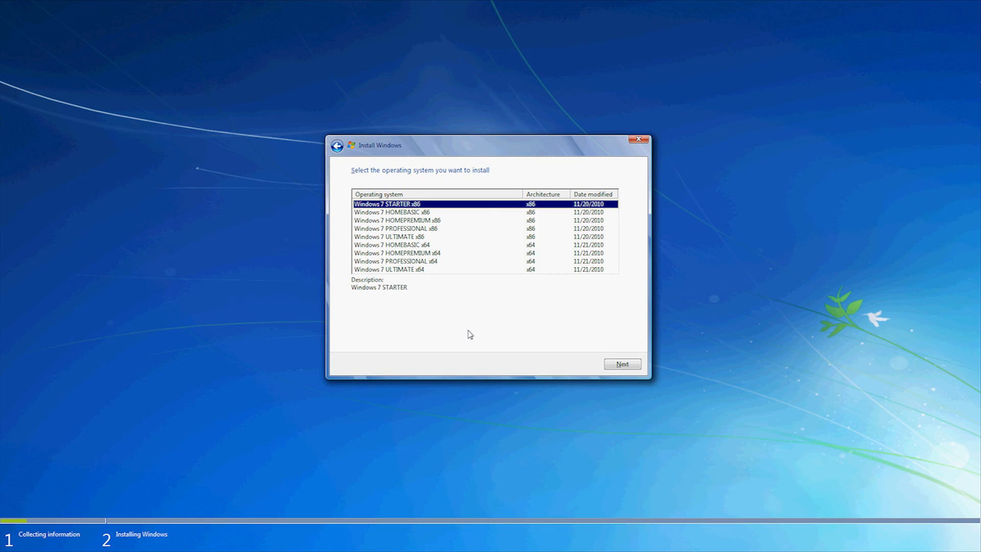
mouse_move(638, 139)
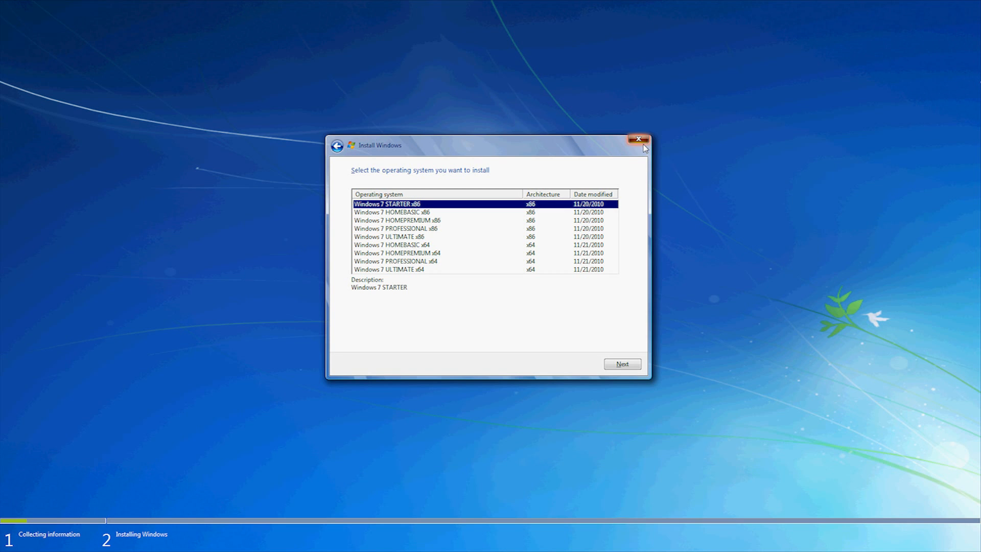
- Quit Windows 7 Setup, unmount Win 7 All In One.iso in MagicDisc, and close Explorer
click(639, 139)
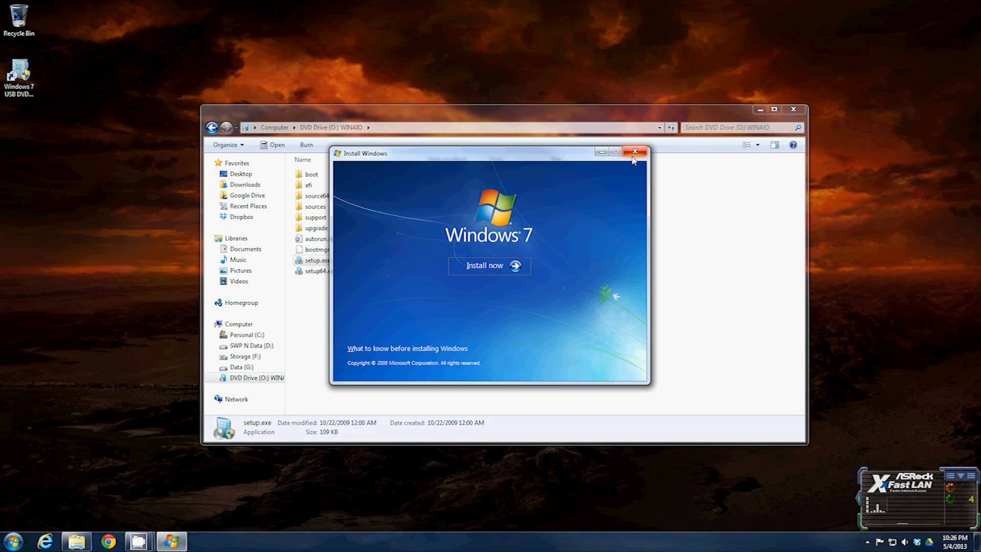
click(634, 152)
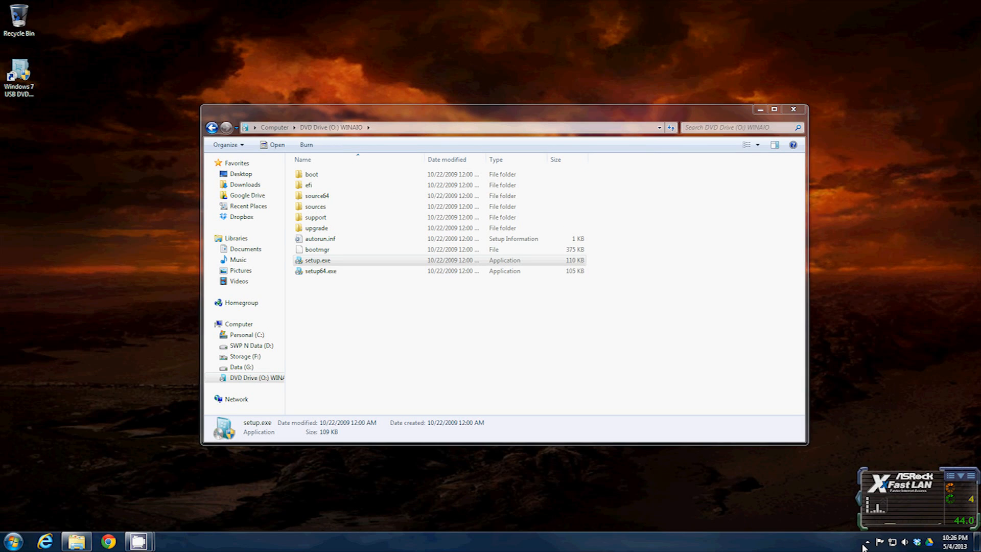
click(868, 542)
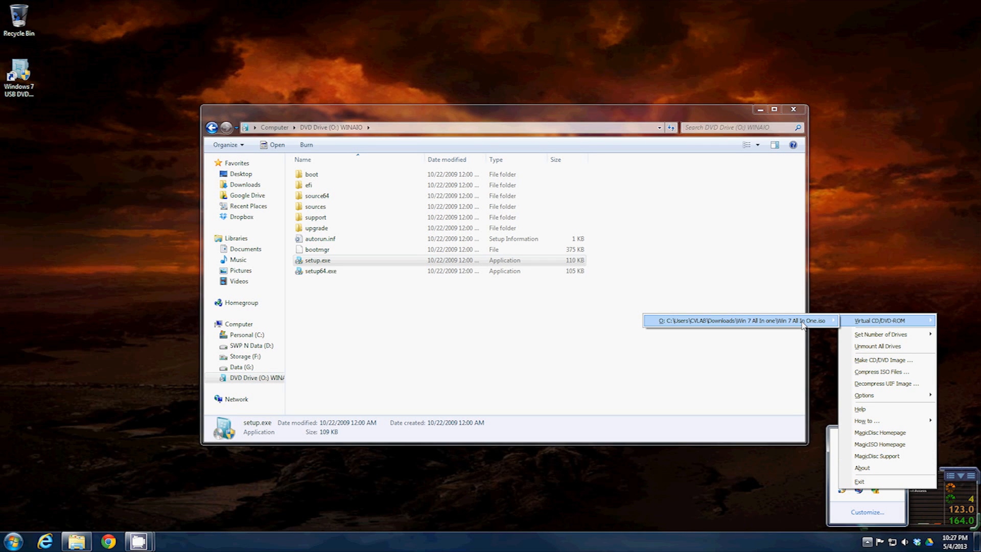
click(541, 376)
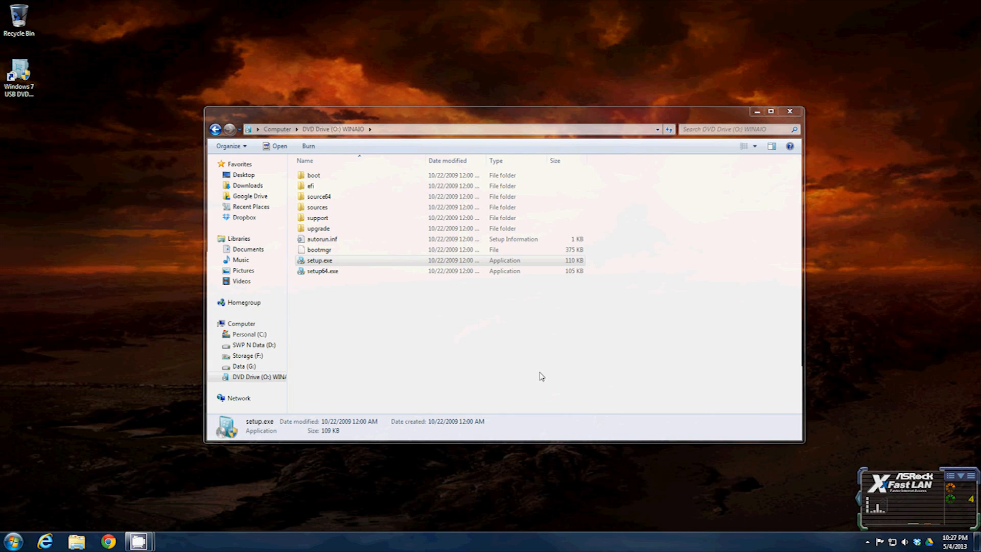
click(790, 111)
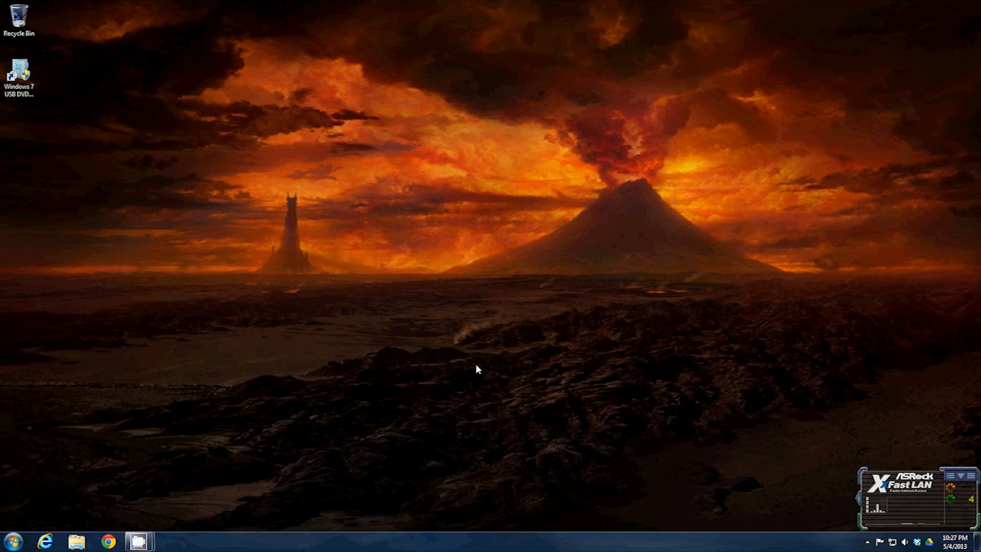
mouse_move(34, 78)
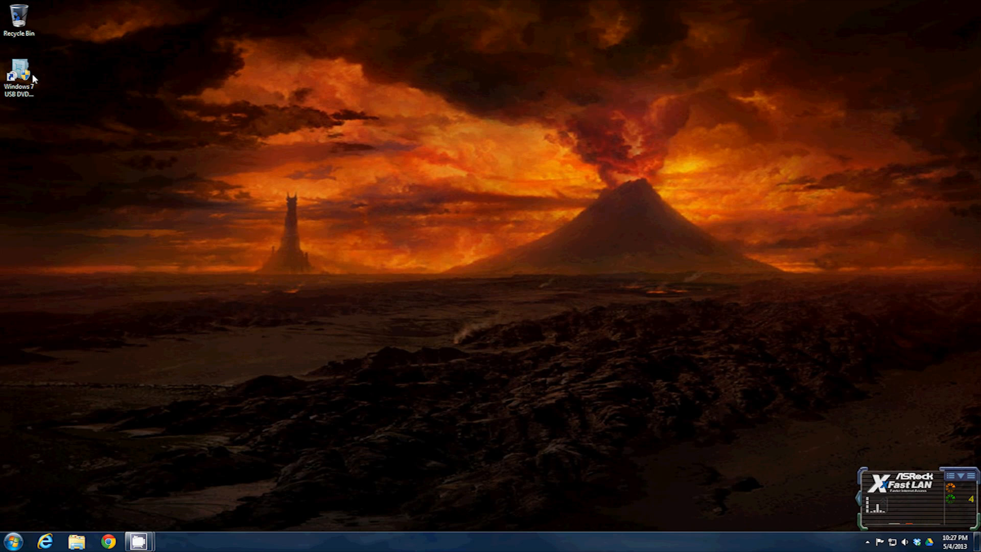
- Launch the USB/DVD Download Tool with Win 7 All In One.iso as the source file
click(19, 69)
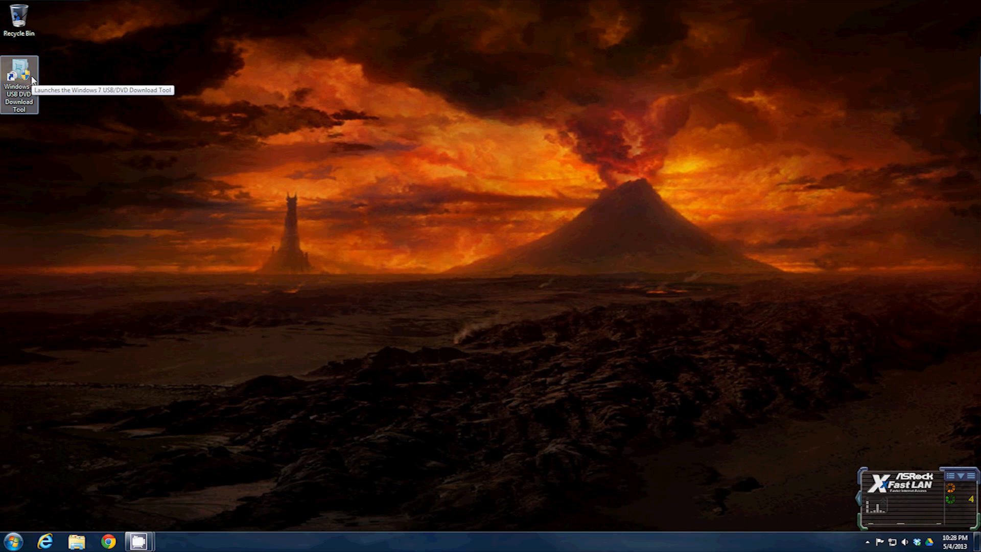
mouse_move(28, 81)
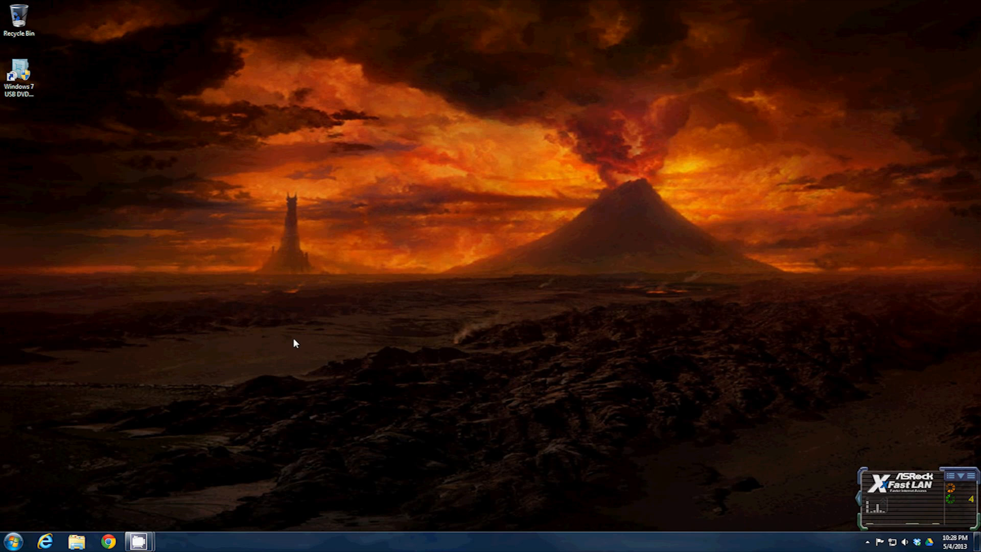
double_click(19, 72)
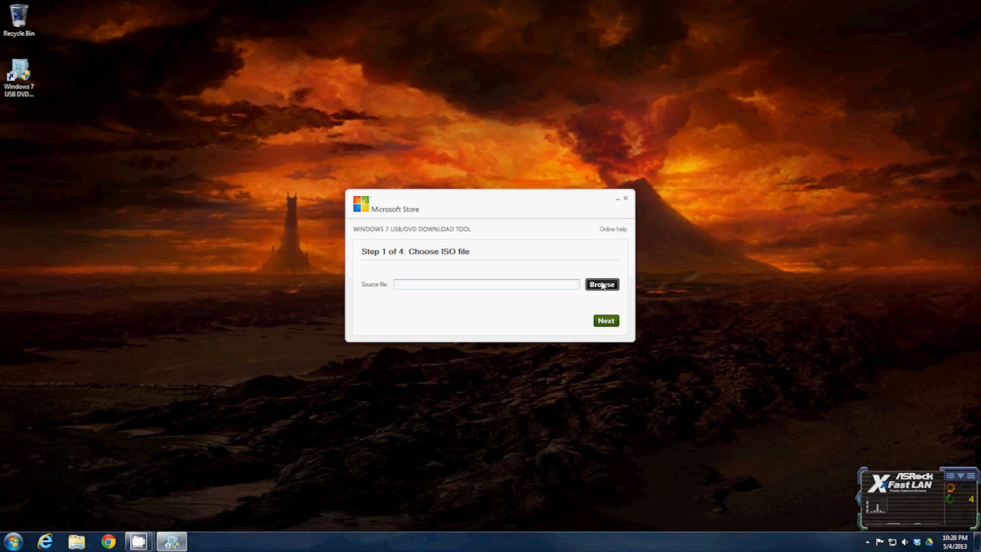
click(602, 285)
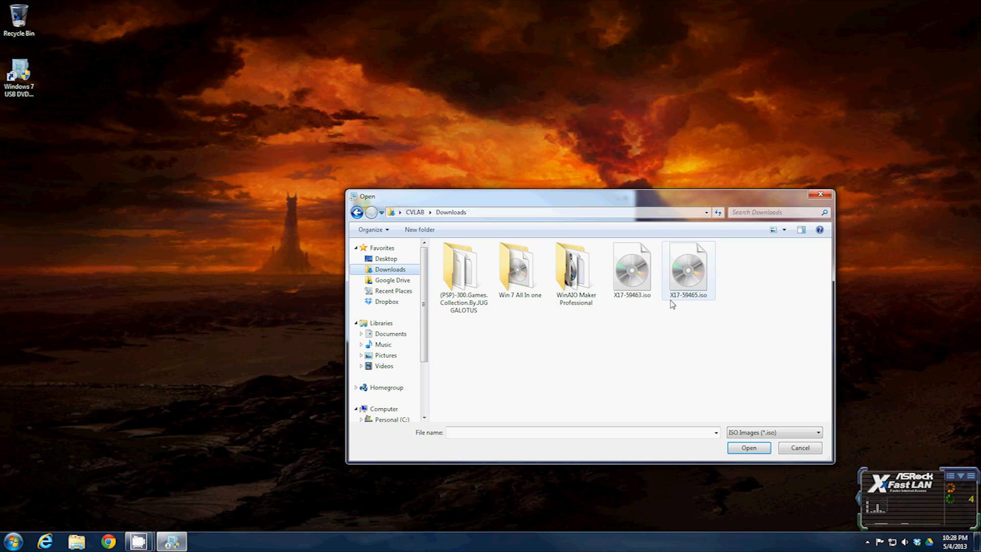
click(520, 265)
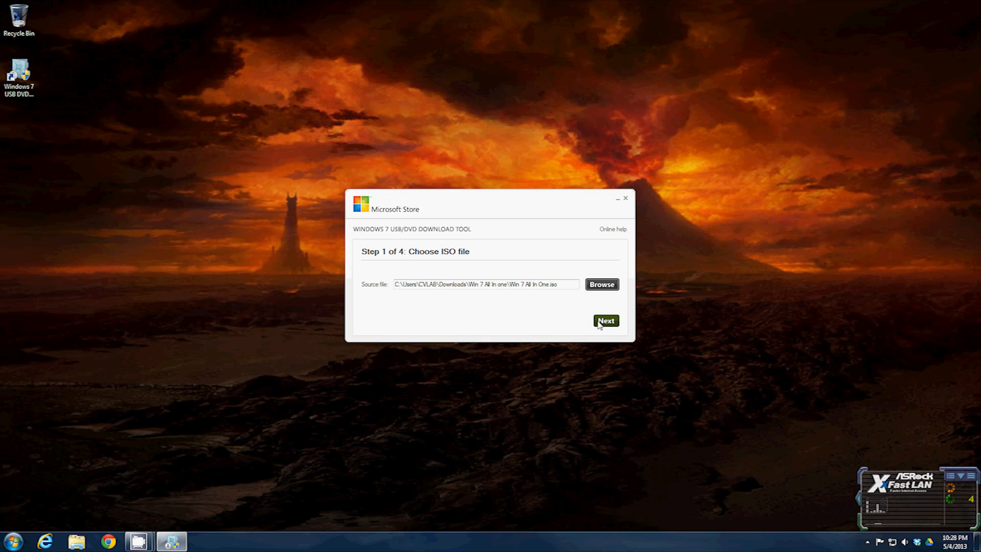
click(605, 321)
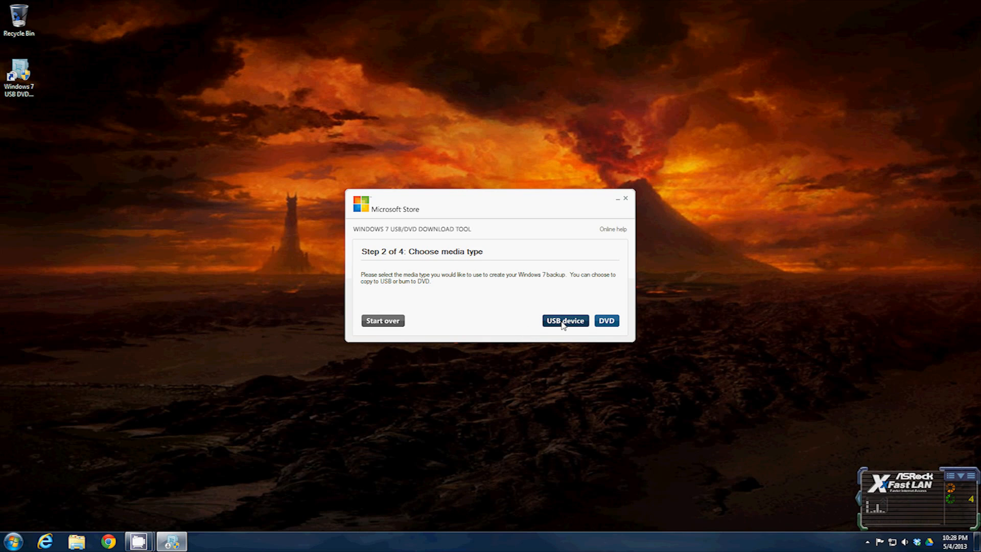
- Choose USB device as media and select drive P:\ (Removable Disk, 2.1 GB free)
click(564, 321)
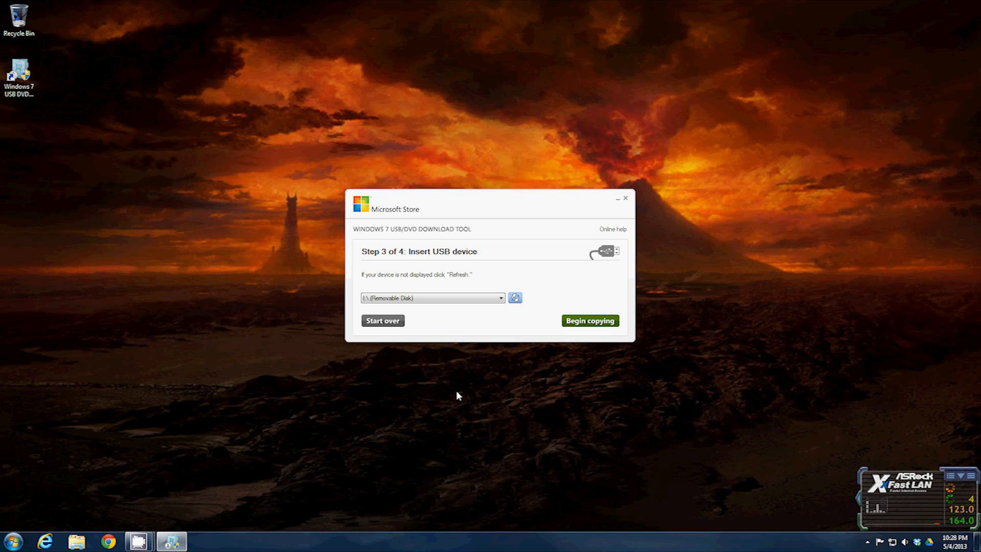
click(588, 320)
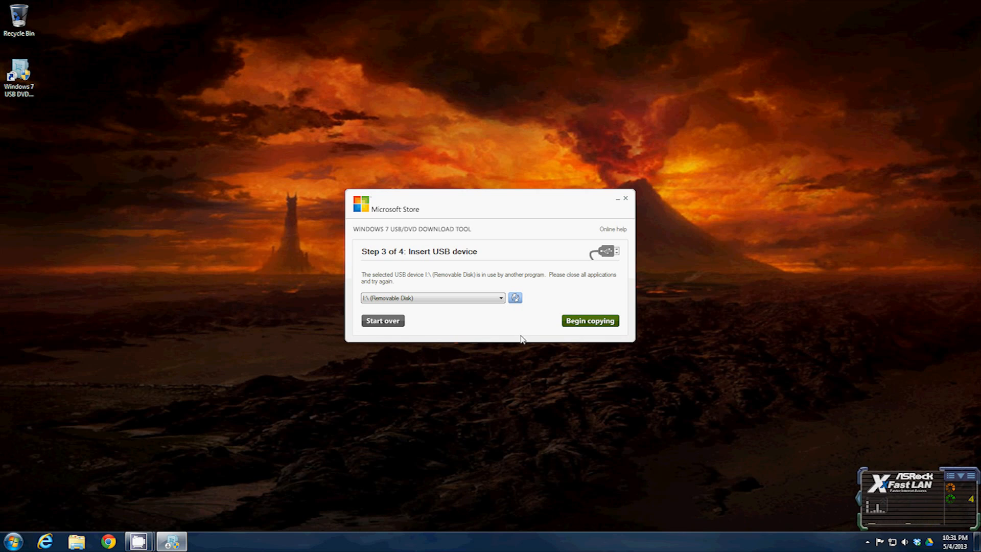
mouse_move(496, 297)
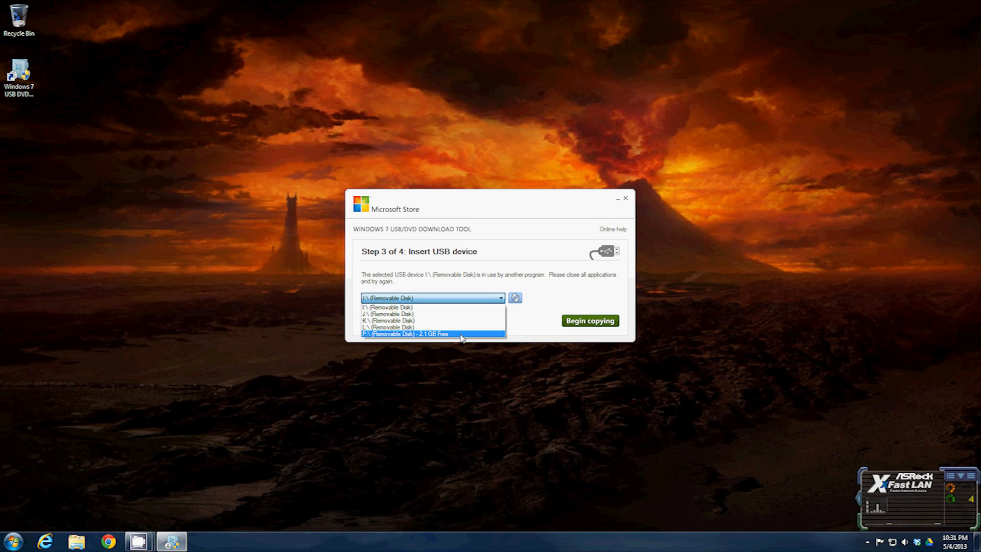
click(430, 333)
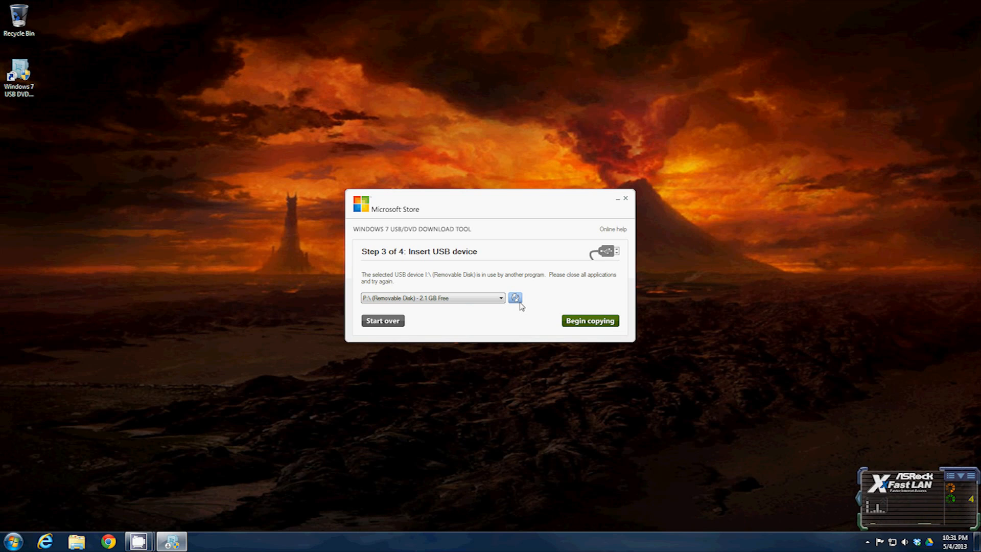
mouse_move(590, 321)
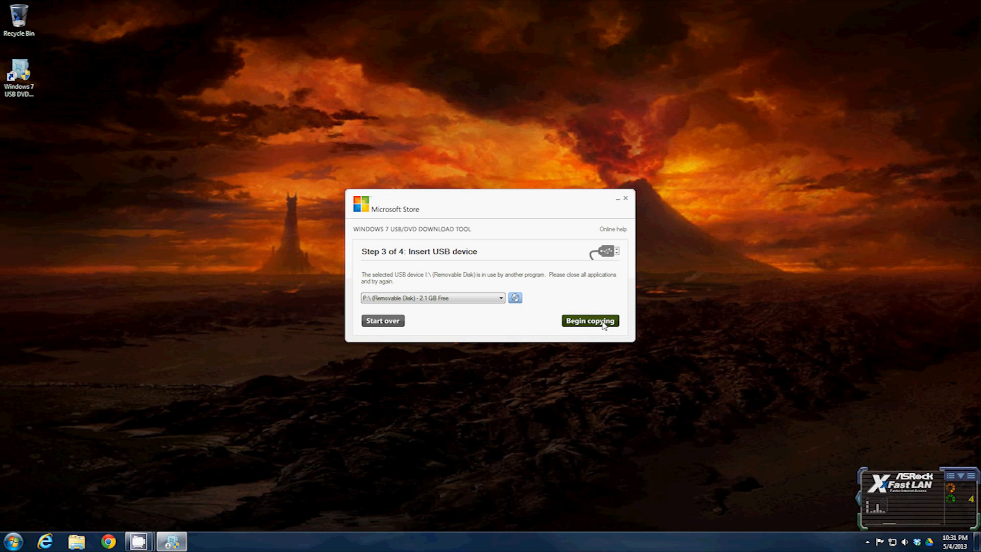
mouse_move(614, 342)
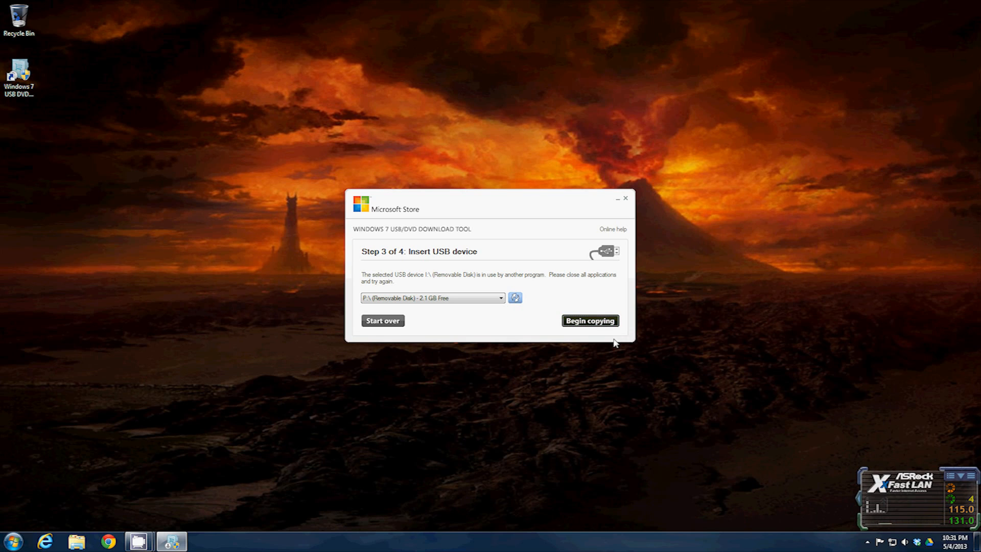
- Begin copying to P:\ and confirm erasing the USB device
click(588, 321)
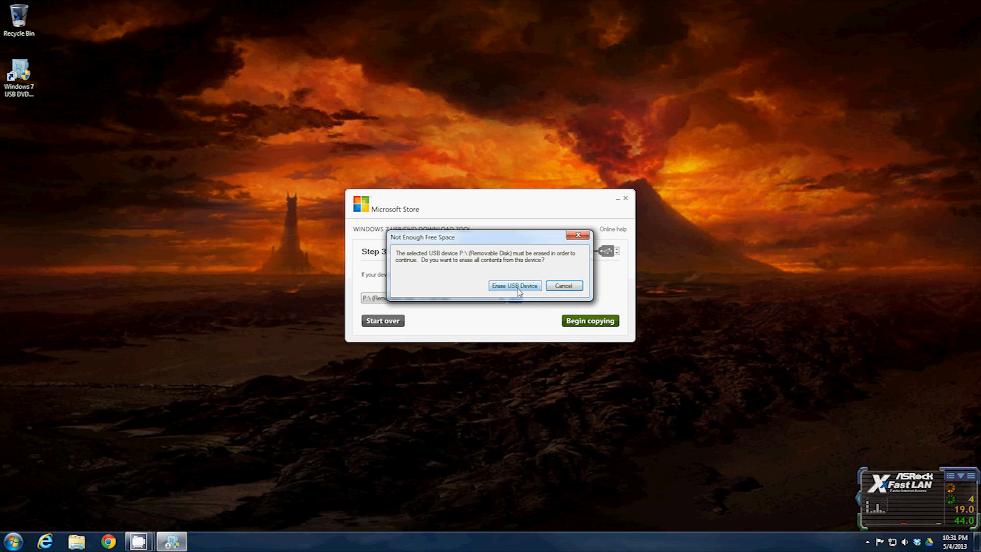
mouse_move(515, 269)
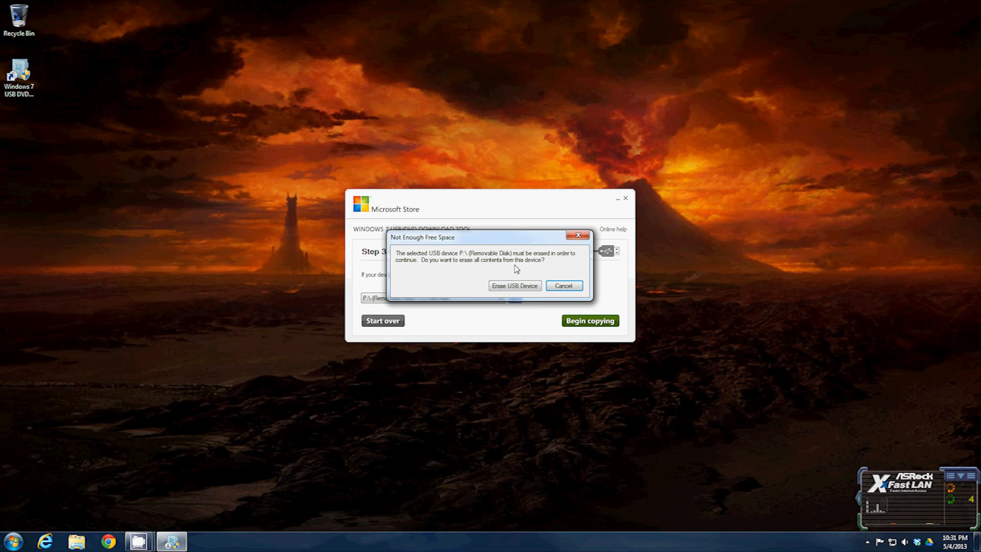
mouse_move(596, 298)
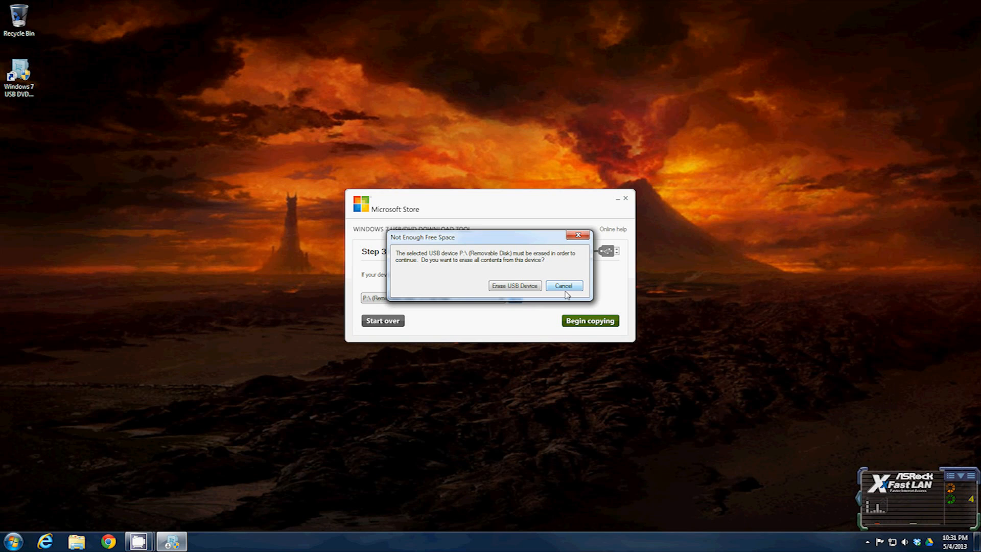
click(515, 286)
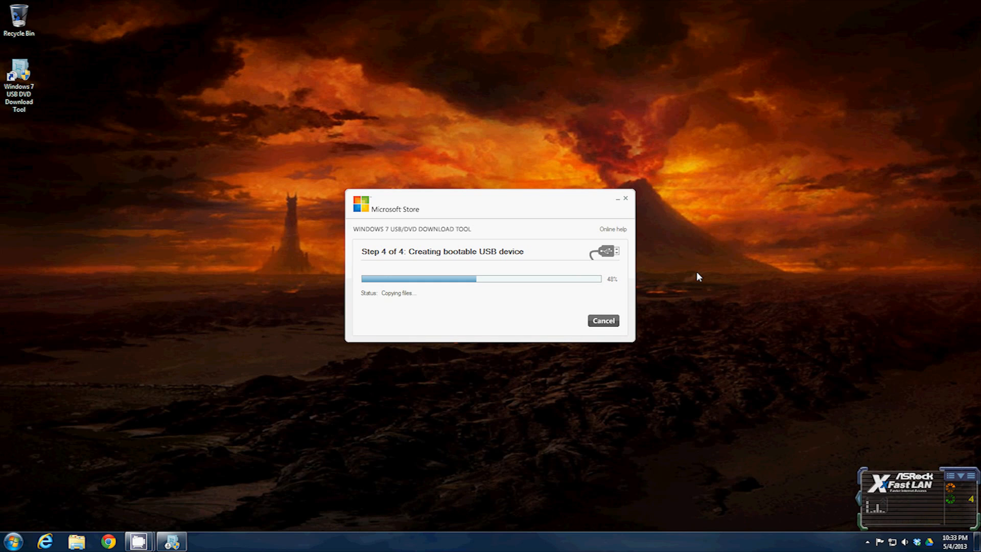
mouse_move(749, 305)
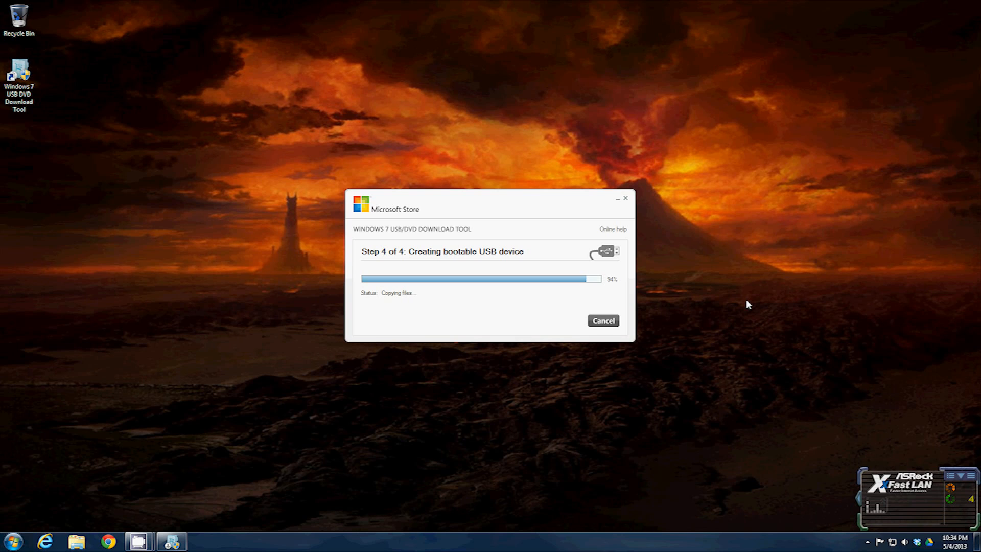
mouse_move(789, 296)
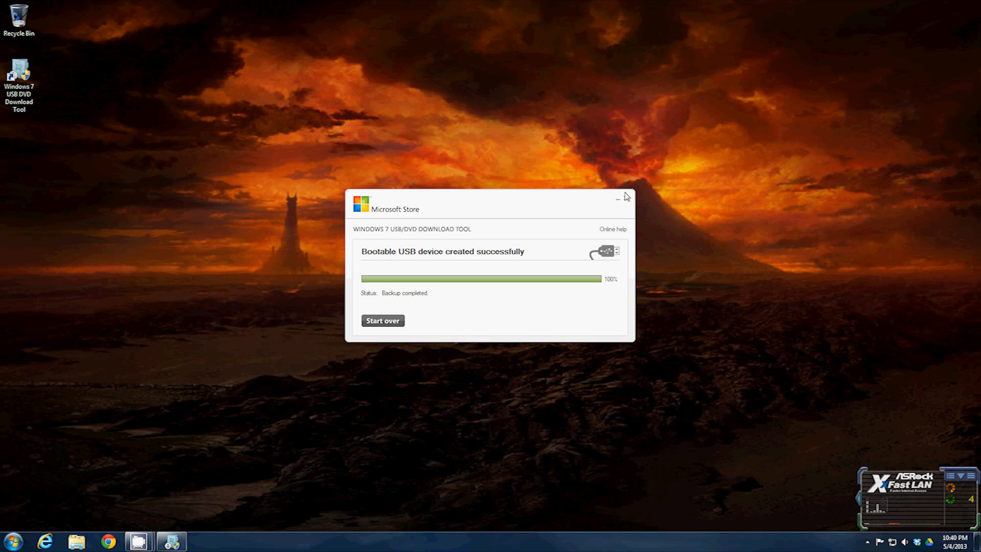
- Close the finished tool, open Removable Disk (P:) and select setup64.exe and setup.exe
click(625, 197)
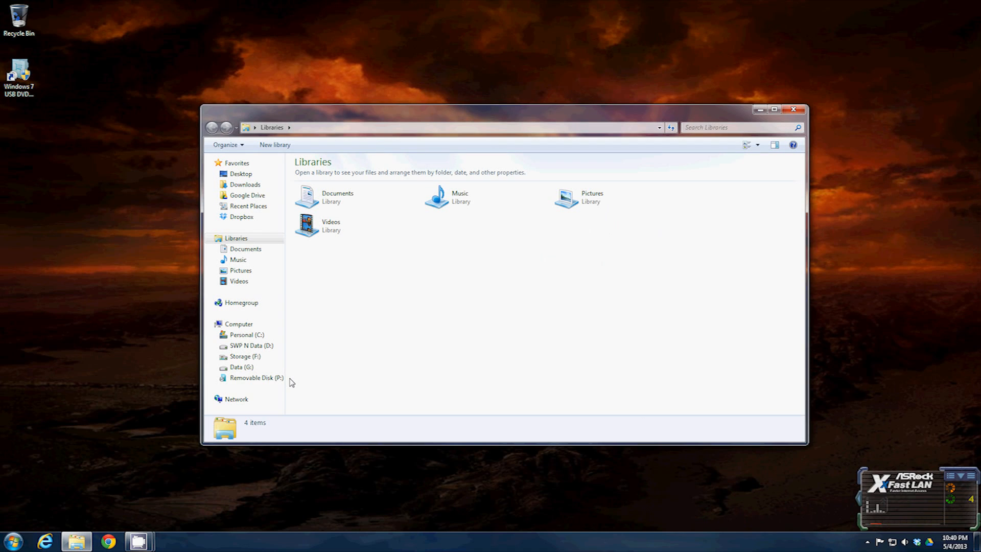
click(257, 377)
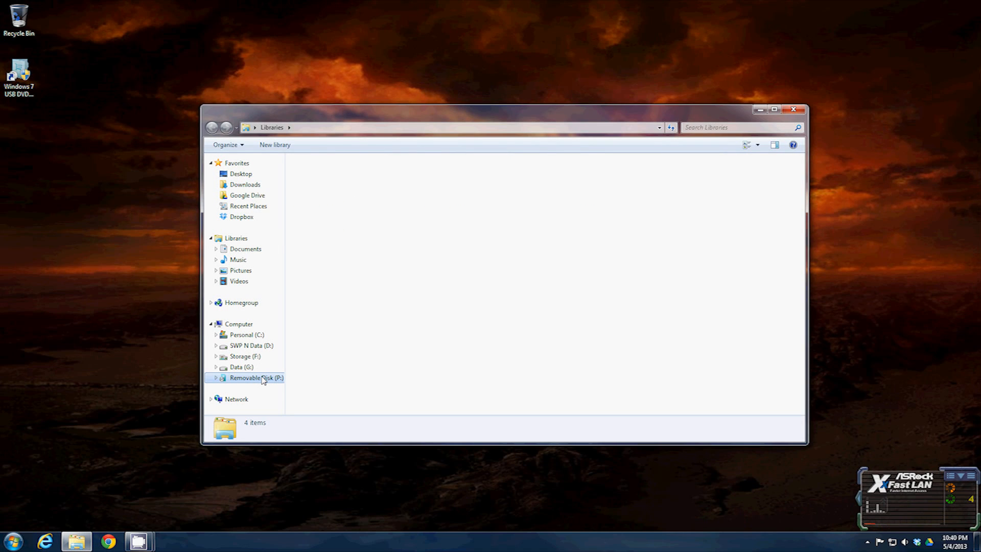
double_click(256, 377)
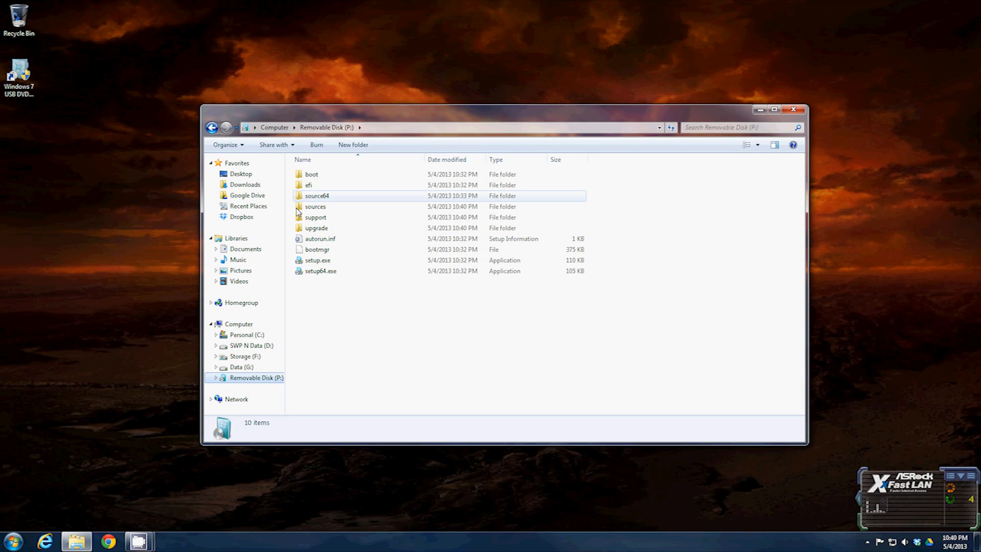
click(320, 271)
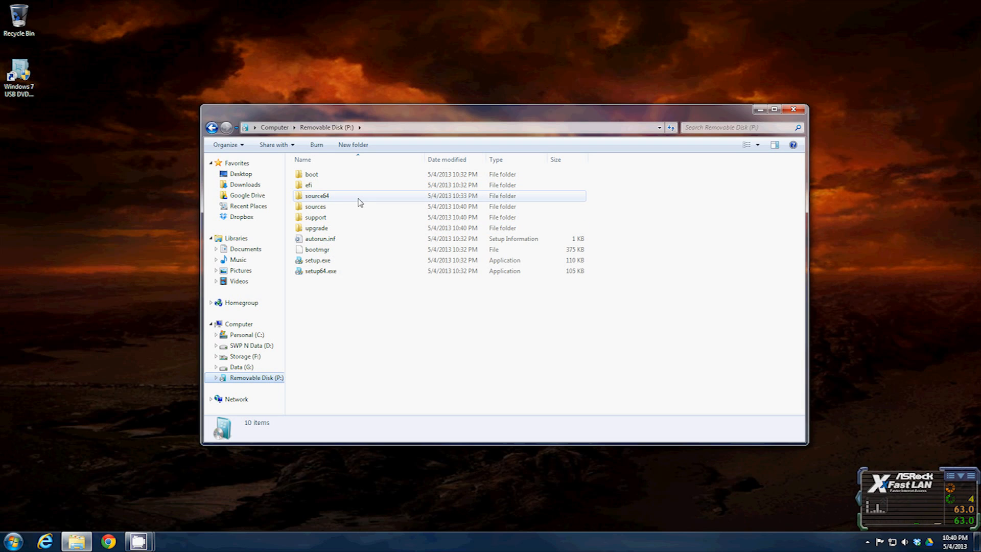
mouse_move(354, 200)
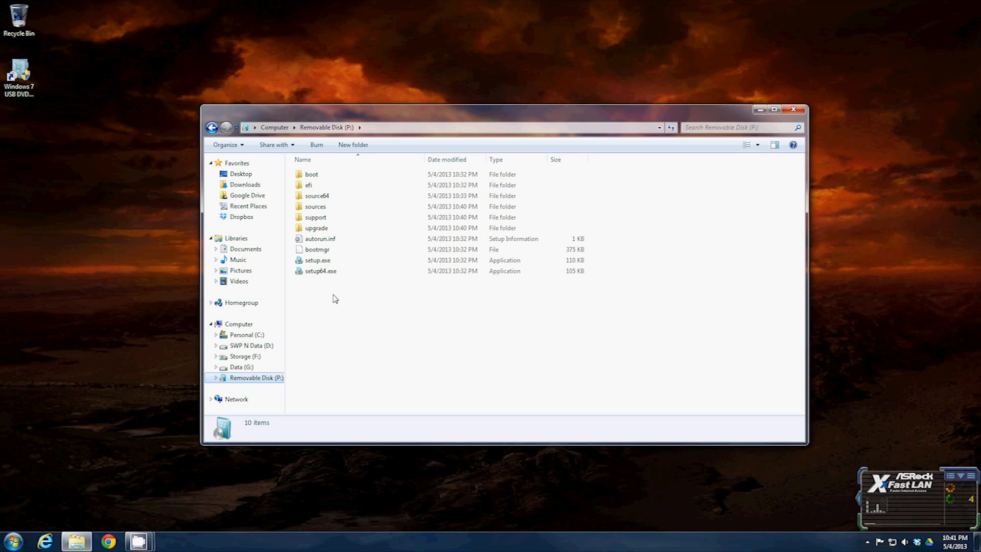
click(320, 271)
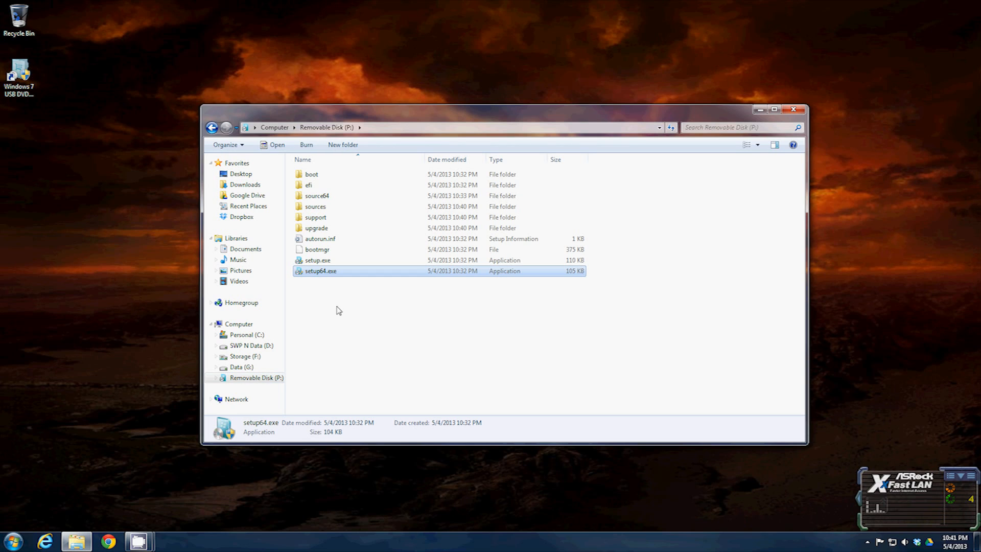
mouse_move(310, 292)
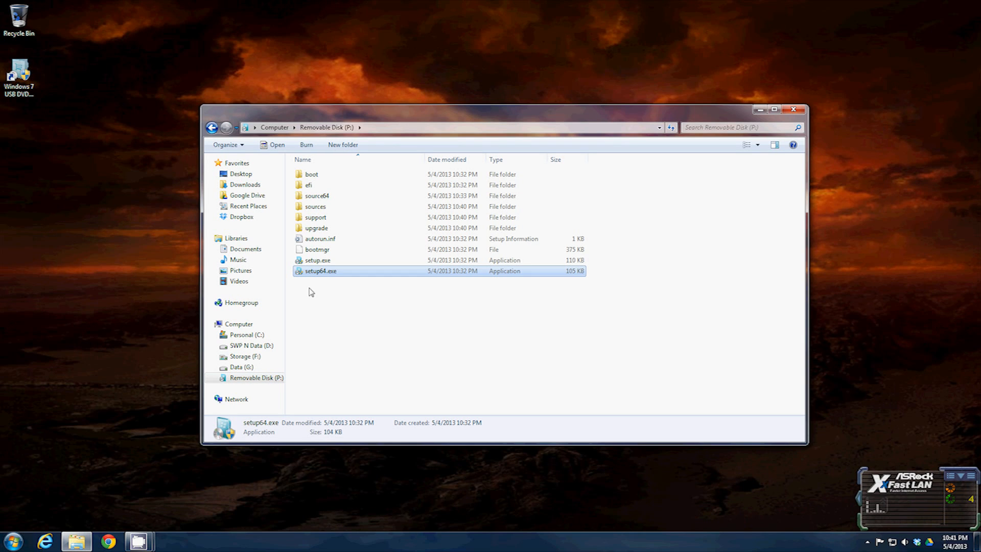
click(317, 260)
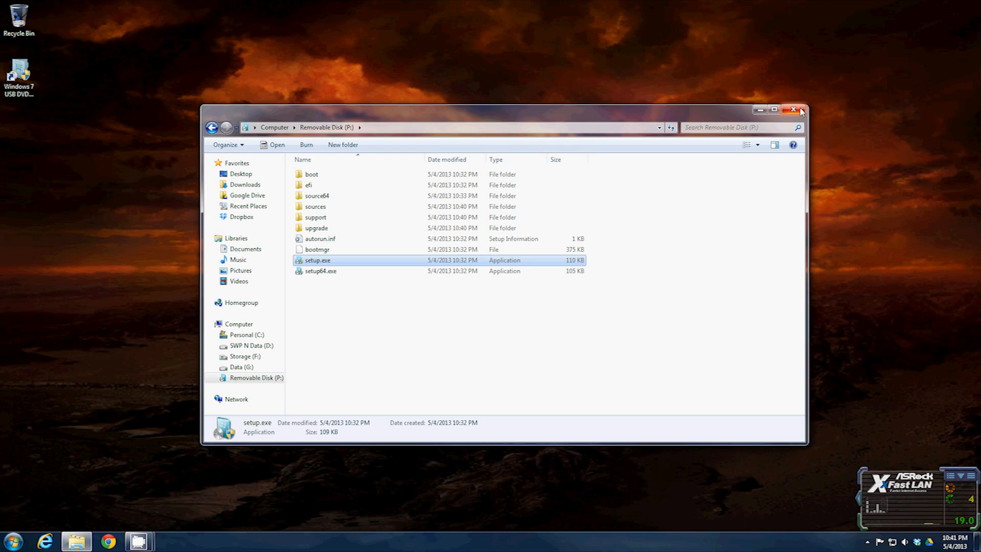
mouse_move(800, 111)
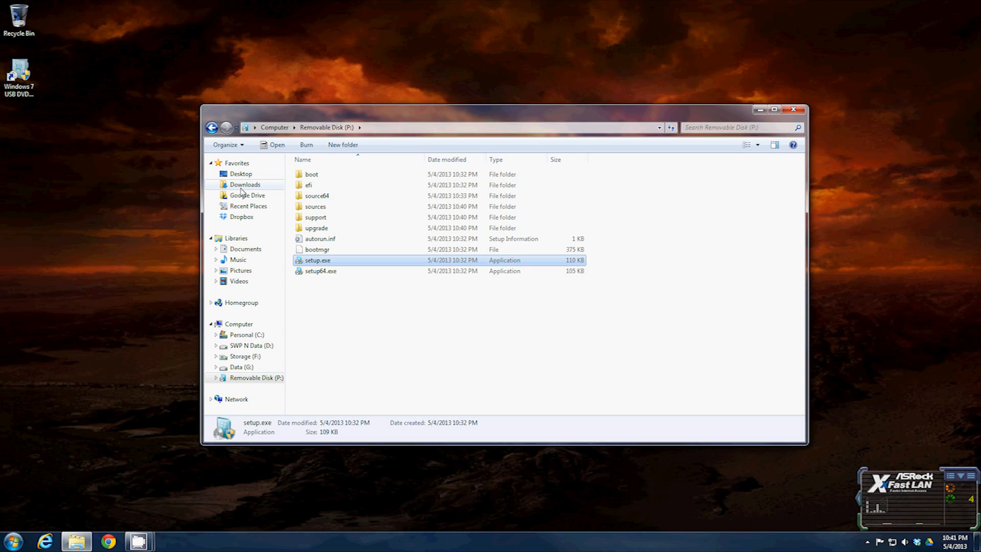
- View Removable Disk (P:) properties (7.44 GB NTFS, 3.30 GB free), then close Explorer
click(257, 377)
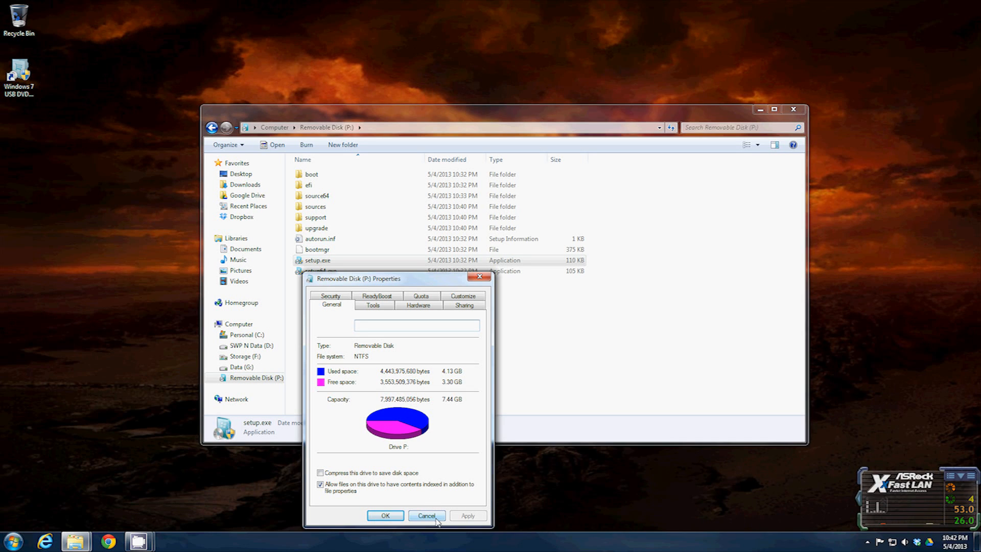
click(427, 515)
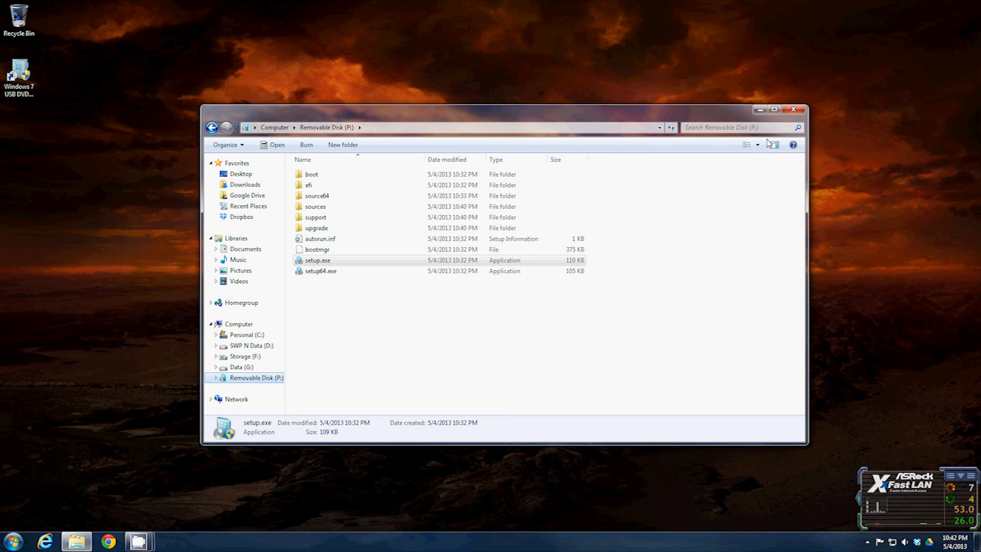
click(794, 109)
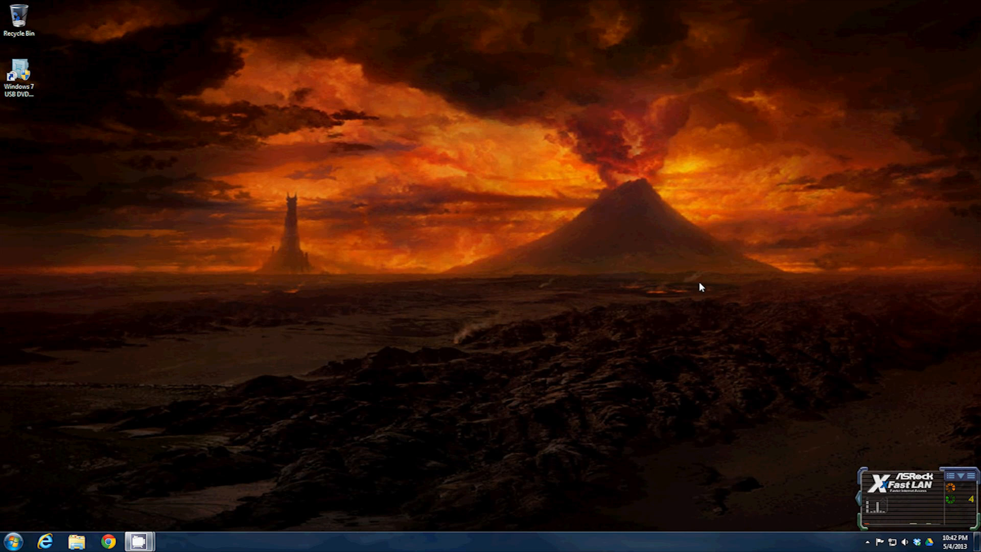